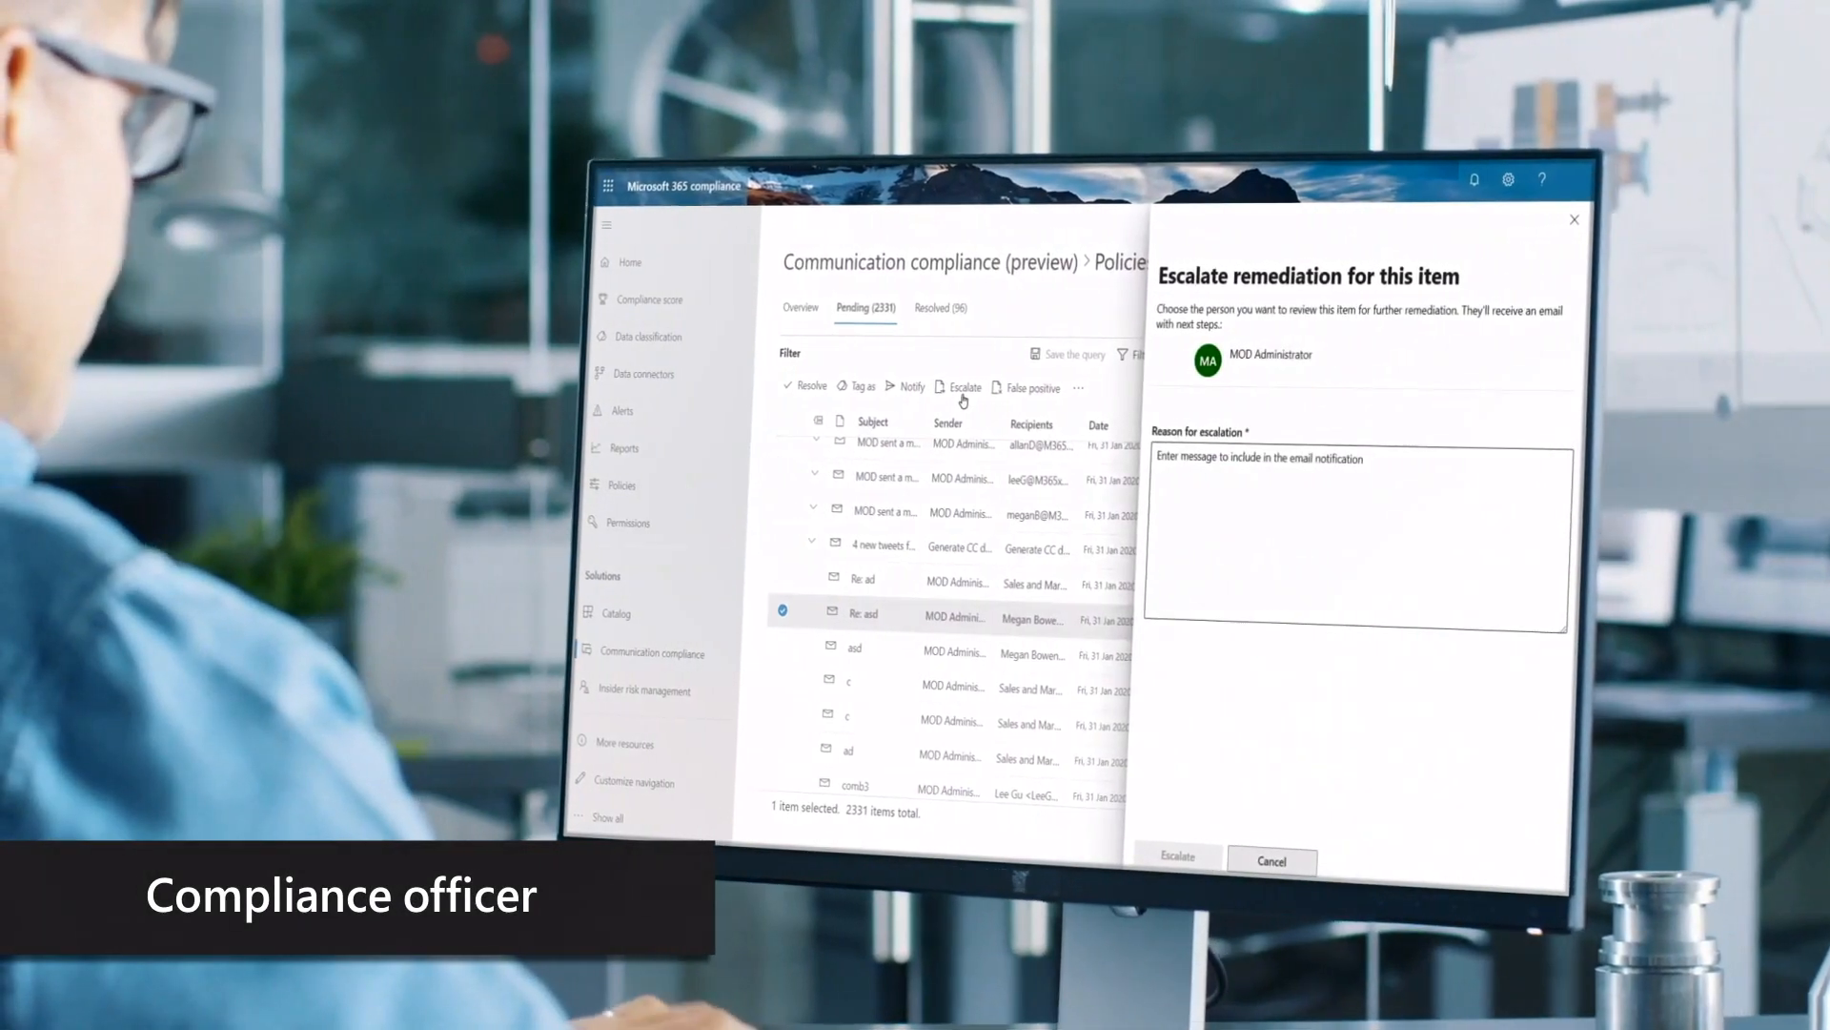
- Enter the text 'HR Please look at this' while on the compliance home page
{"action": "type", "text": "HR Please look at this"}
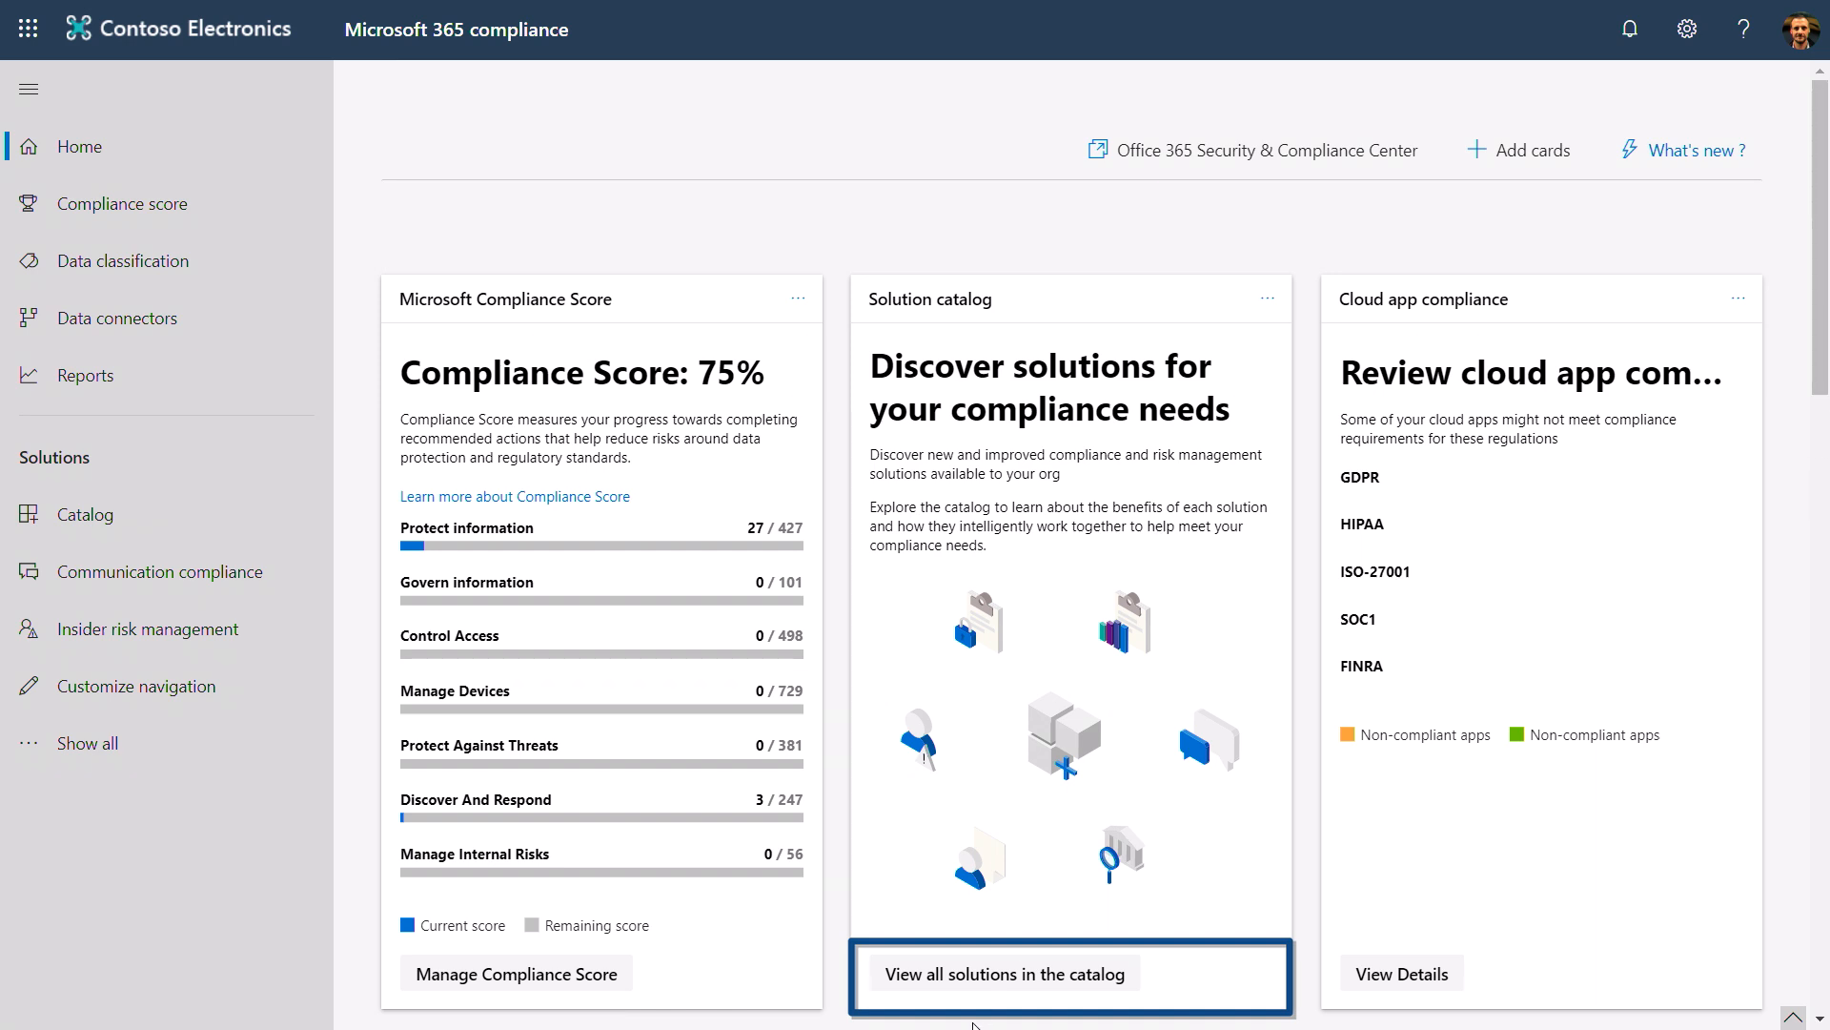
- Browse the full solution catalog and scroll down to Communication compliance
{"action": "left_click", "coordinate": [1002, 972]}
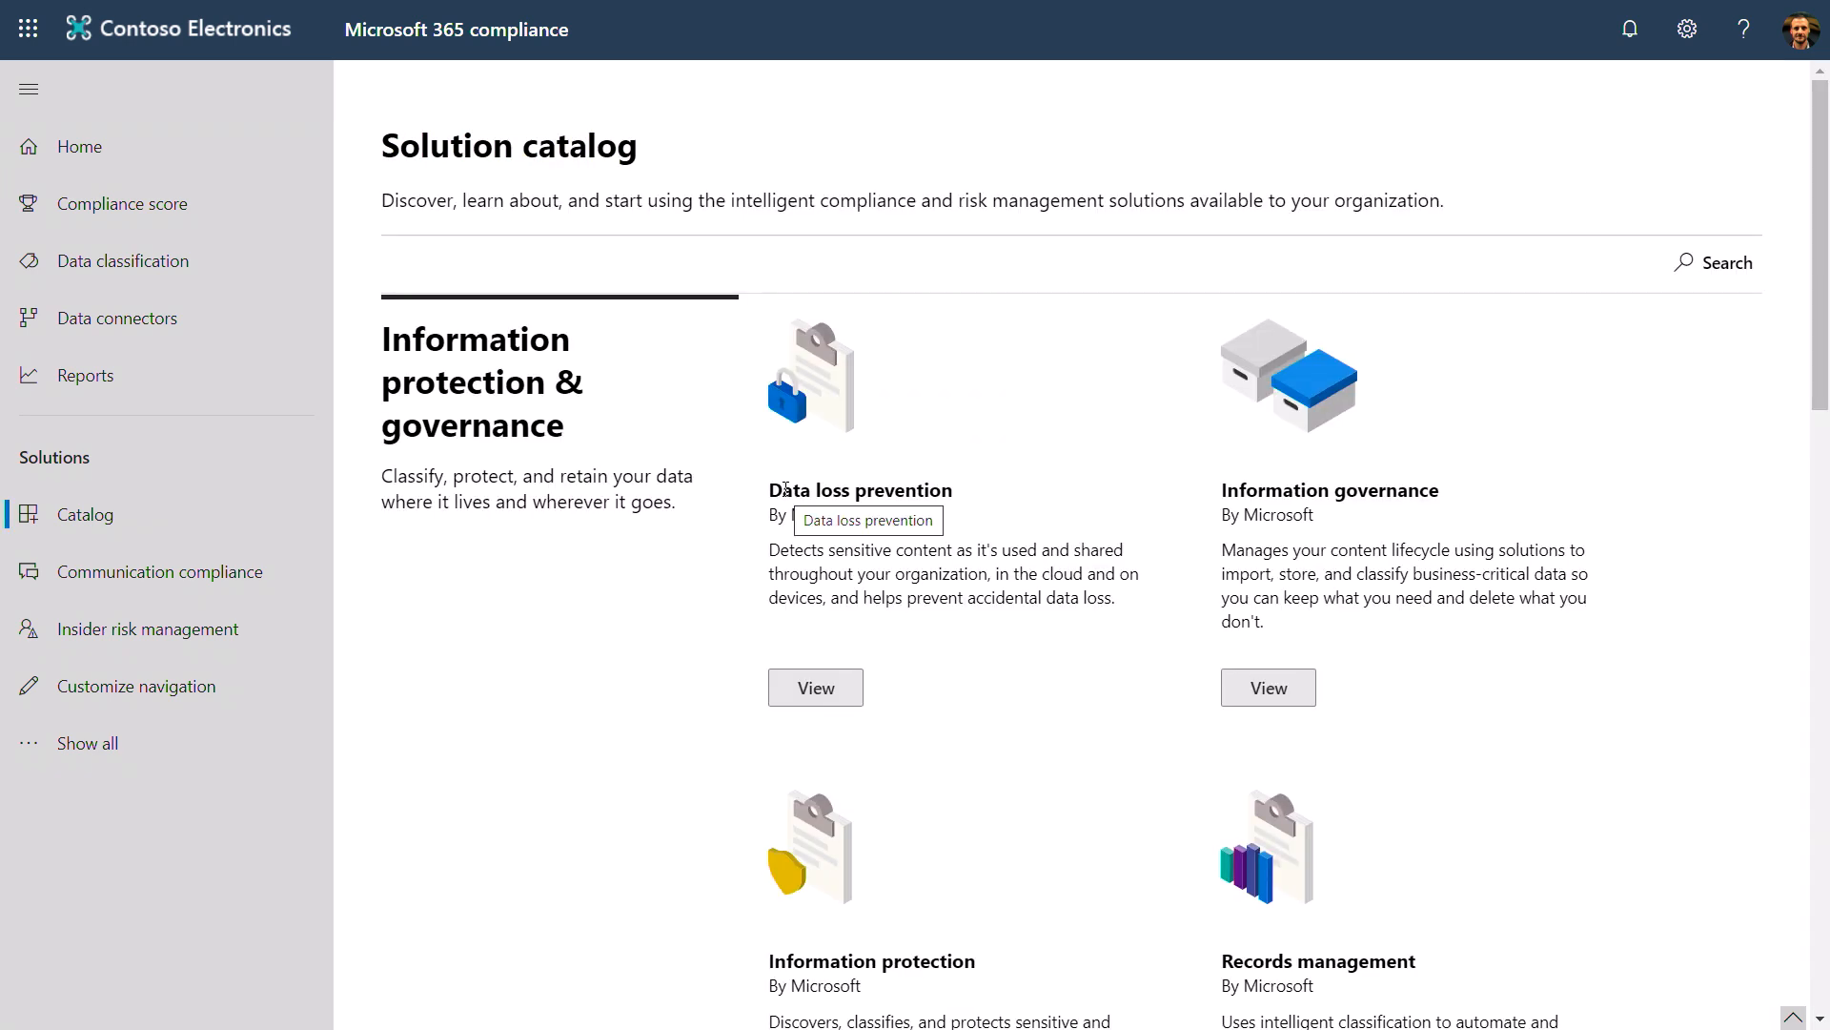
{"action": "mouse_move", "coordinate": [1311, 514]}
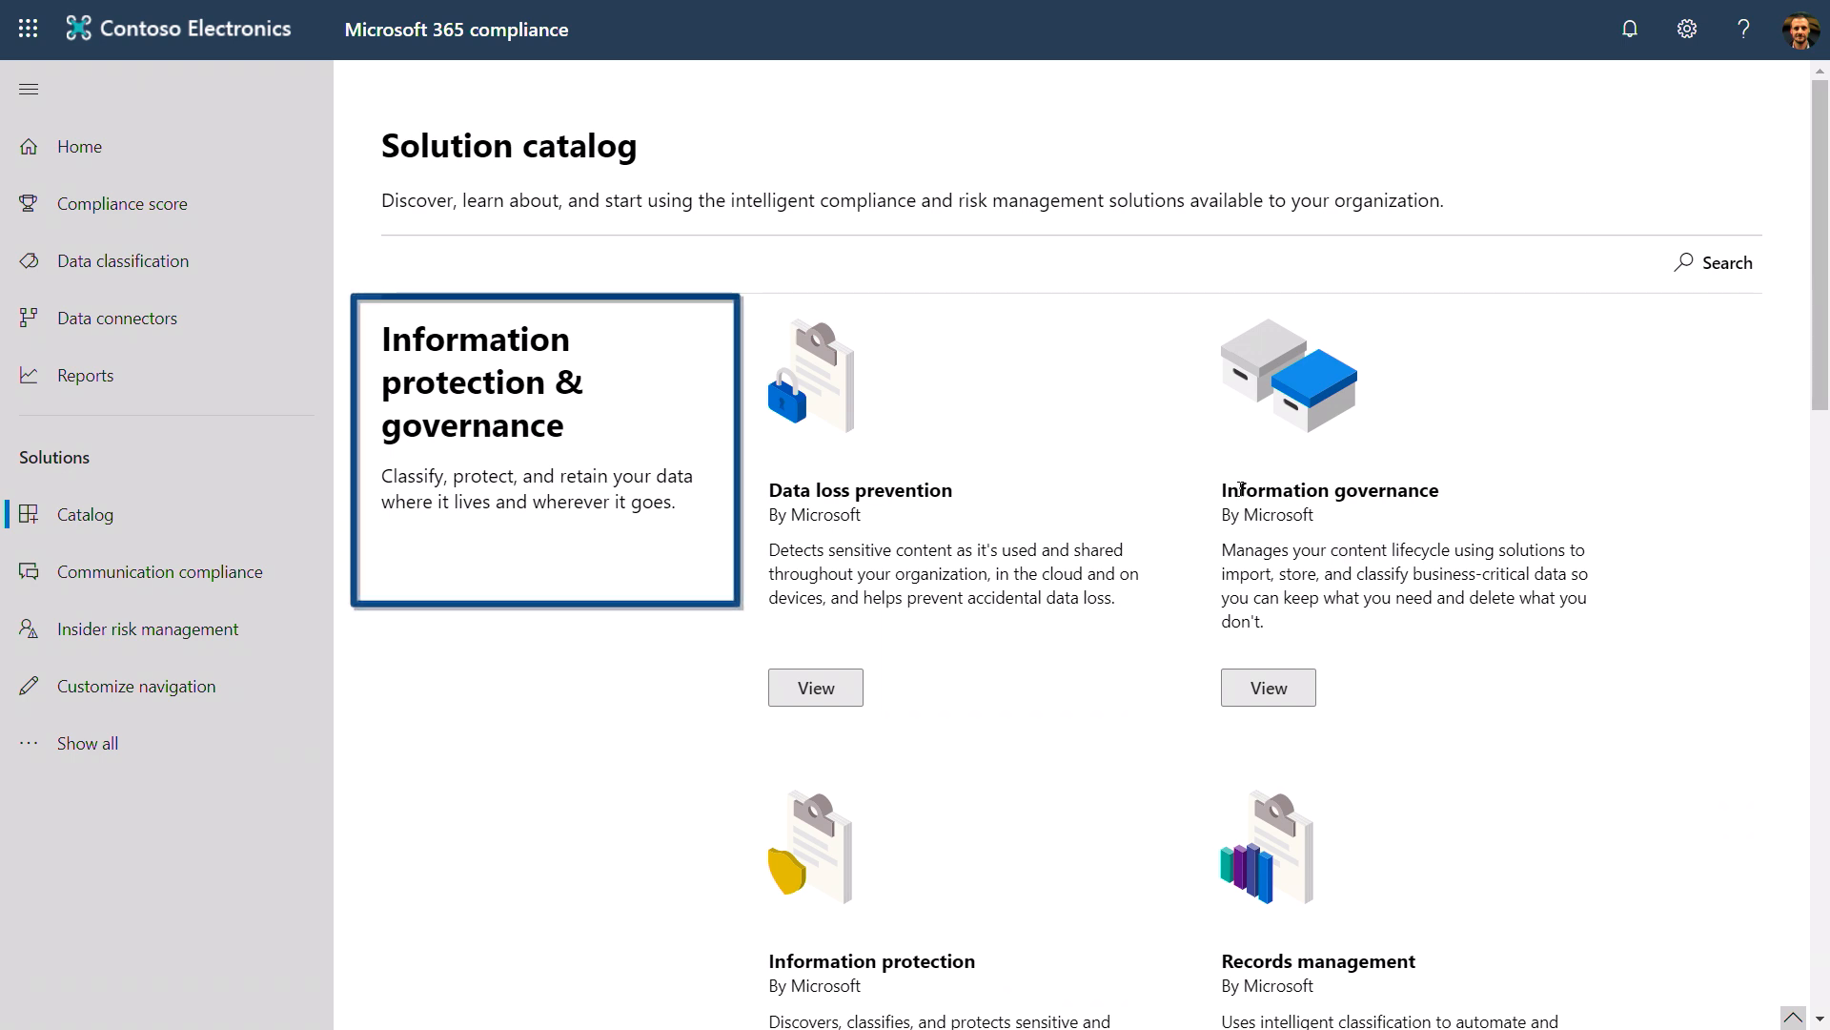
{"action": "scroll", "scroll_direction": "down", "scroll_amount": 3}
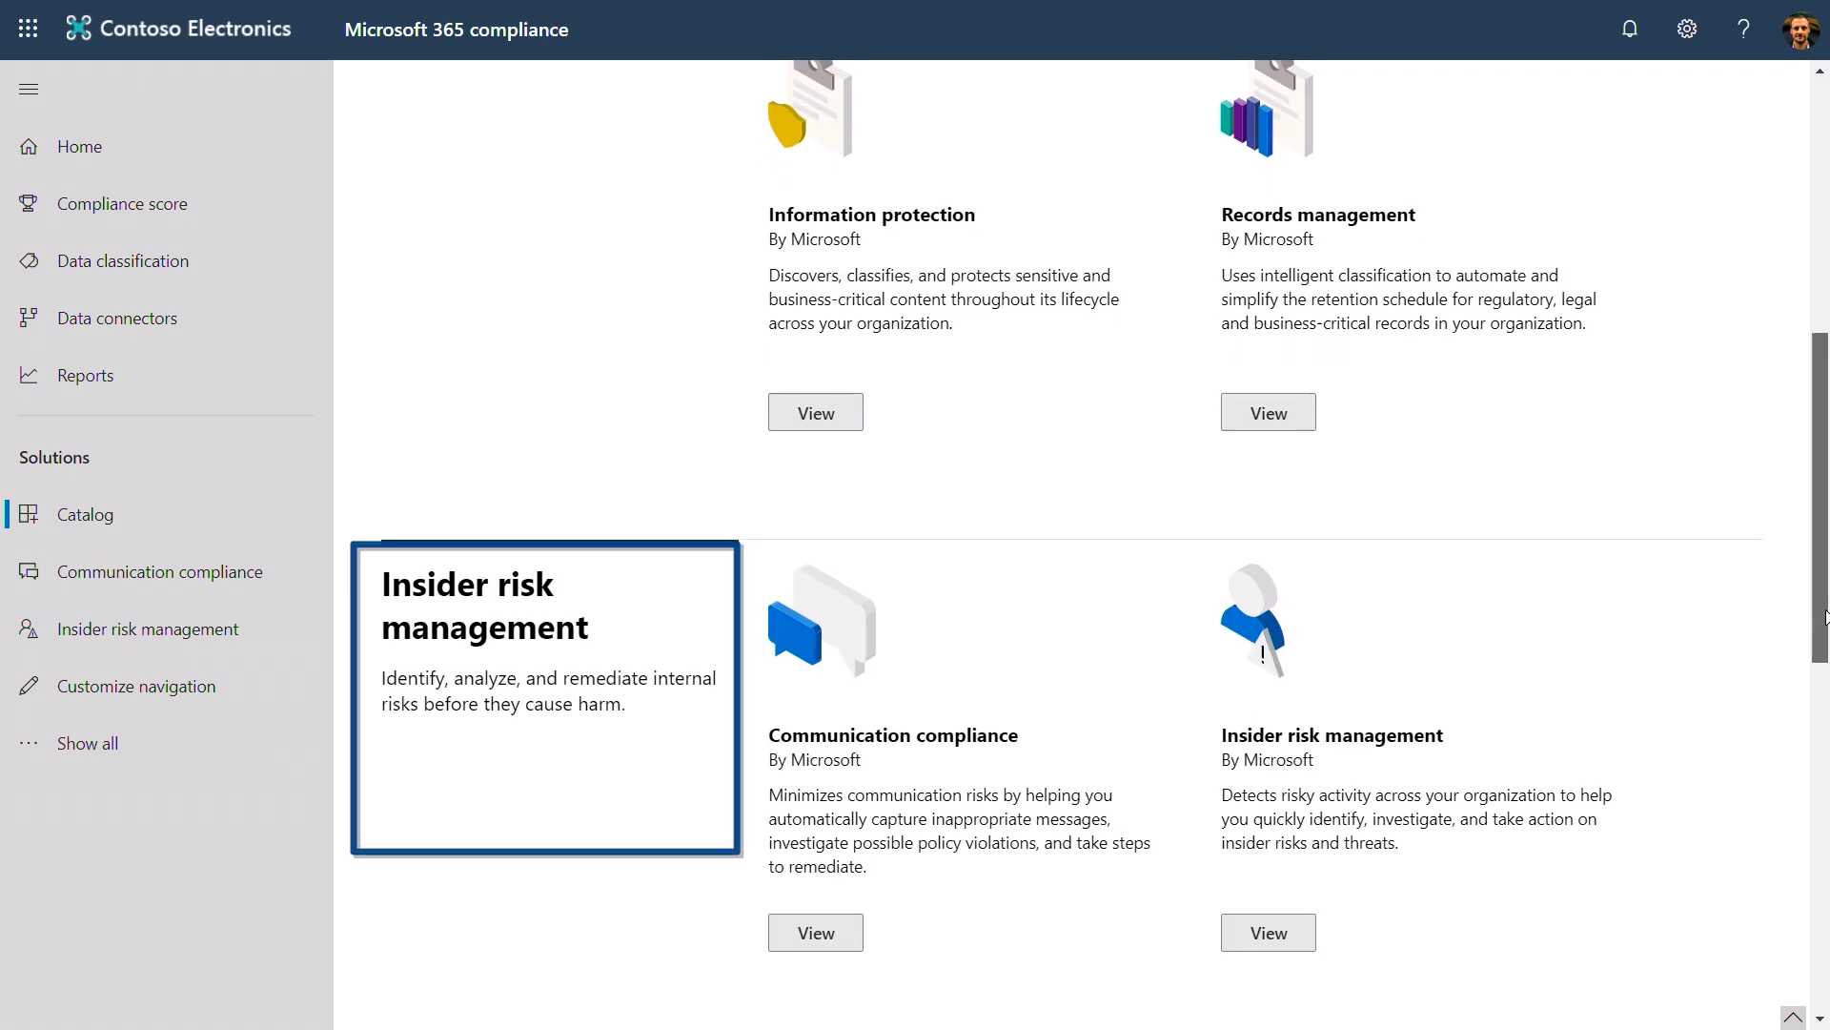
{"action": "scroll", "scroll_direction": "down", "scroll_amount": 3}
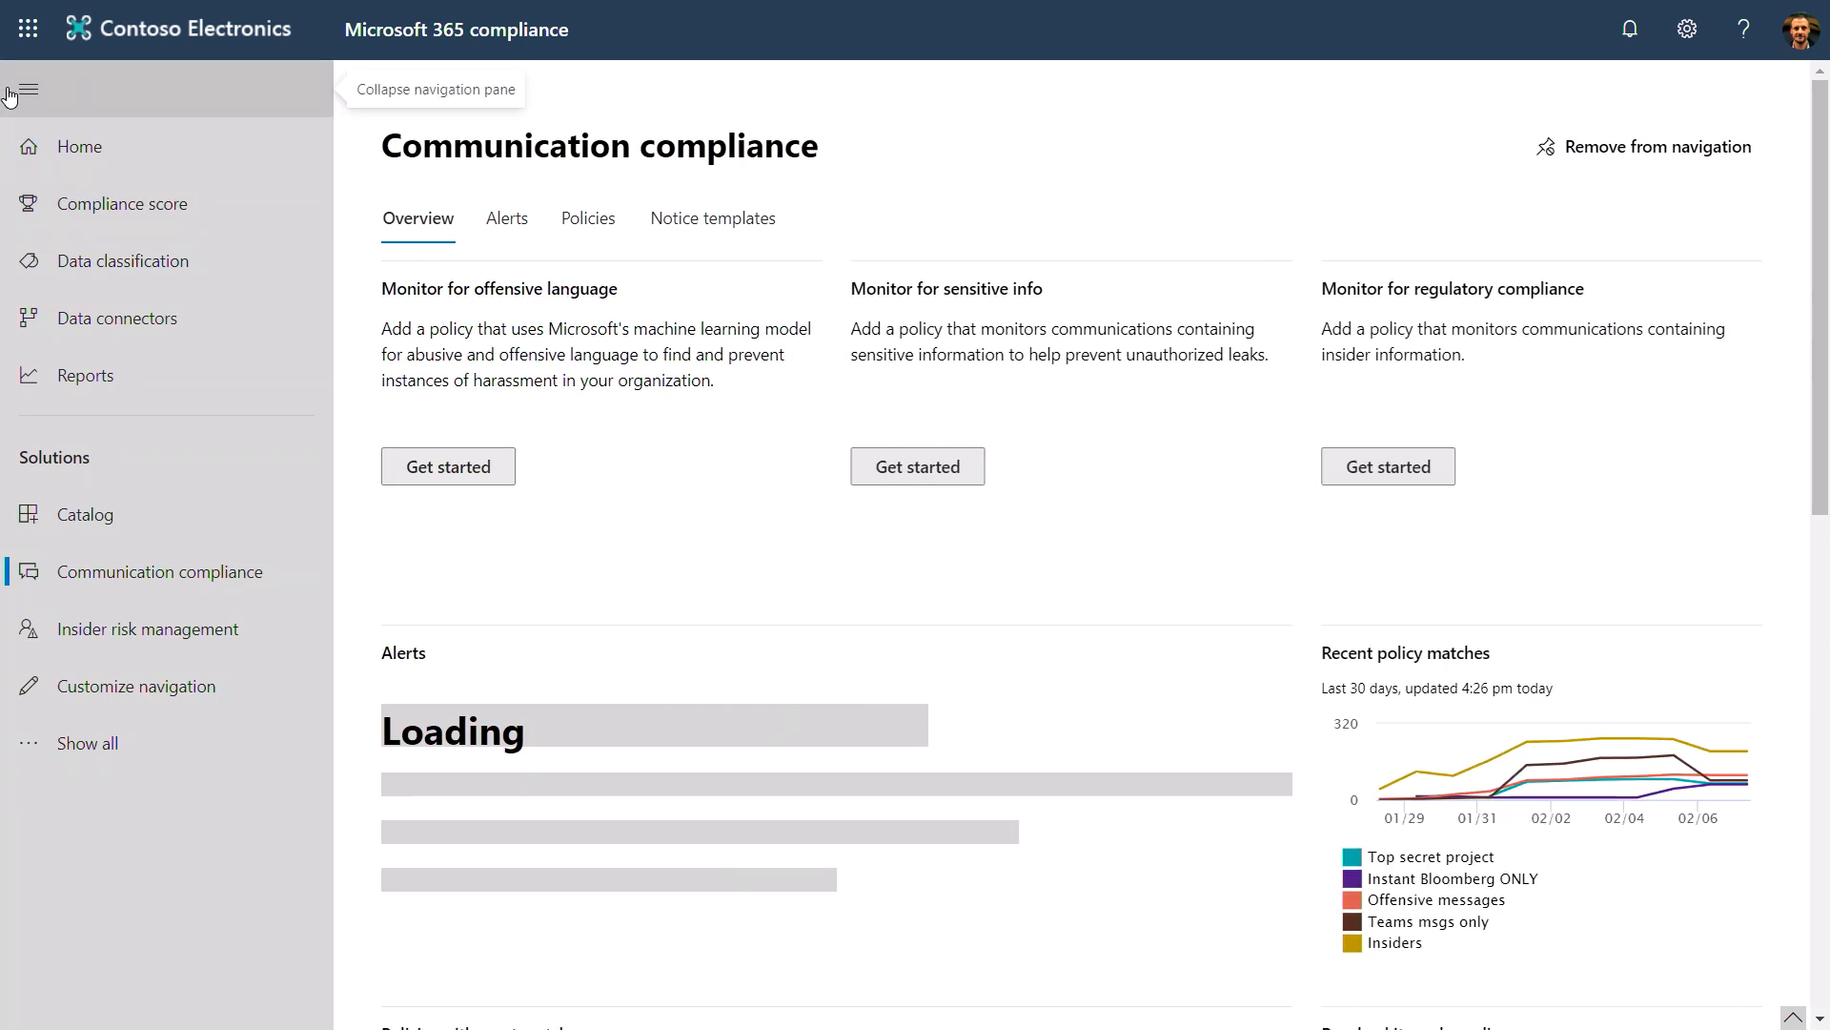
{"action": "scroll", "scroll_direction": "down", "scroll_amount": 3}
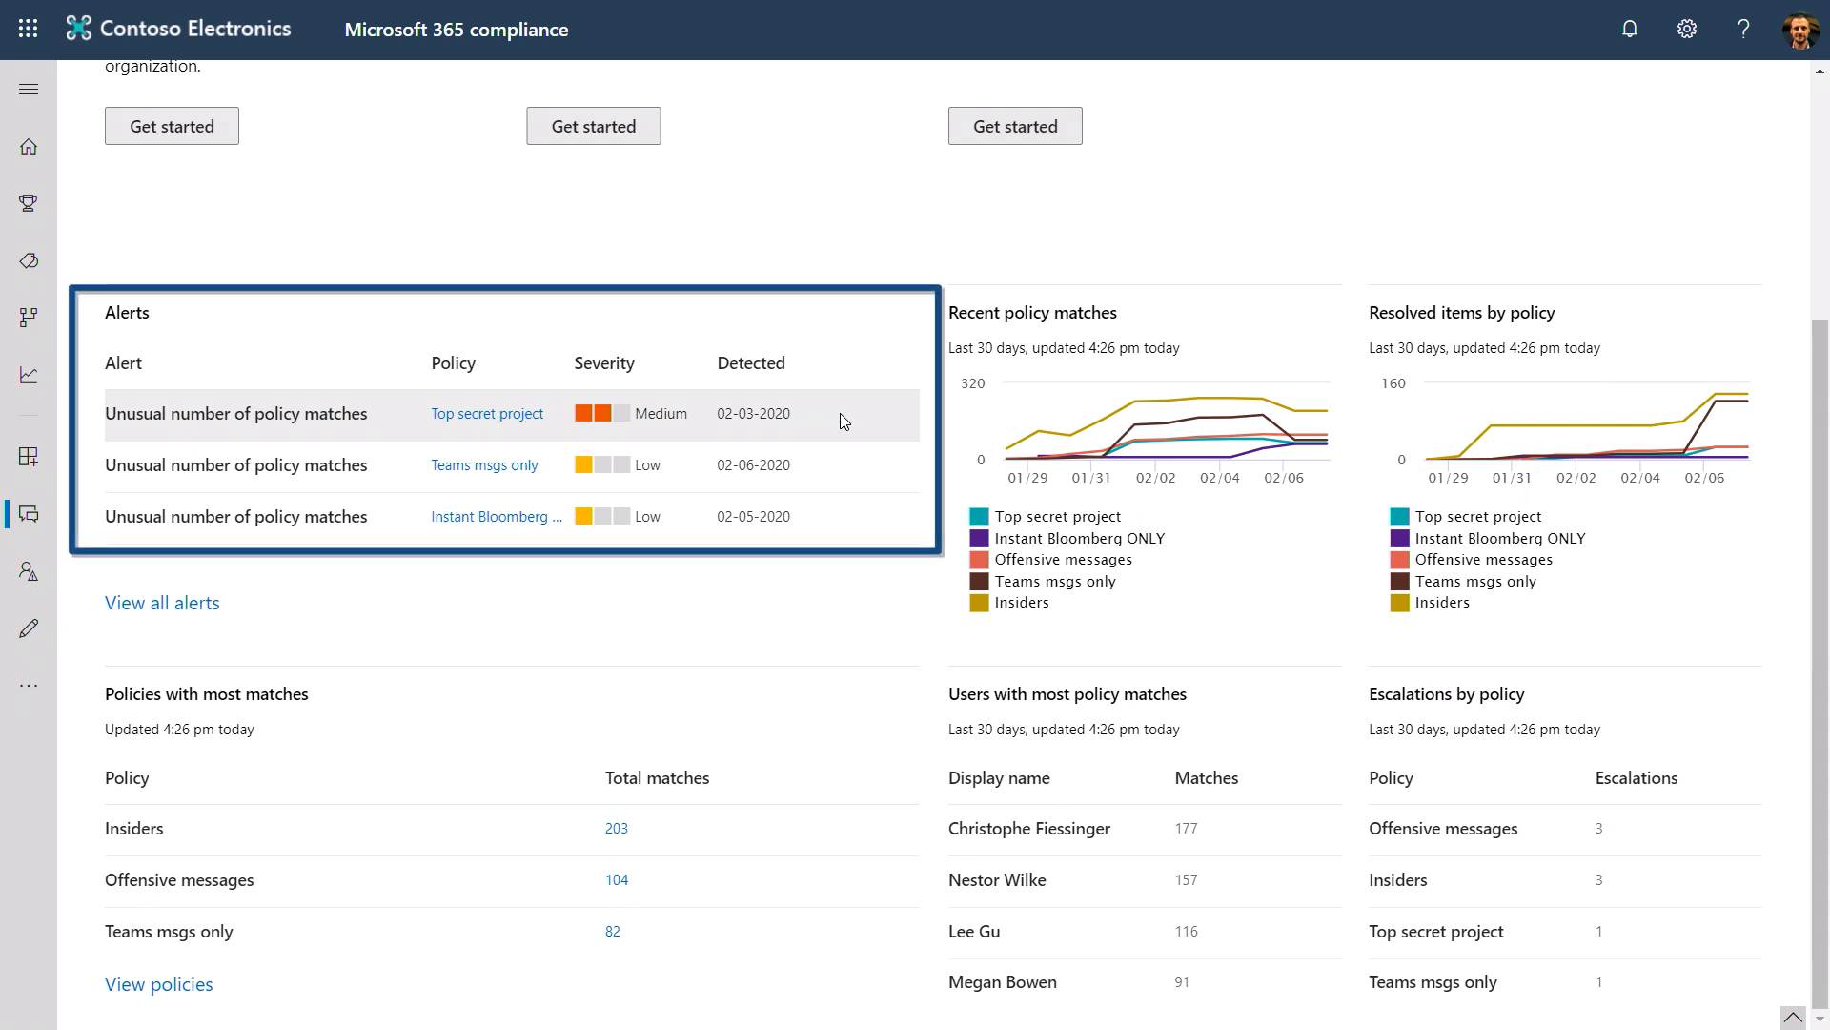
{"action": "mouse_move", "coordinate": [1154, 438]}
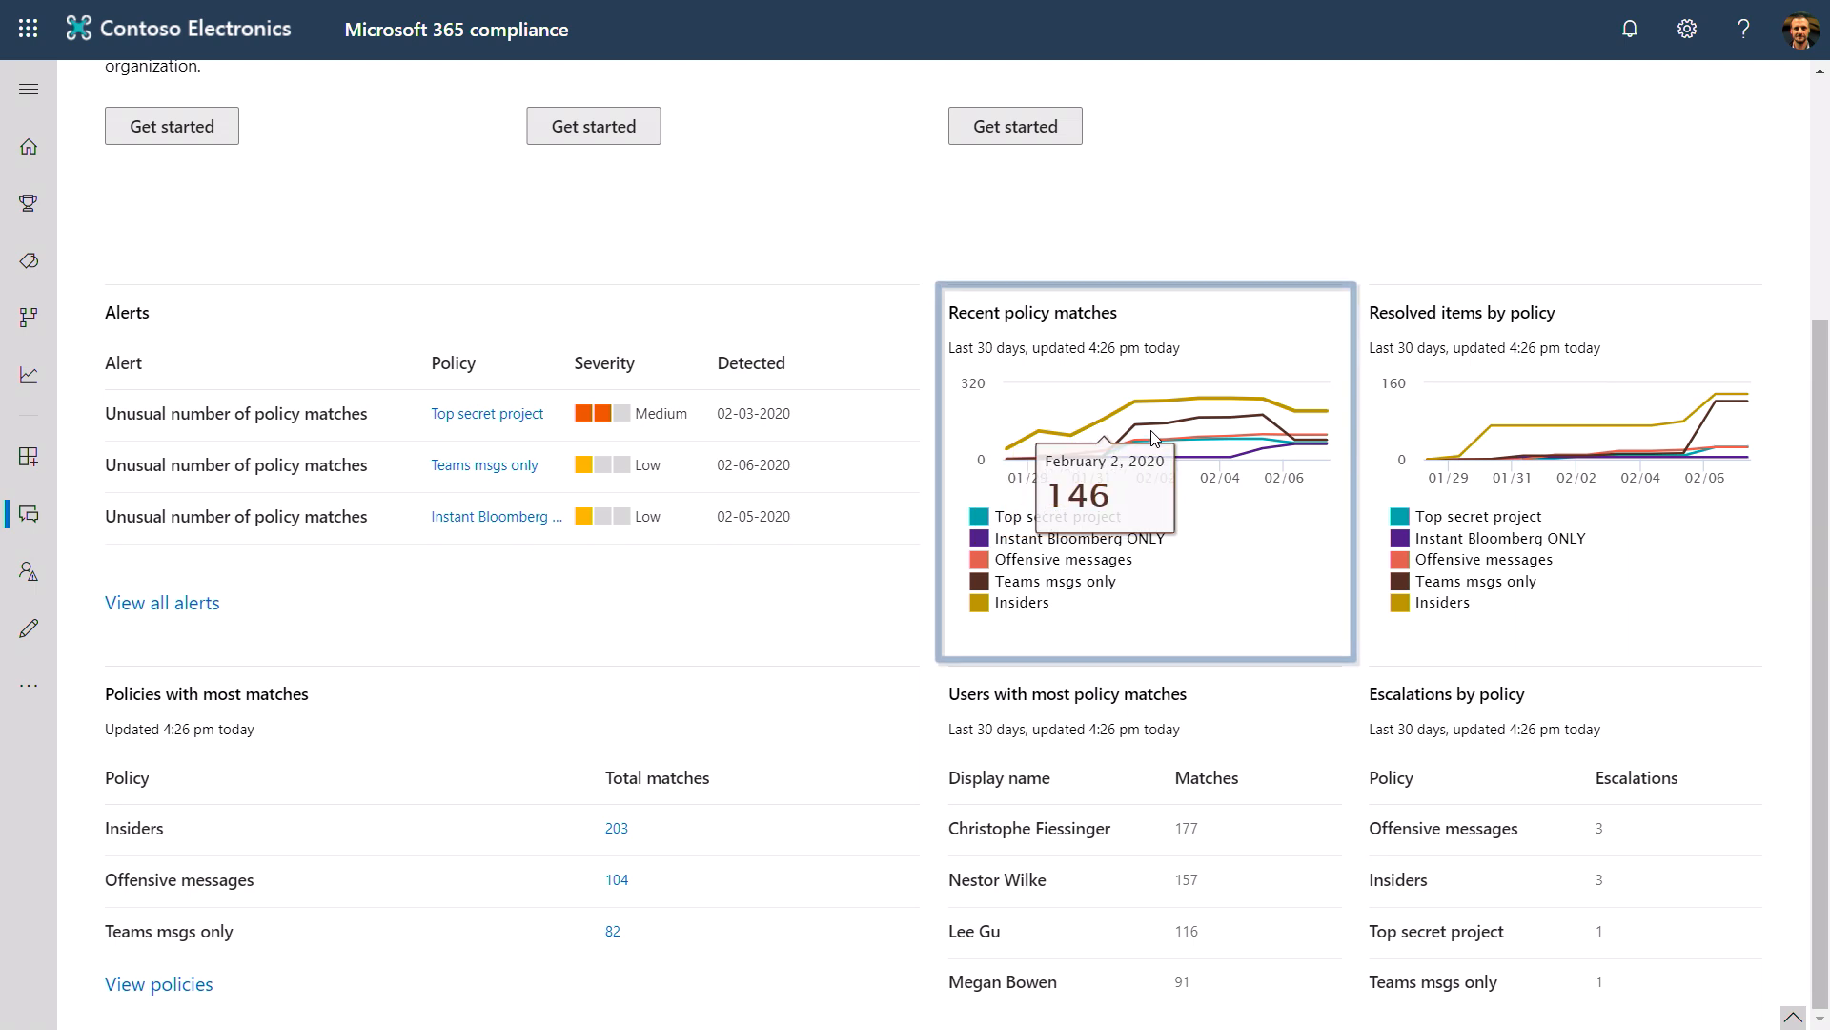
{"action": "mouse_move", "coordinate": [1273, 406]}
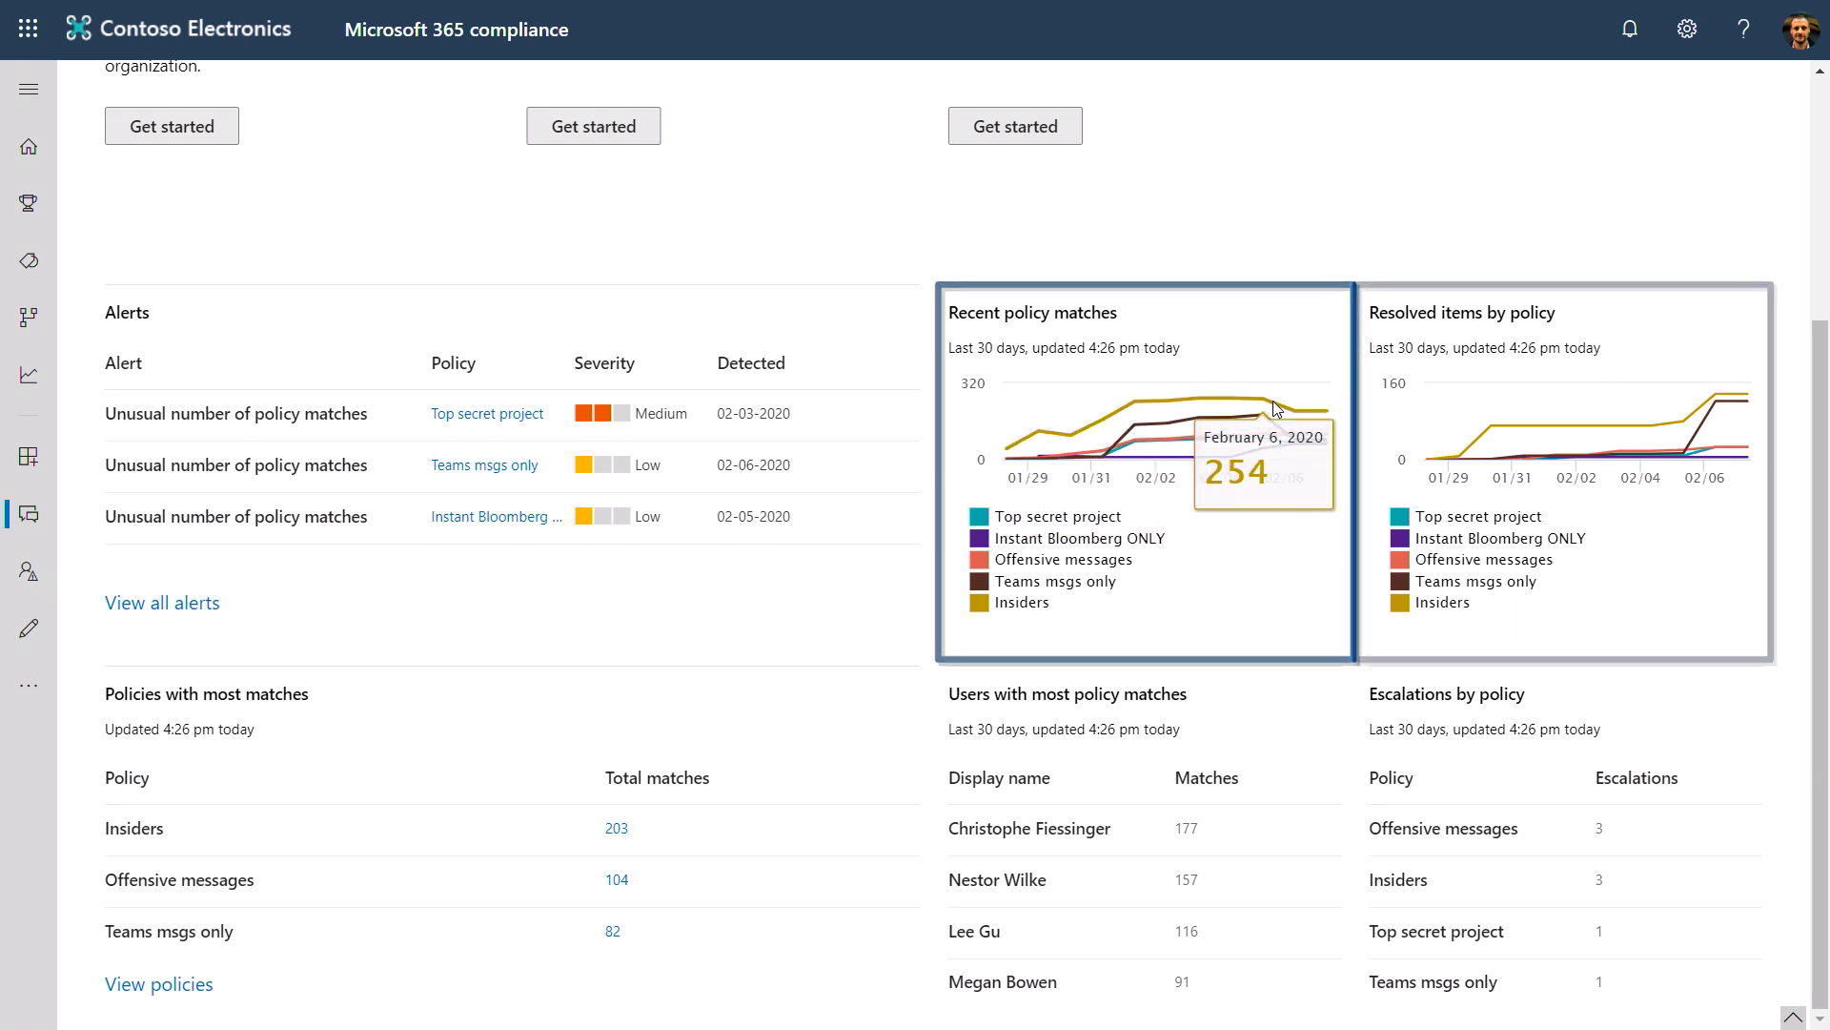
{"action": "mouse_move", "coordinate": [1671, 470]}
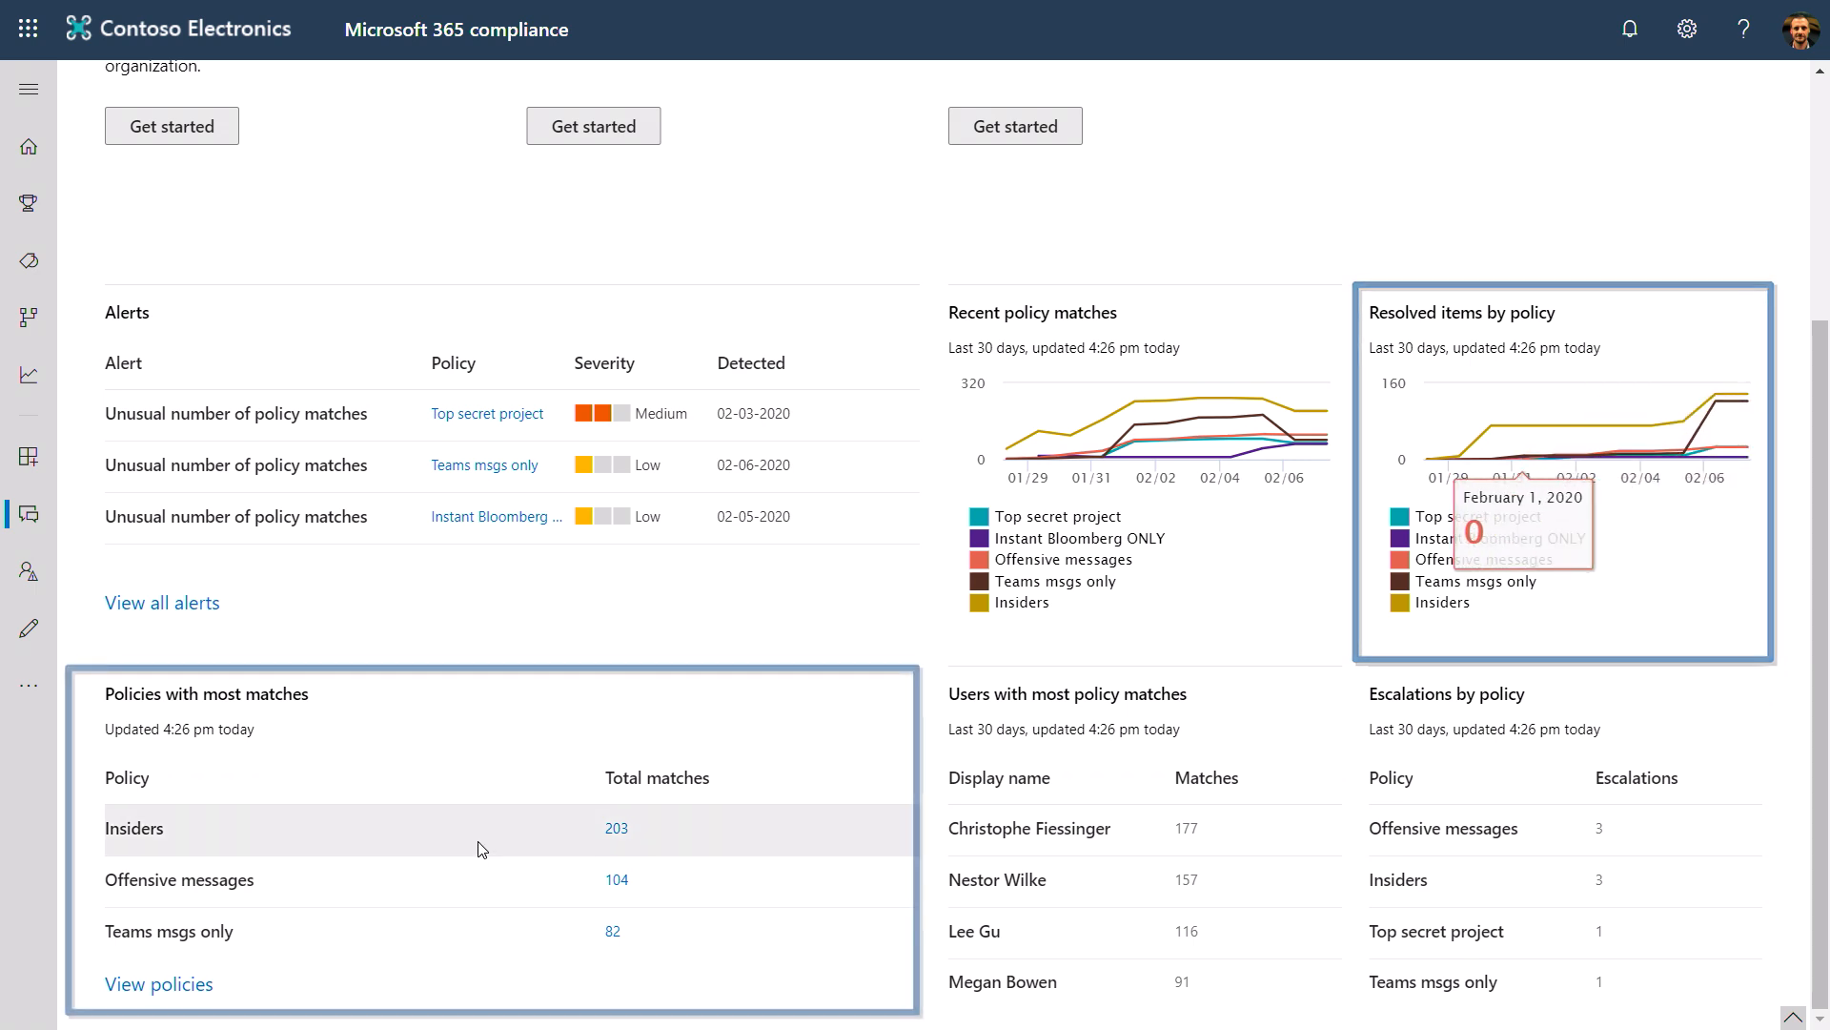
{"action": "left_click", "coordinate": [490, 841]}
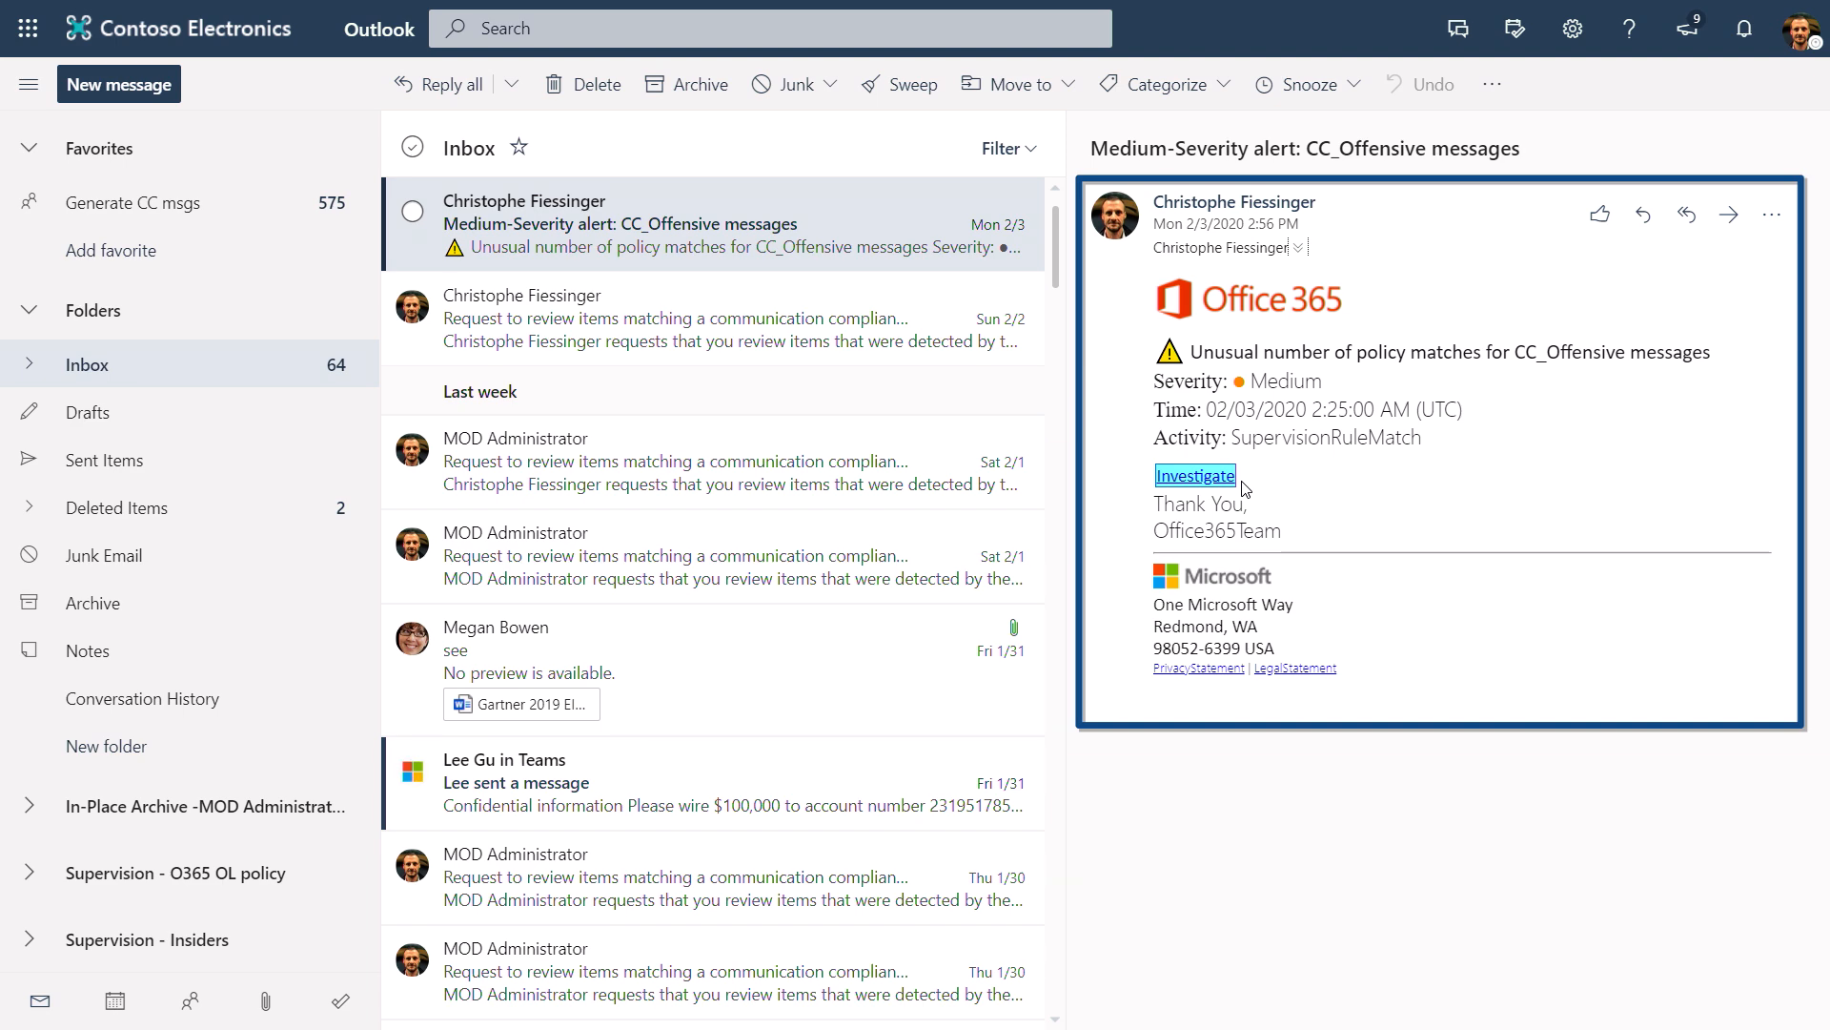
- Follow the Investigate link in the Offensive messages alert email
{"action": "left_click", "coordinate": [1194, 475]}
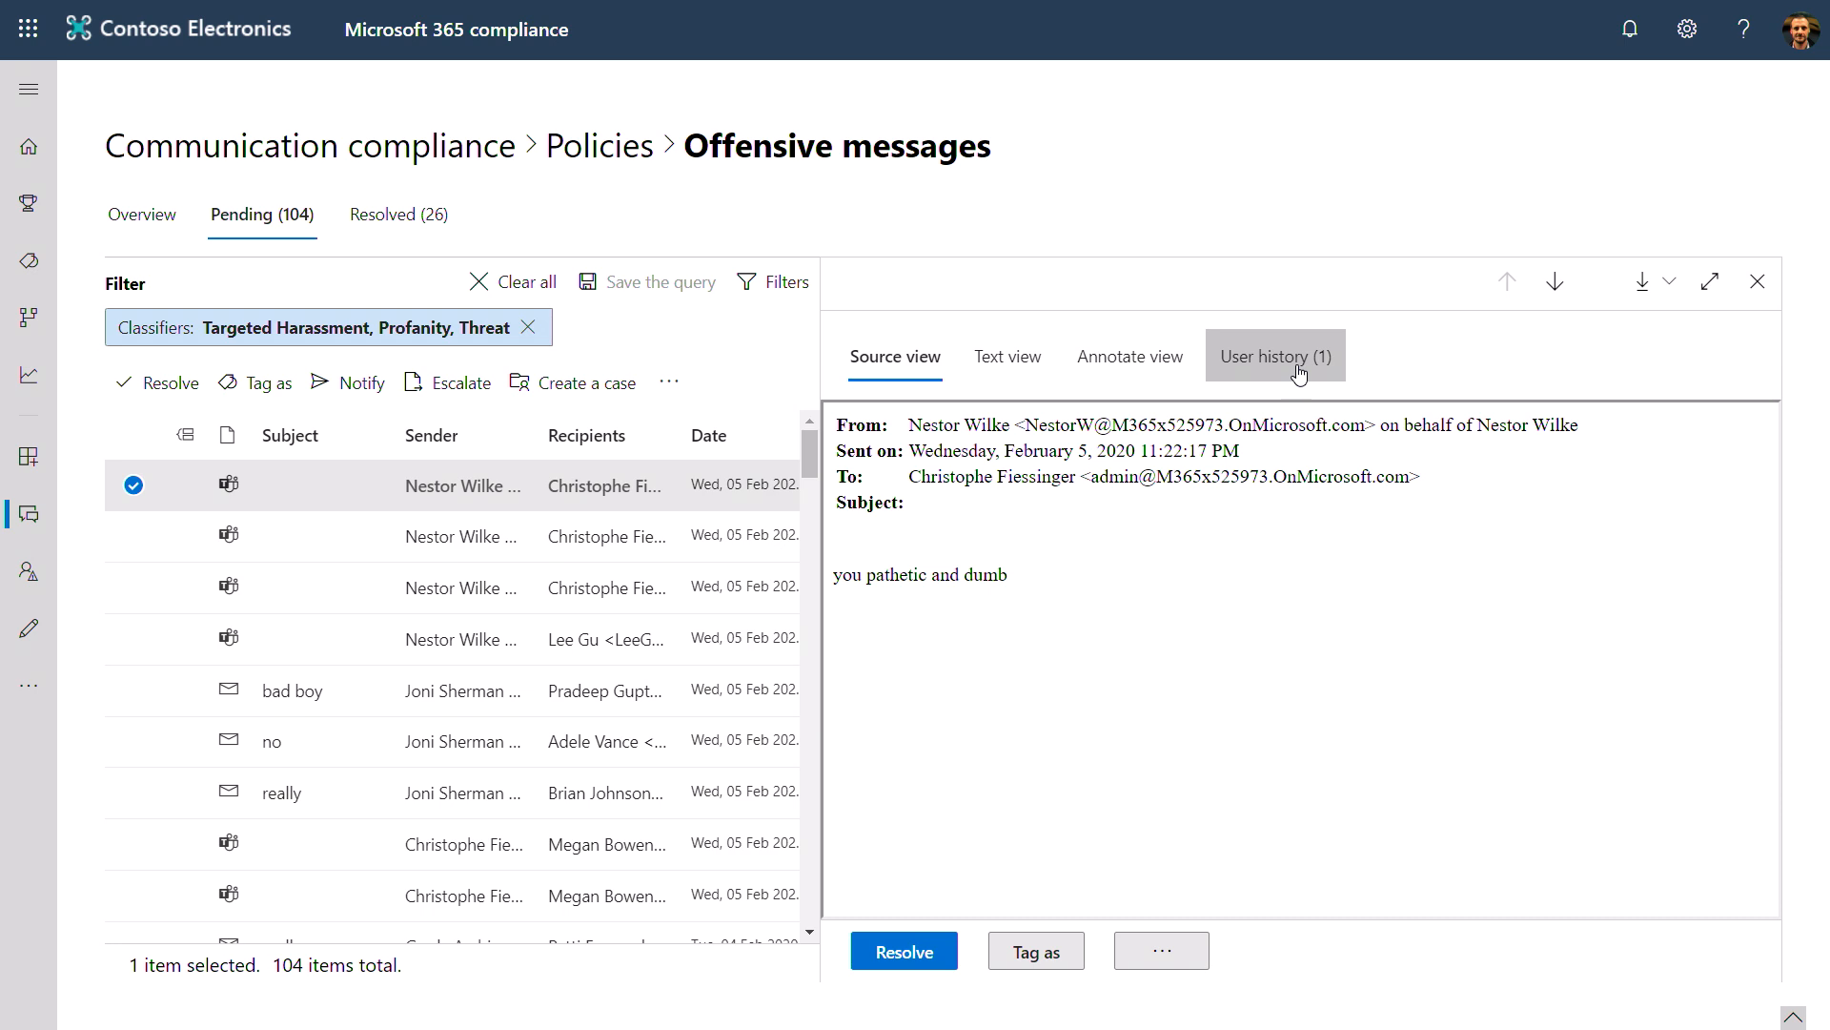
- Check the sender's user history, return to Source view, and begin a notice
{"action": "left_click", "coordinate": [1274, 356]}
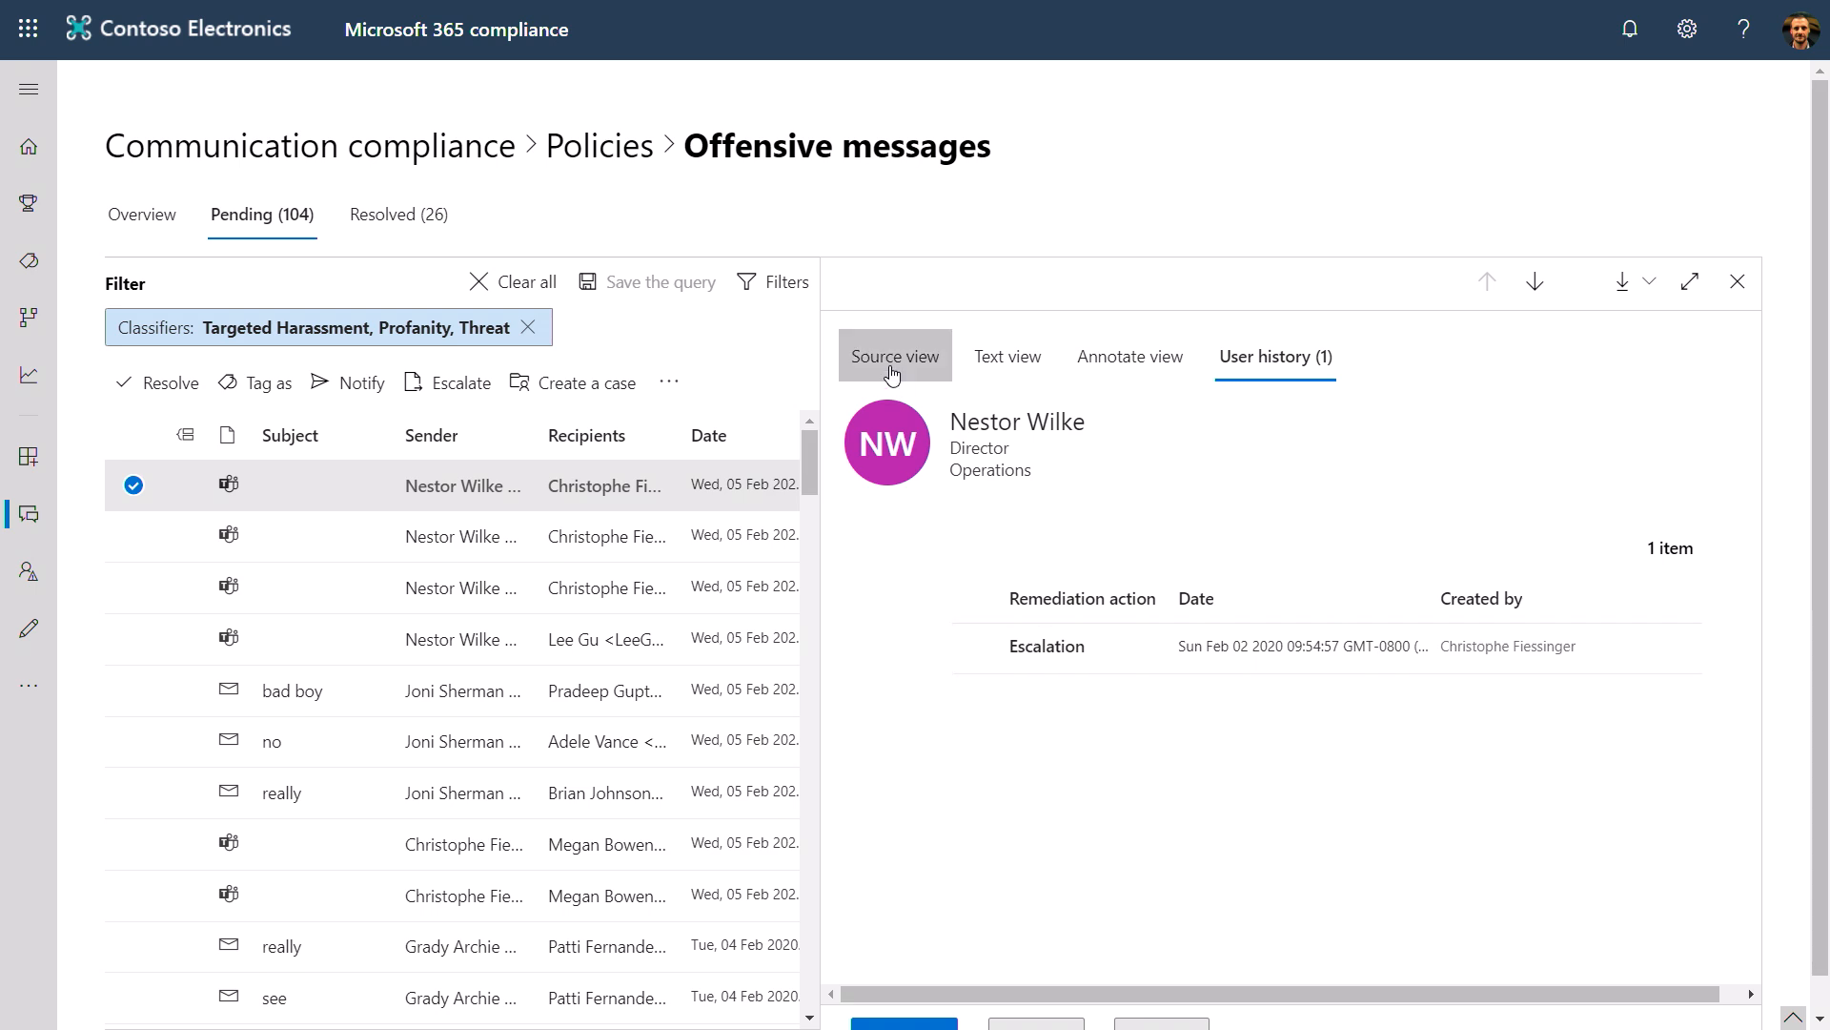
{"action": "left_click", "coordinate": [894, 356]}
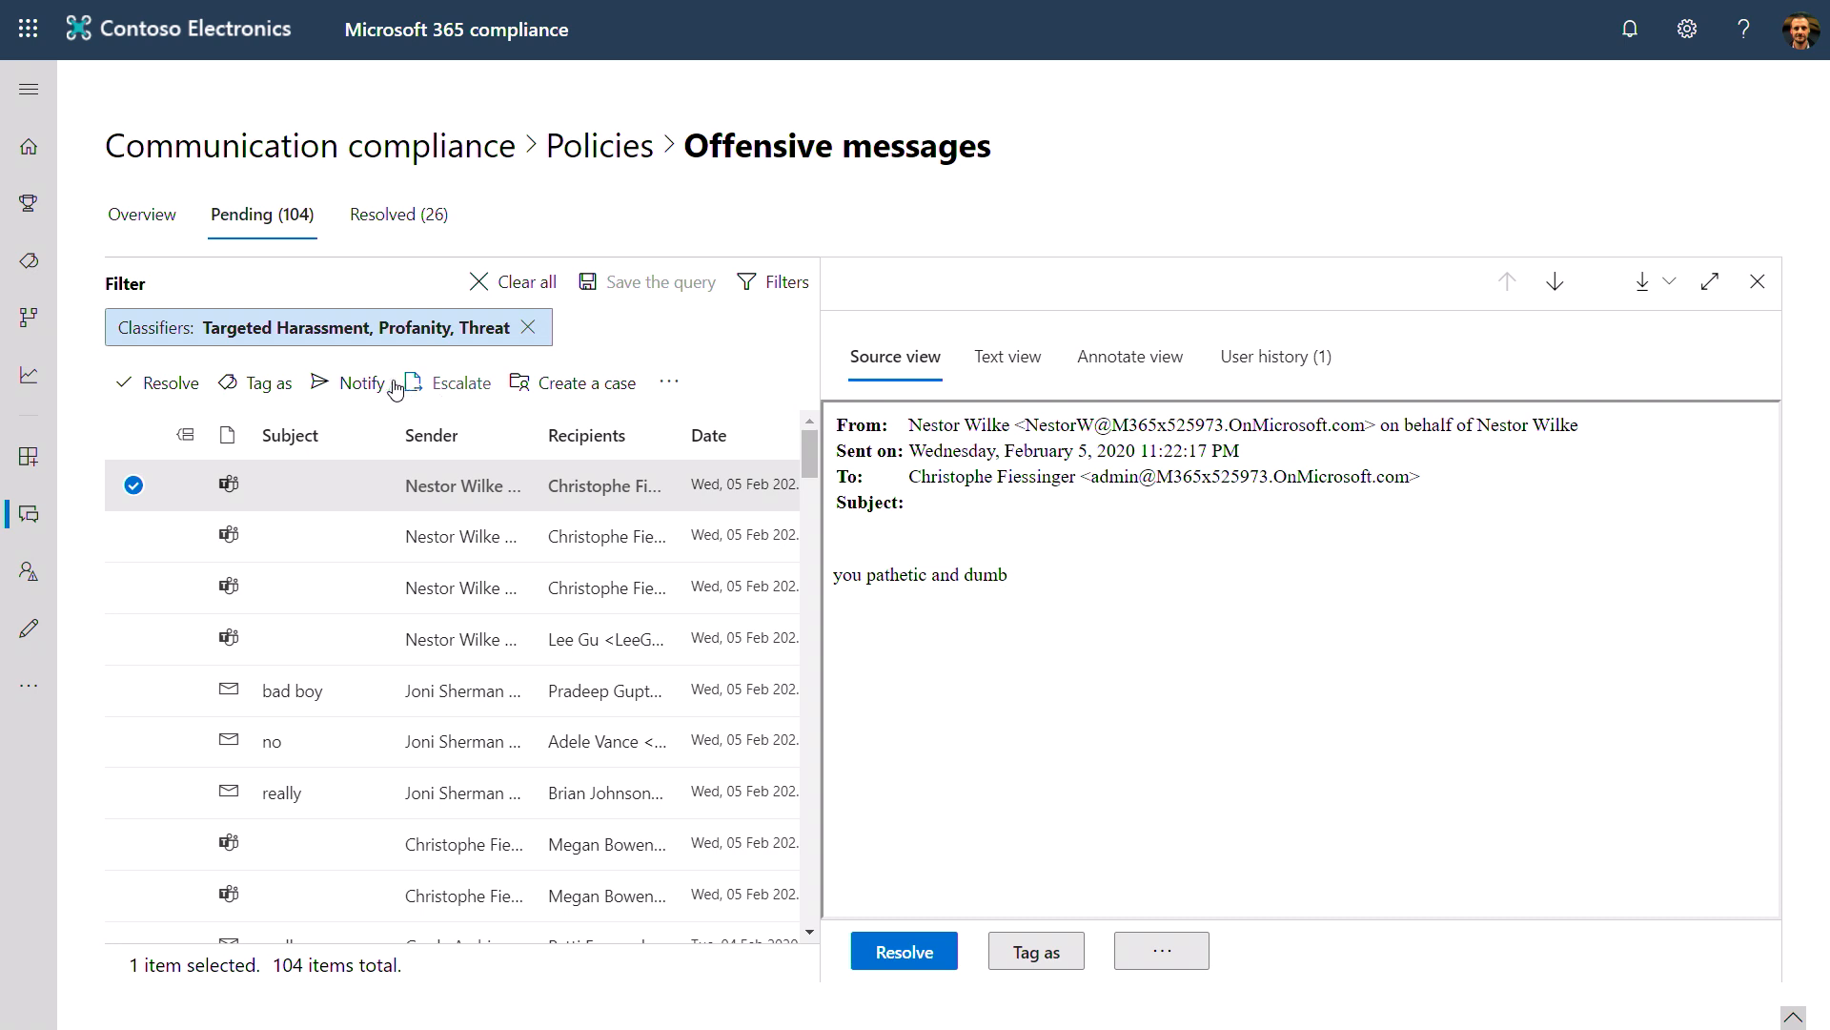
{"action": "mouse_move", "coordinate": [364, 384]}
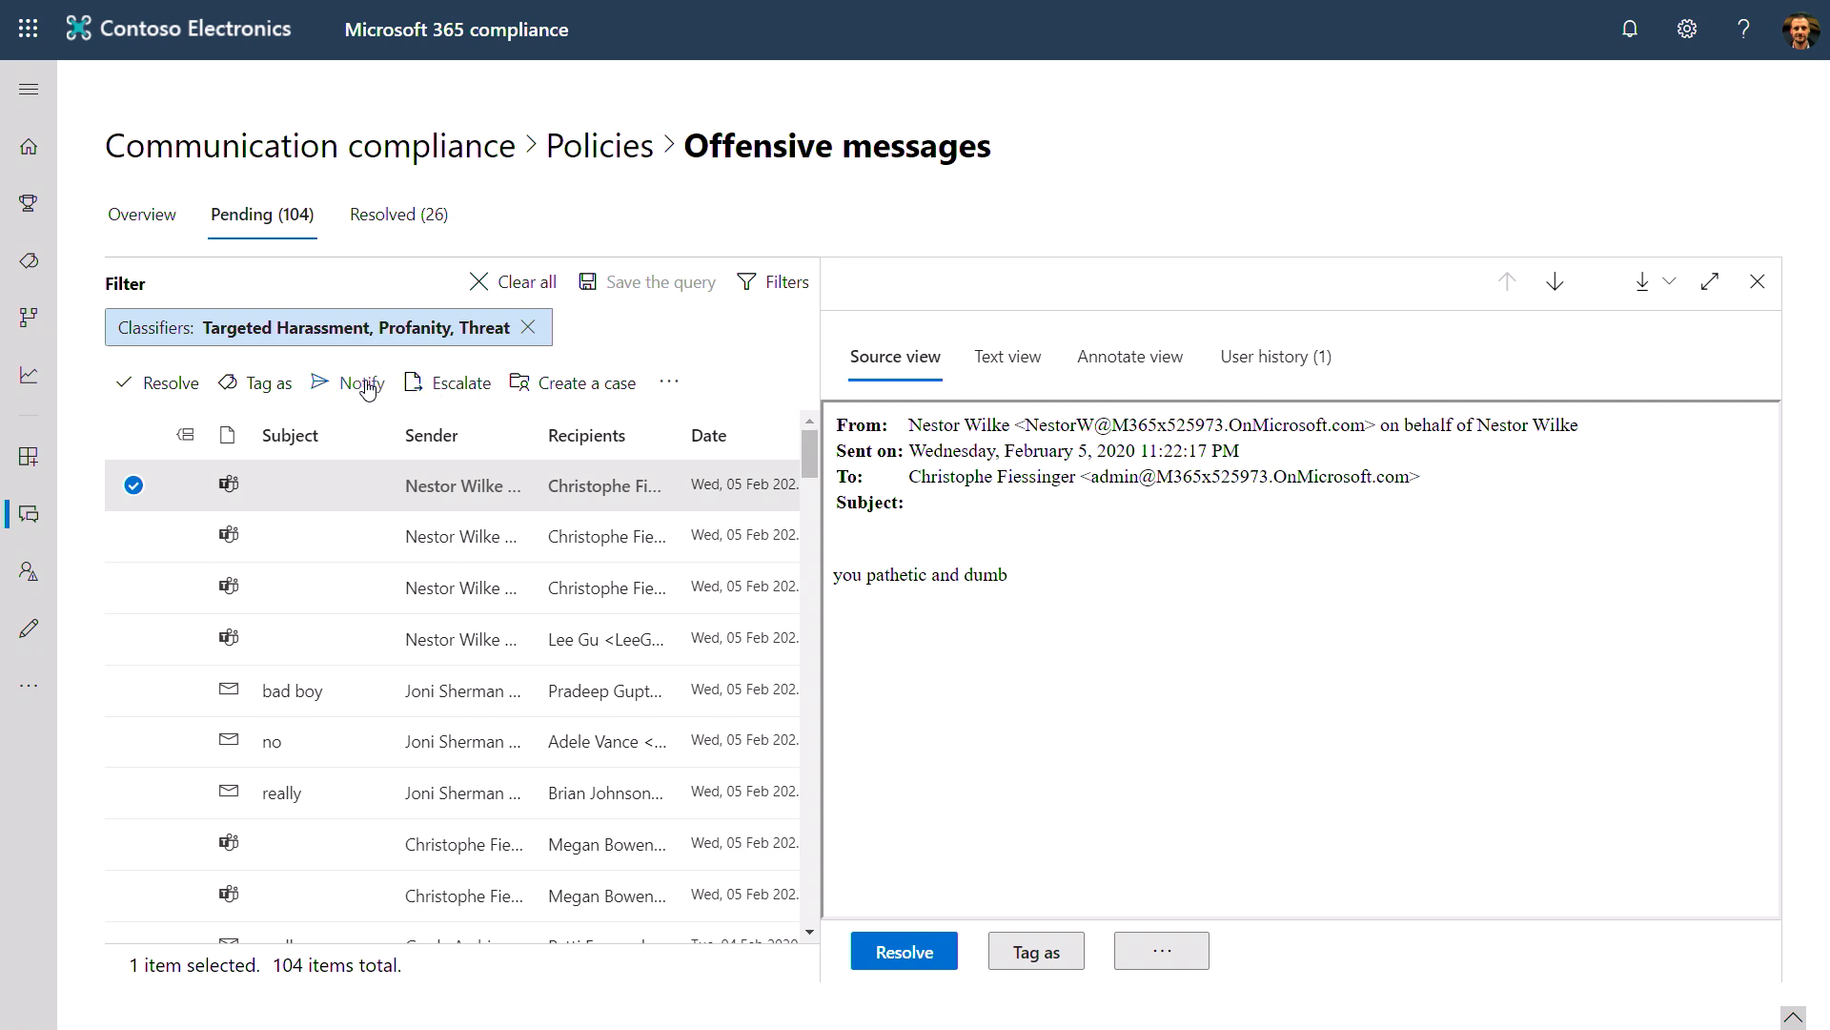
{"action": "left_click", "coordinate": [360, 382]}
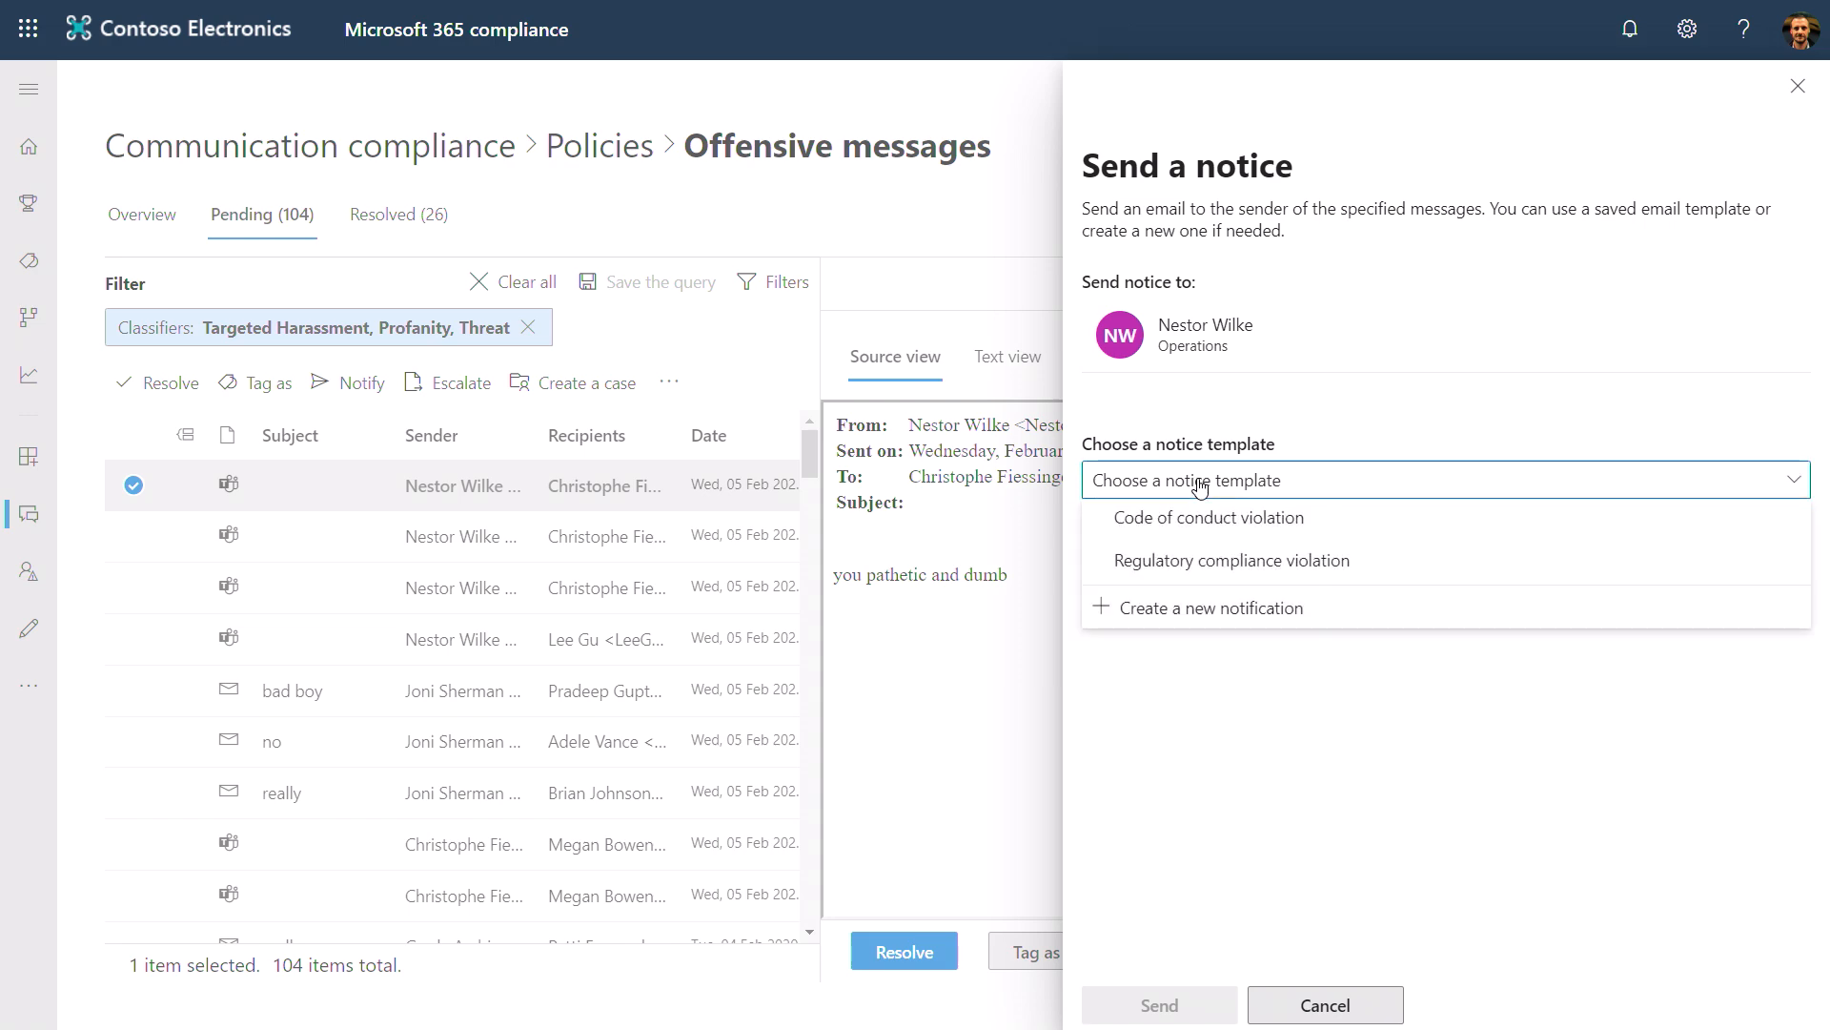
- Choose a notice template for the flagged message's sender
{"action": "left_click", "coordinate": [1207, 517]}
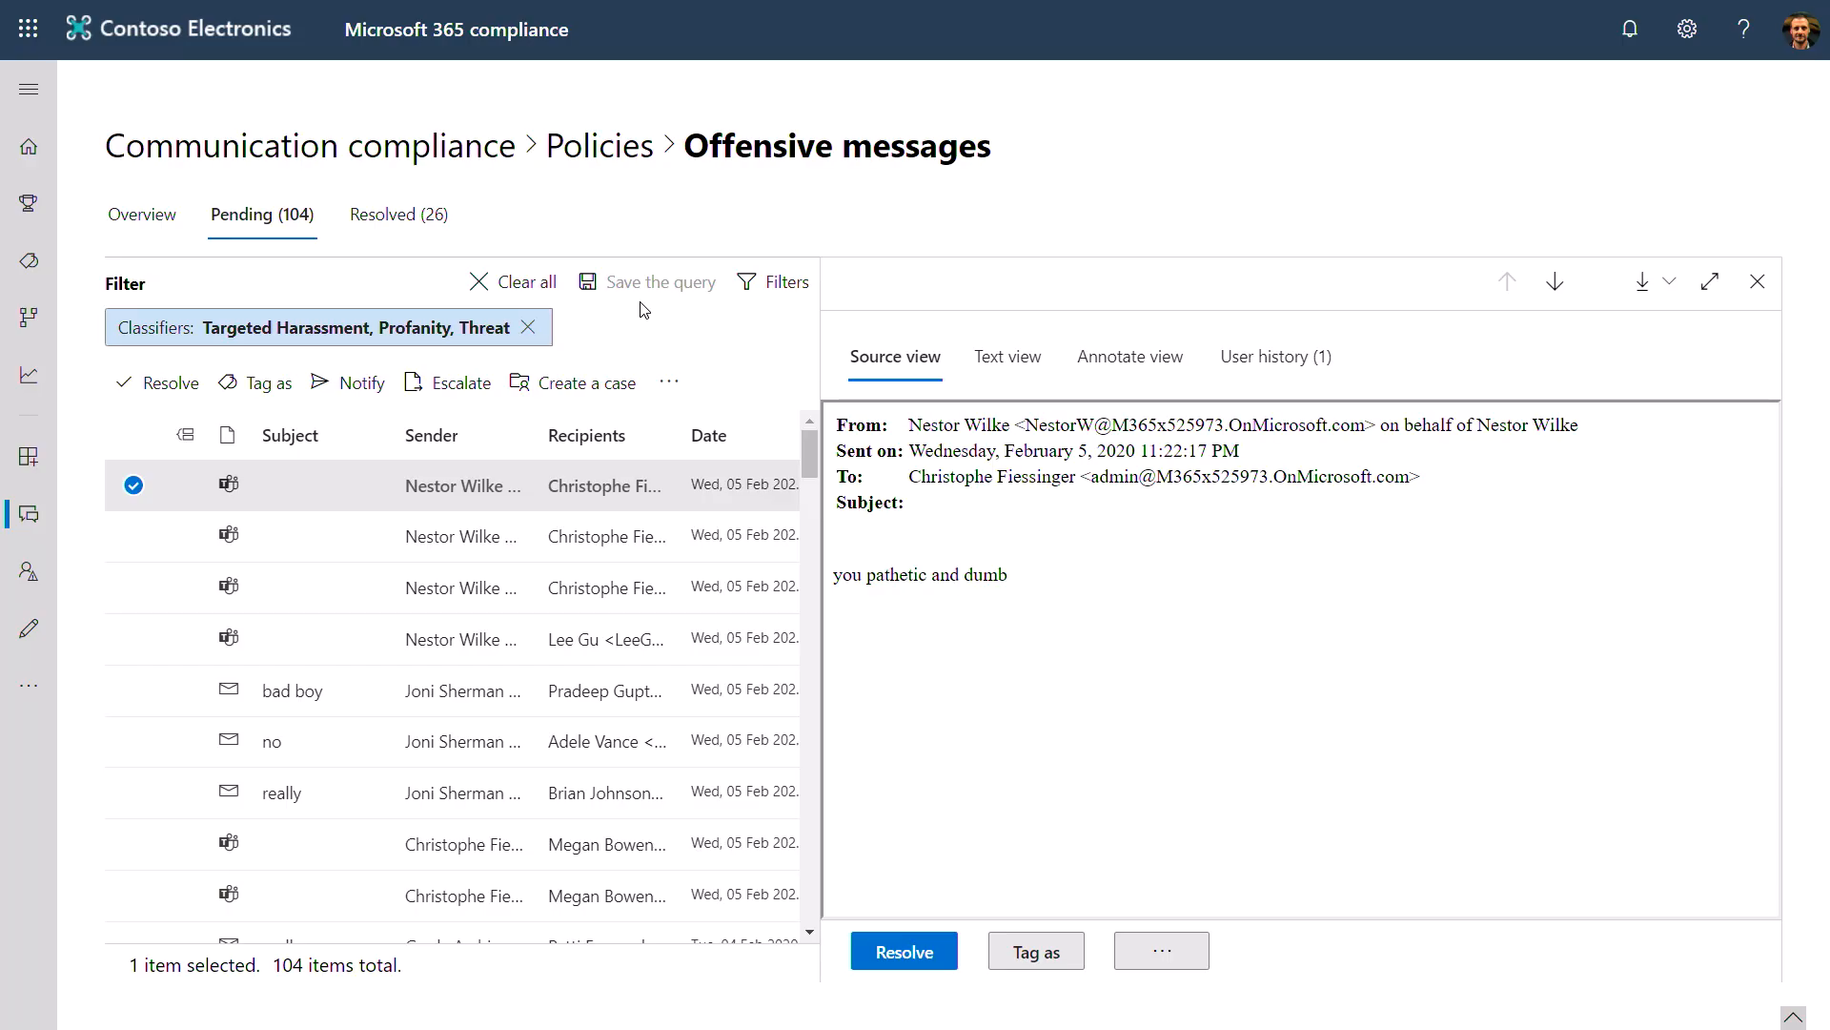
{"action": "mouse_move", "coordinate": [380, 333]}
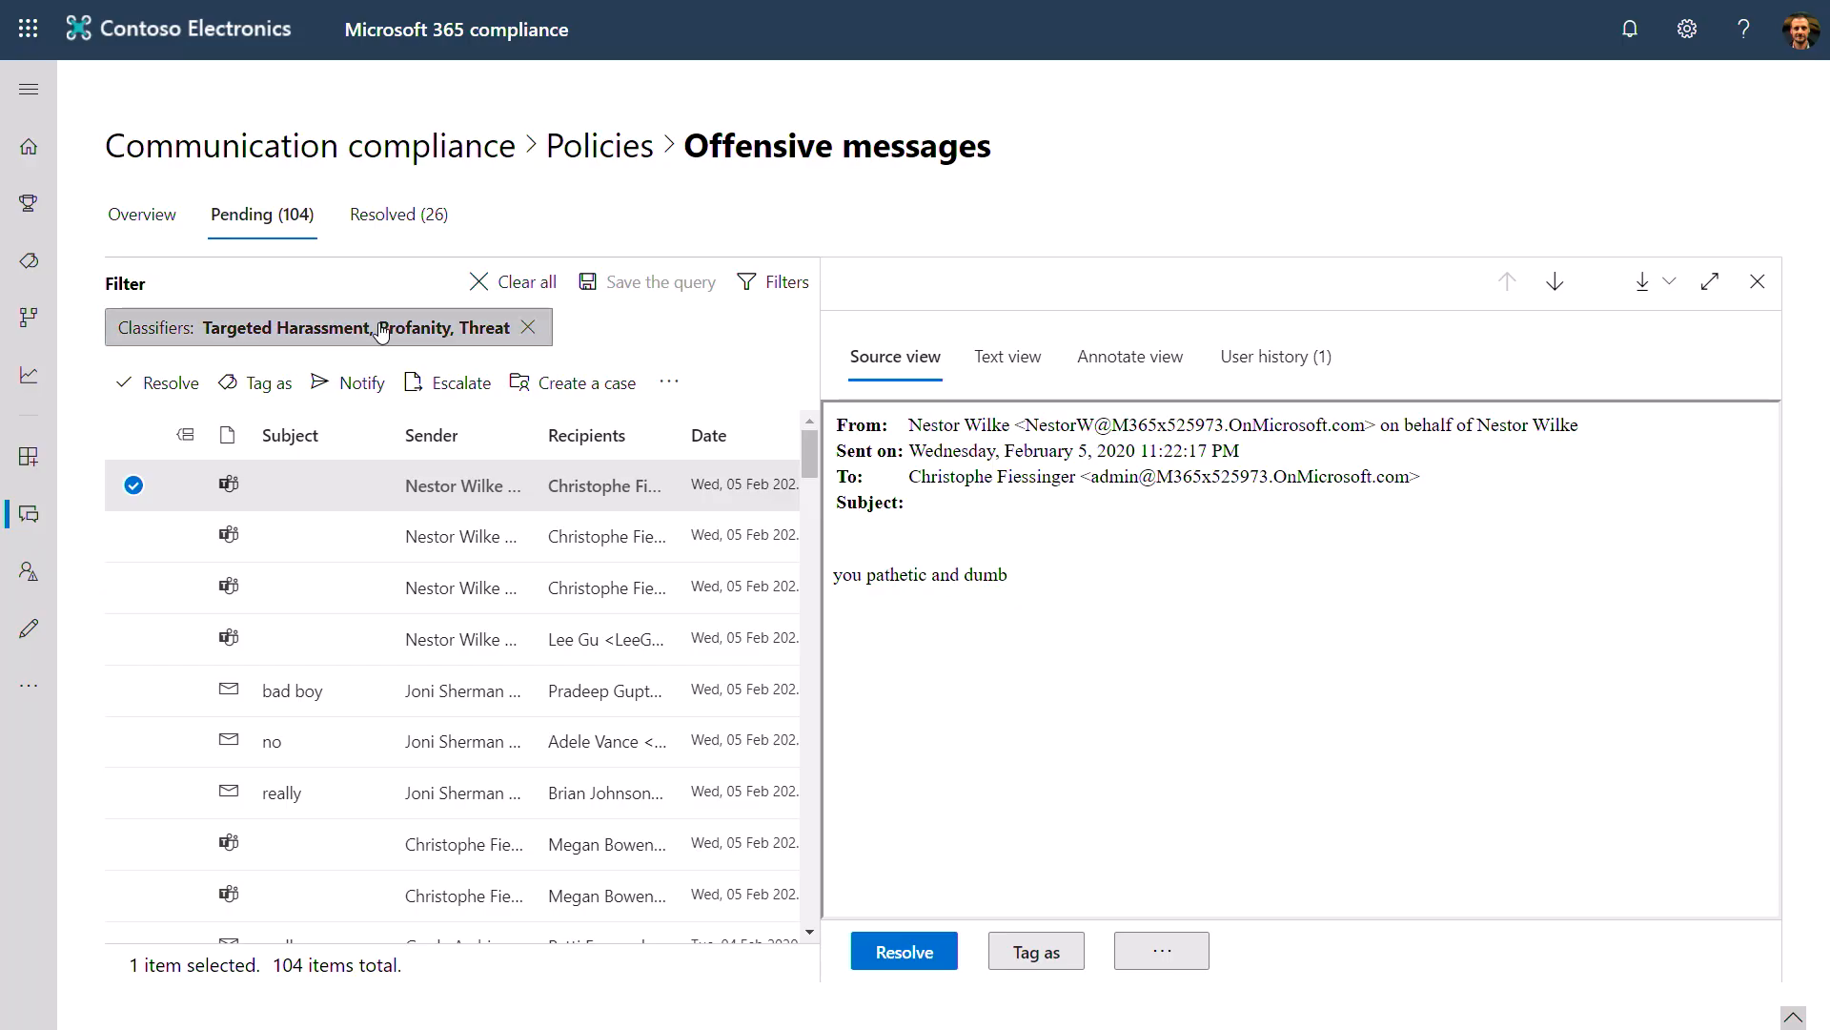
- Review the Classifiers filter applied to the Offensive messages pending items
{"action": "left_click", "coordinate": [327, 327]}
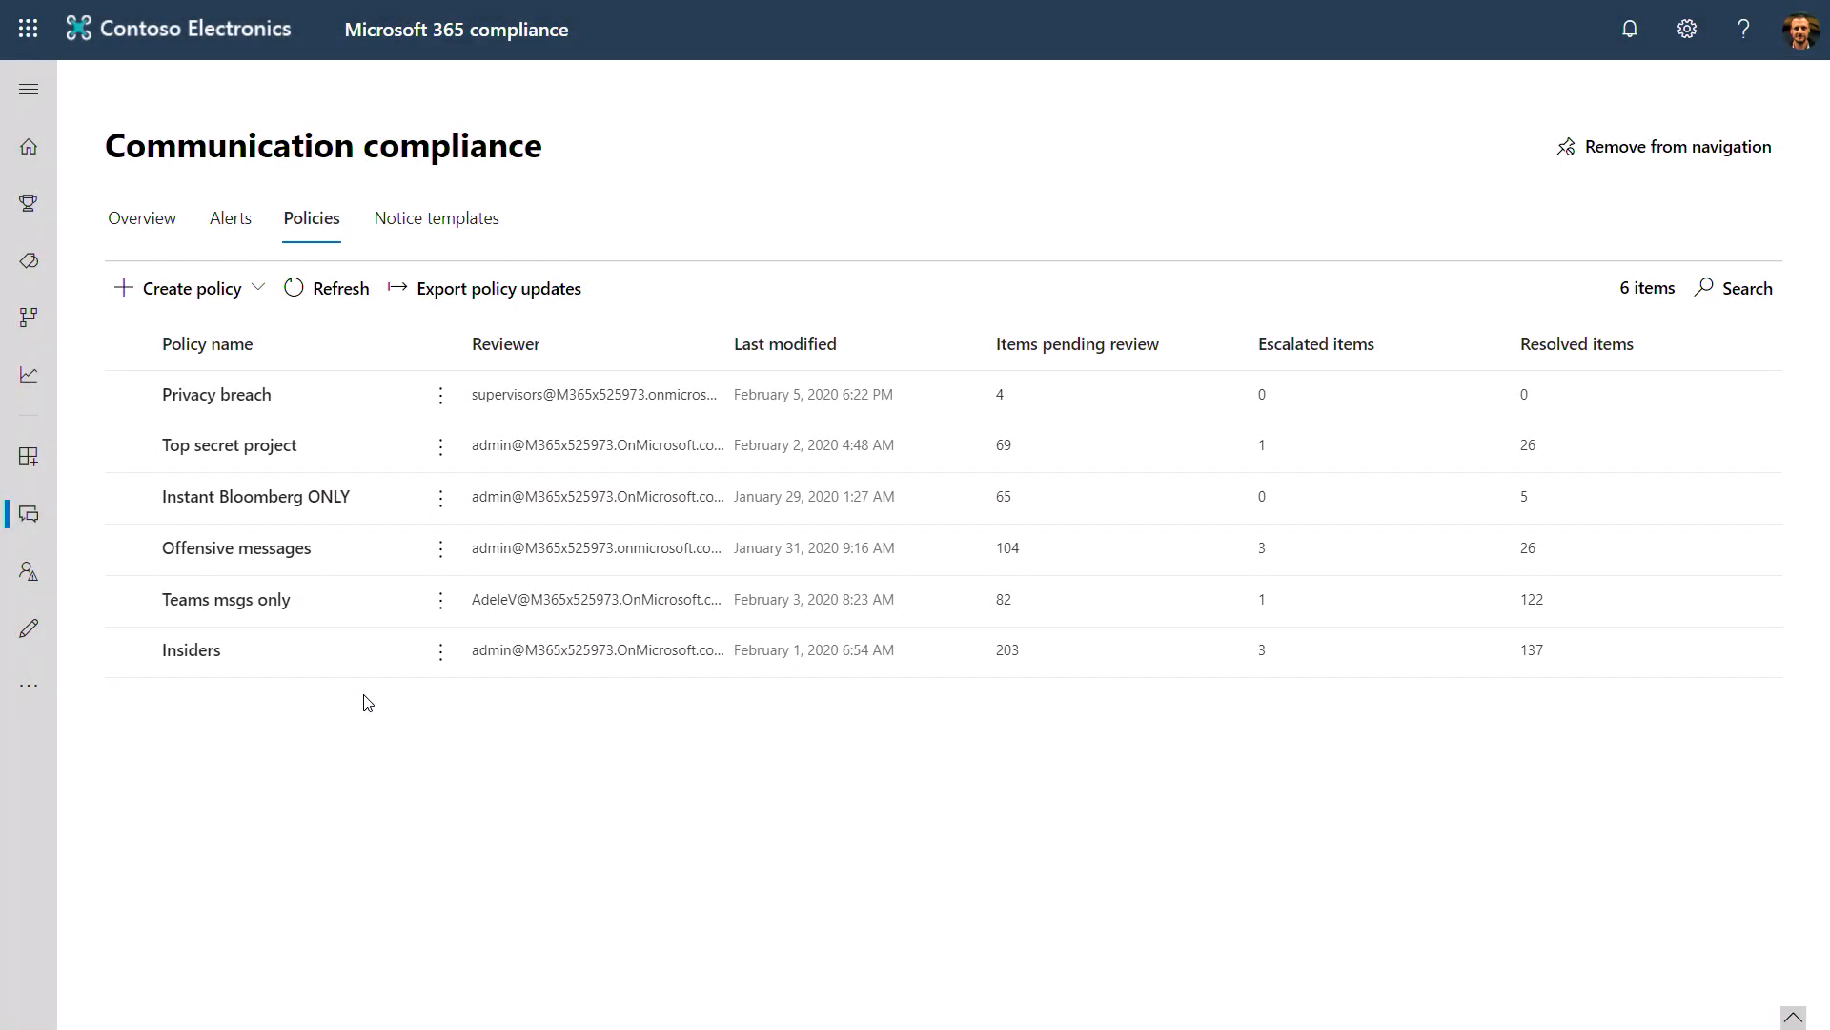
- Open the Insiders policy and view its 203 pending items
{"action": "left_click", "coordinate": [191, 650]}
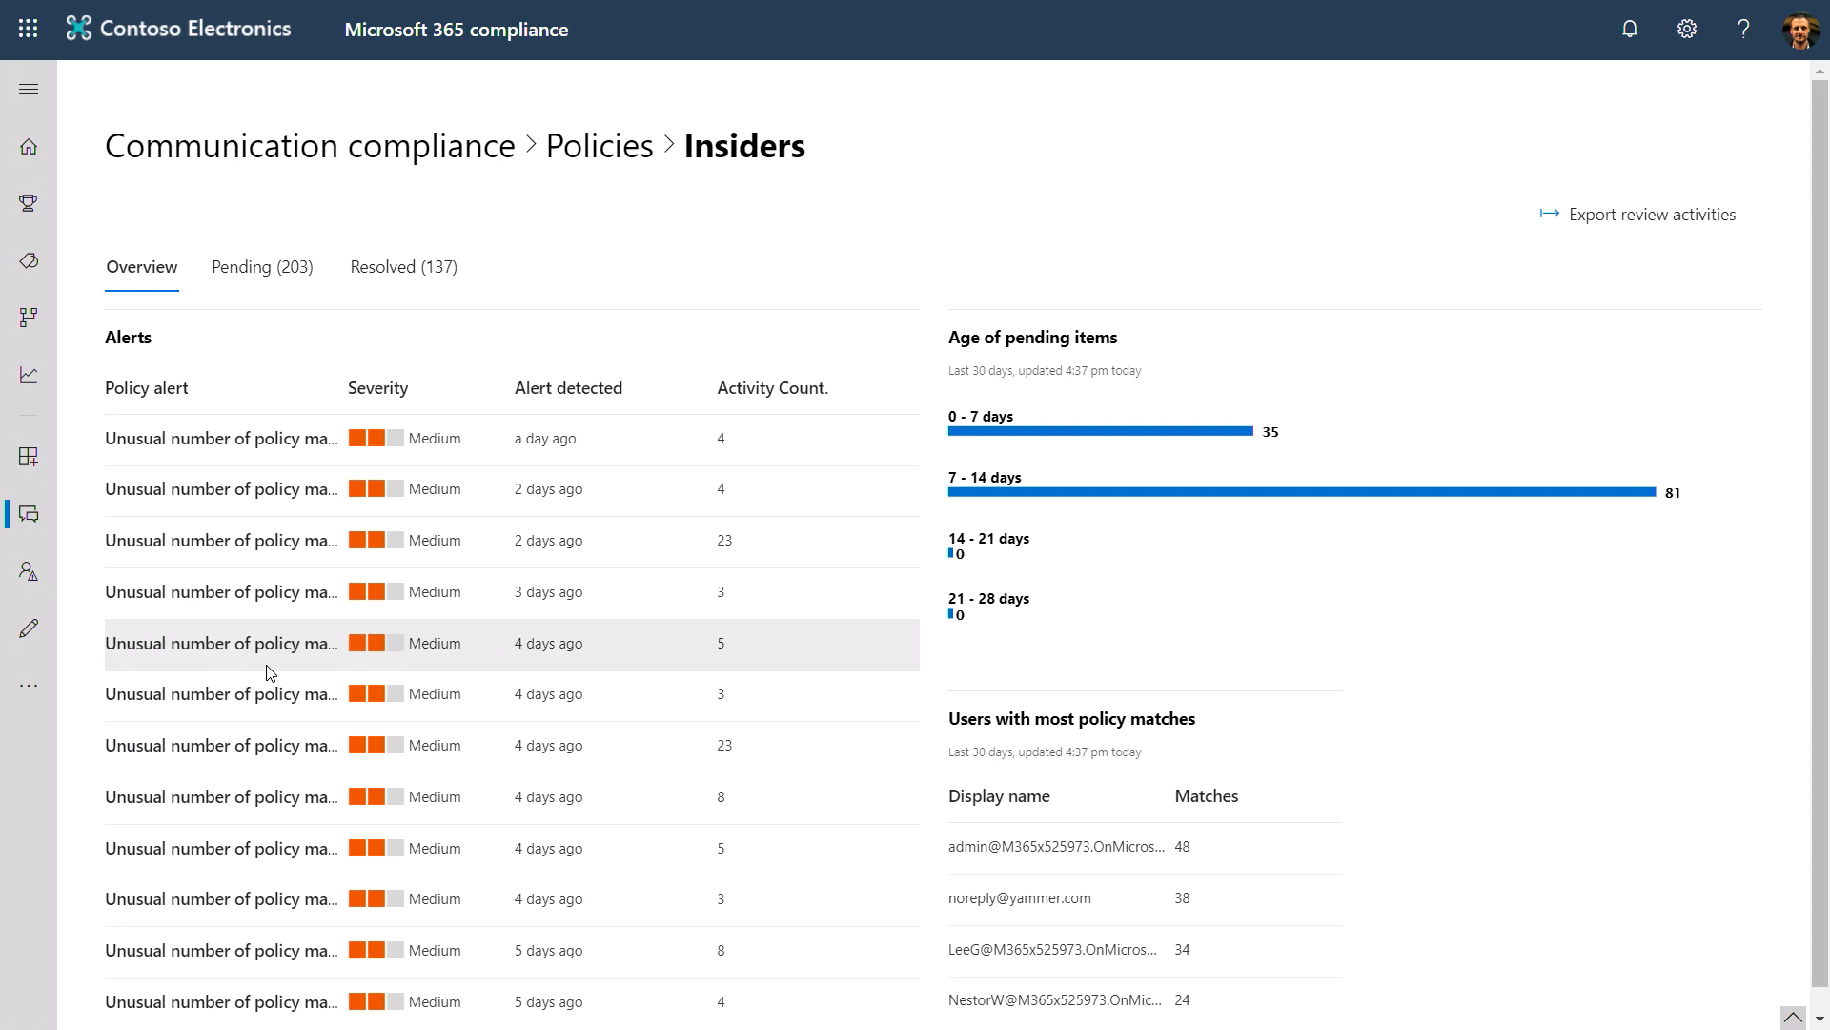
{"action": "mouse_move", "coordinate": [275, 438]}
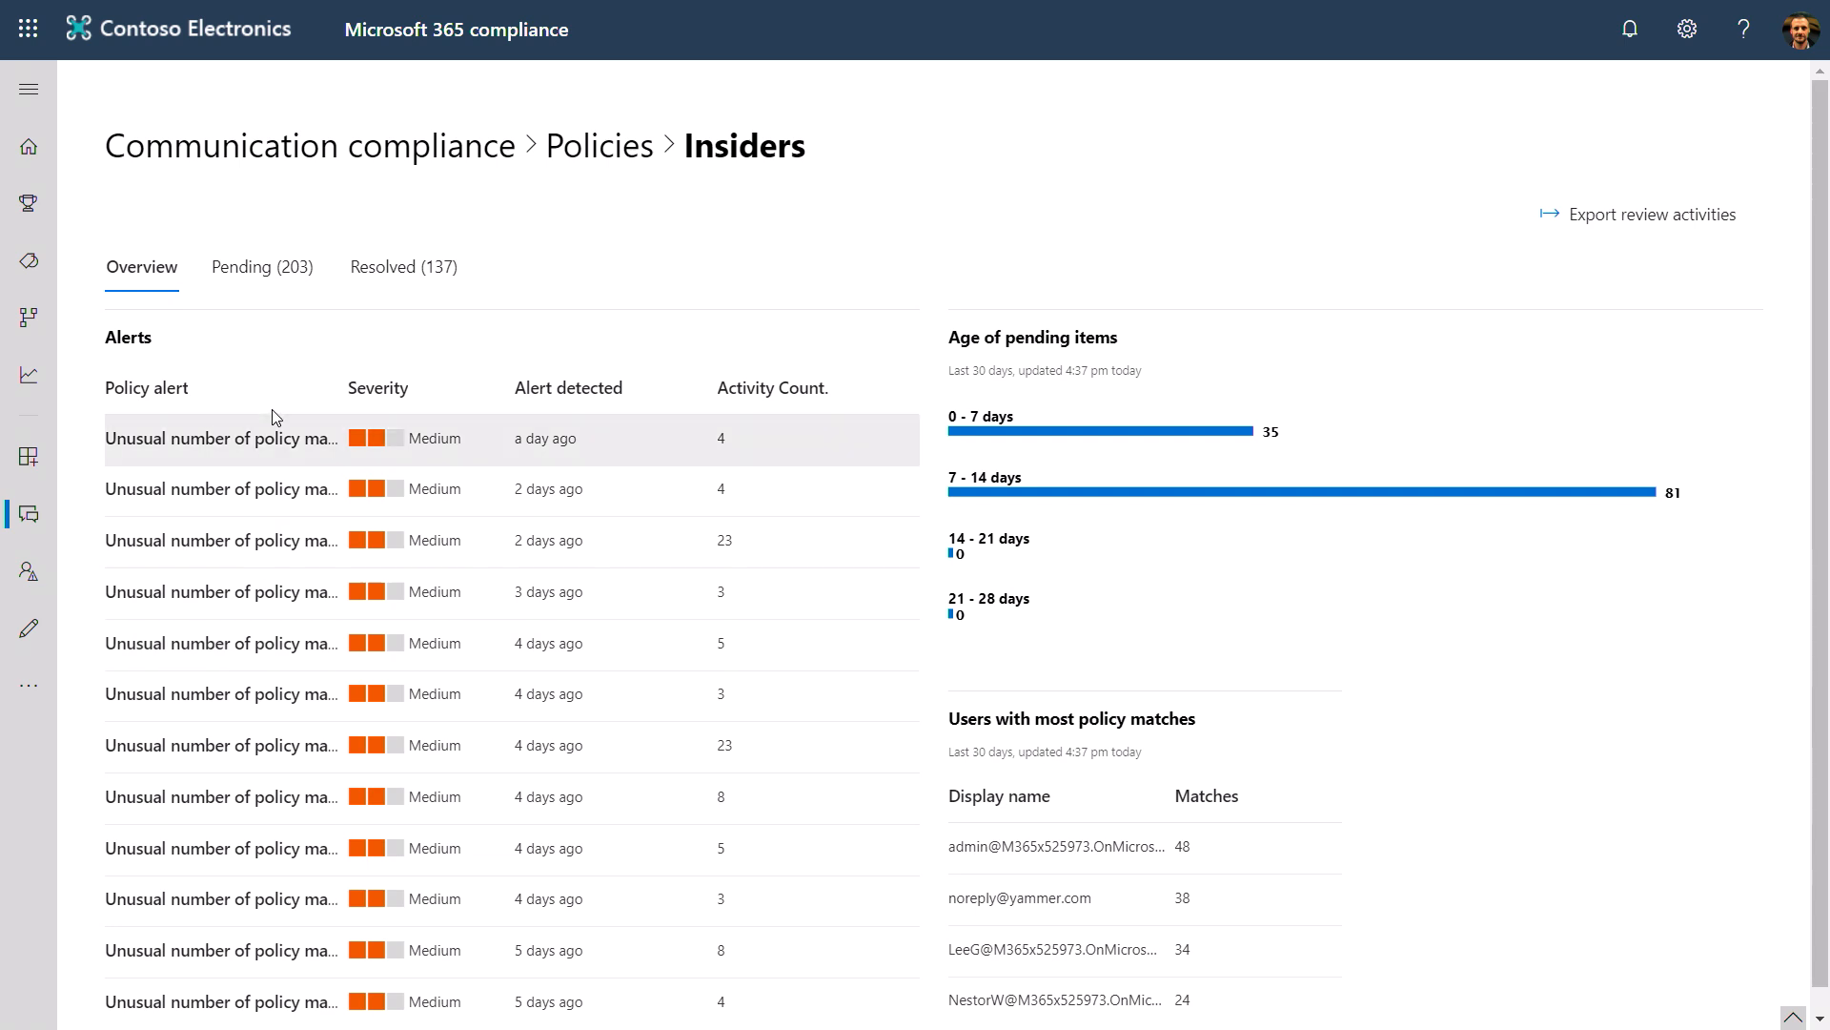
{"action": "left_click", "coordinate": [261, 266]}
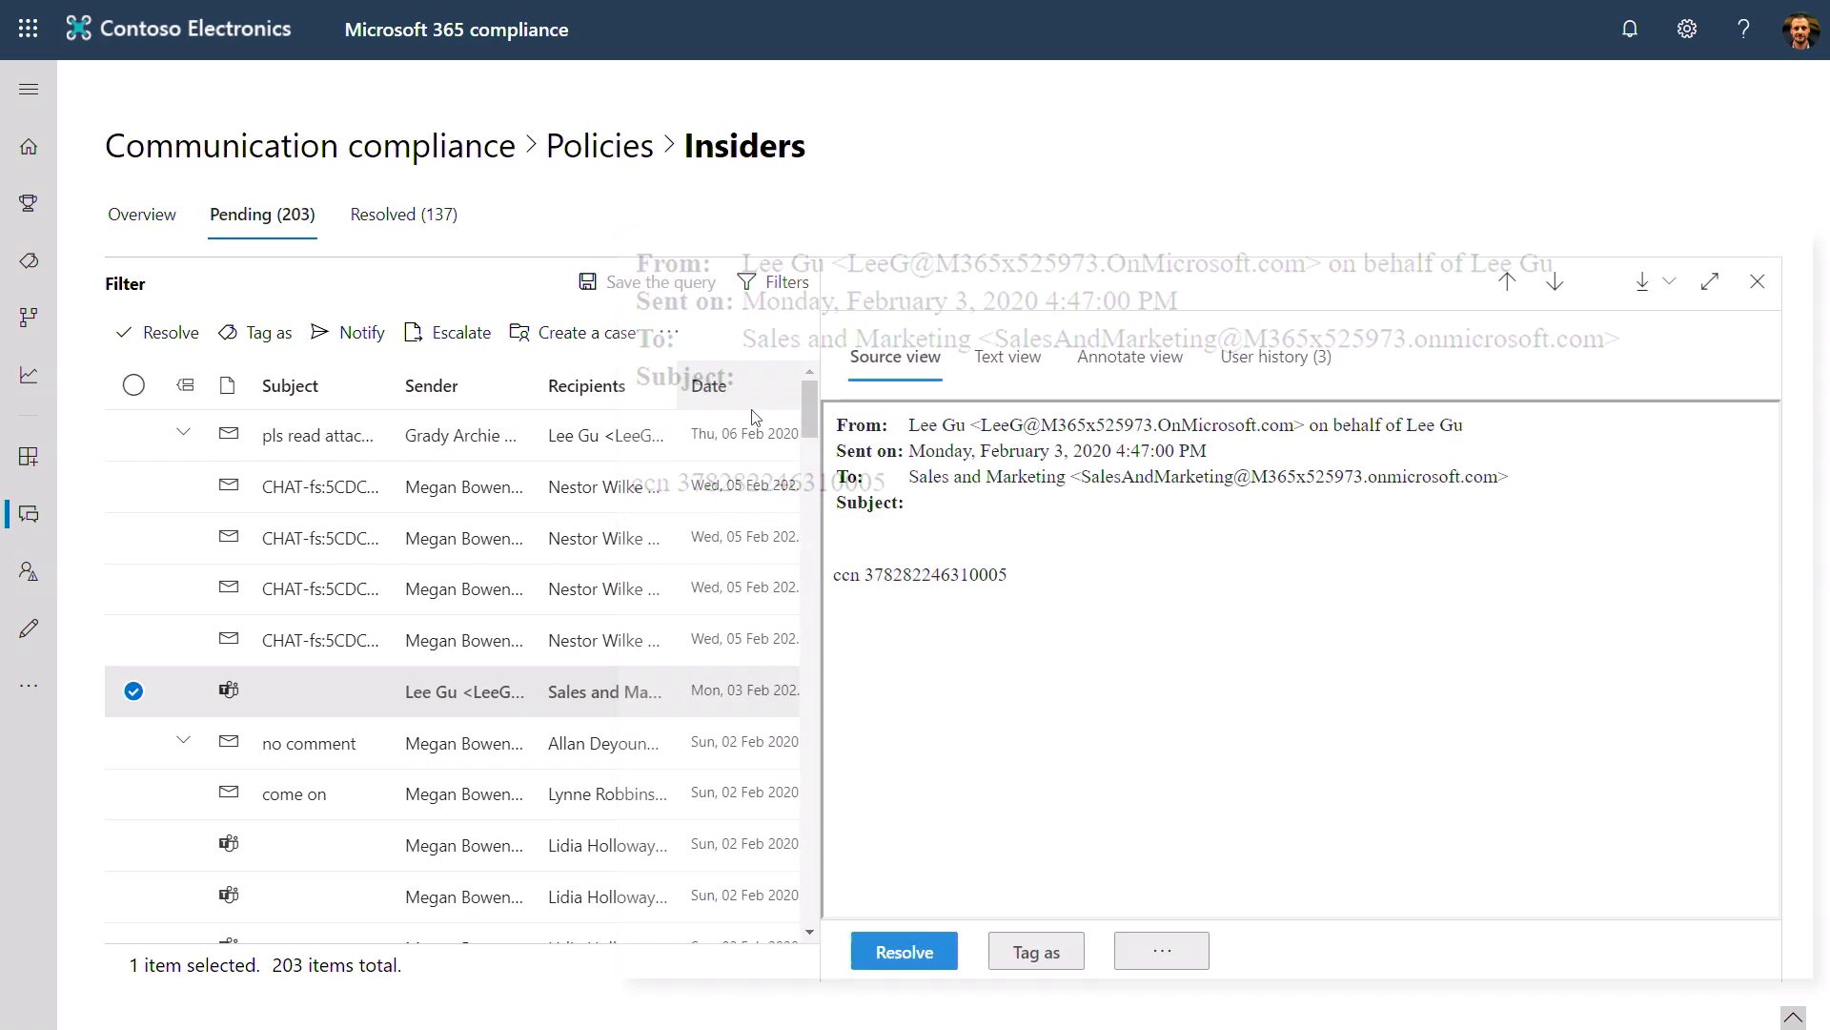
- Preview the 'pls read attached' email's International Marketing Strategy.docx in Text view, then Source view
{"action": "left_click", "coordinate": [318, 435]}
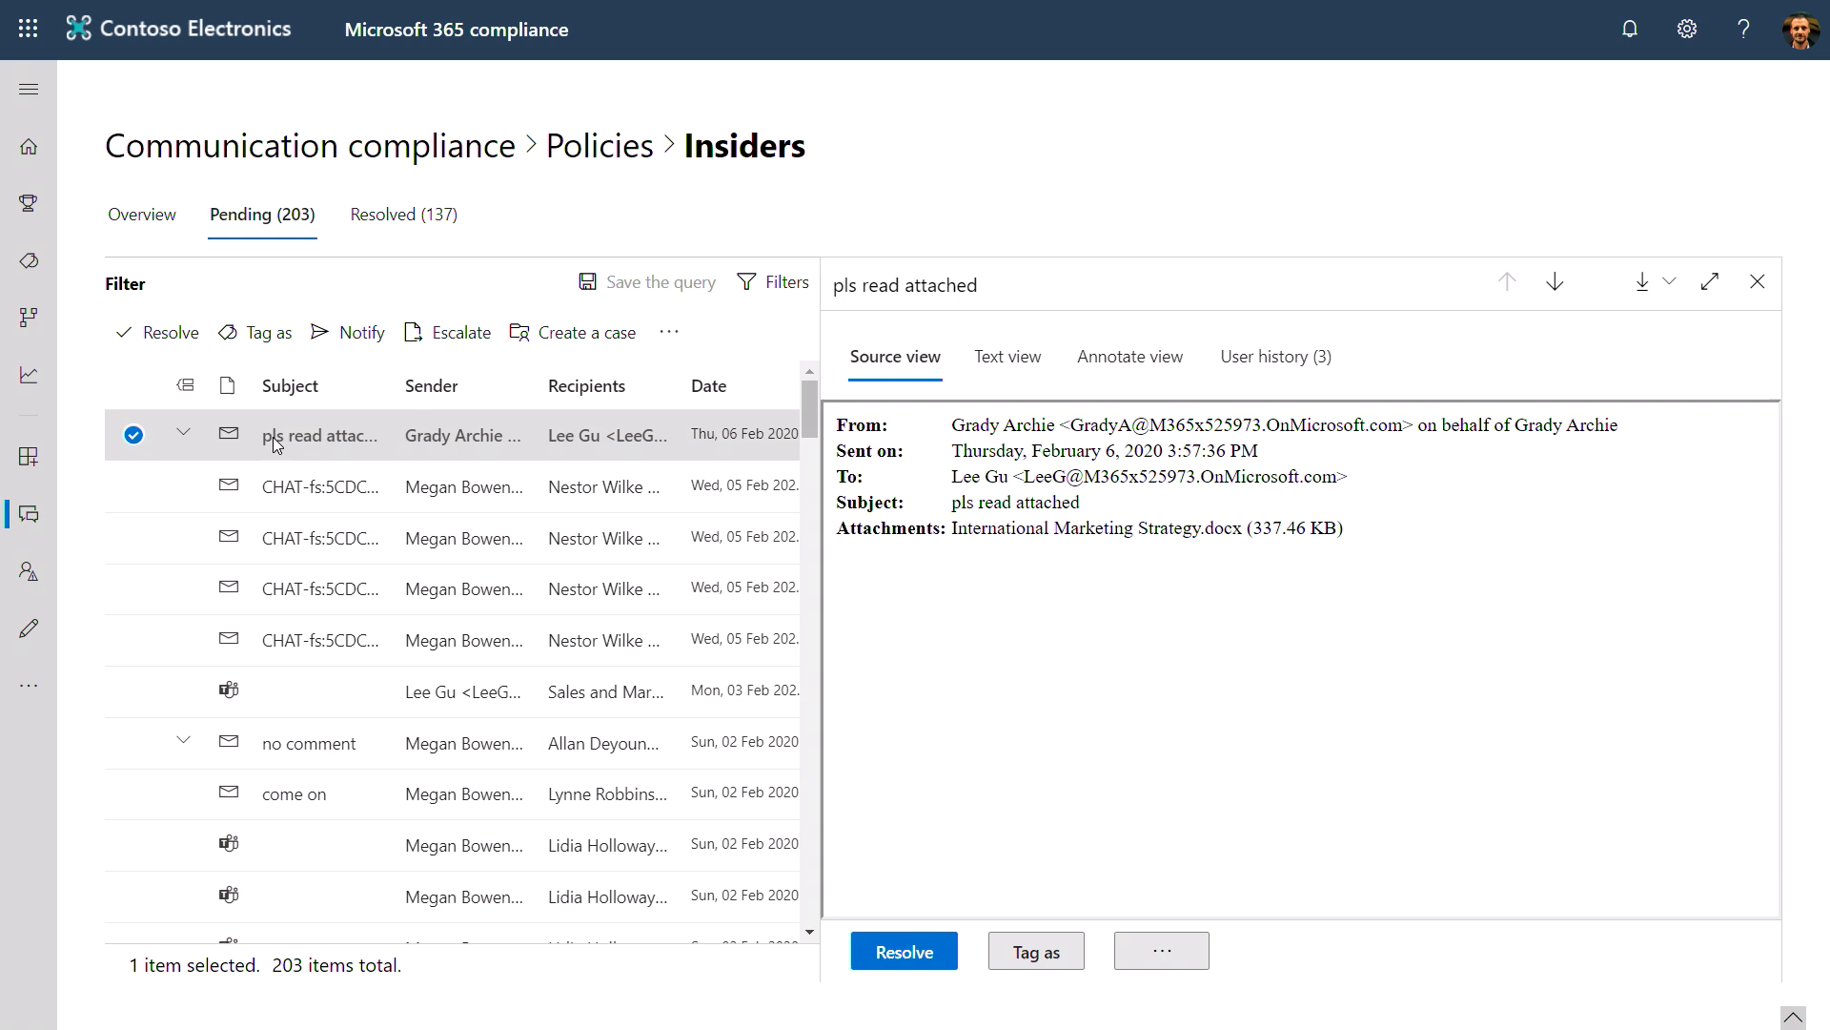
{"action": "left_click", "coordinate": [182, 433]}
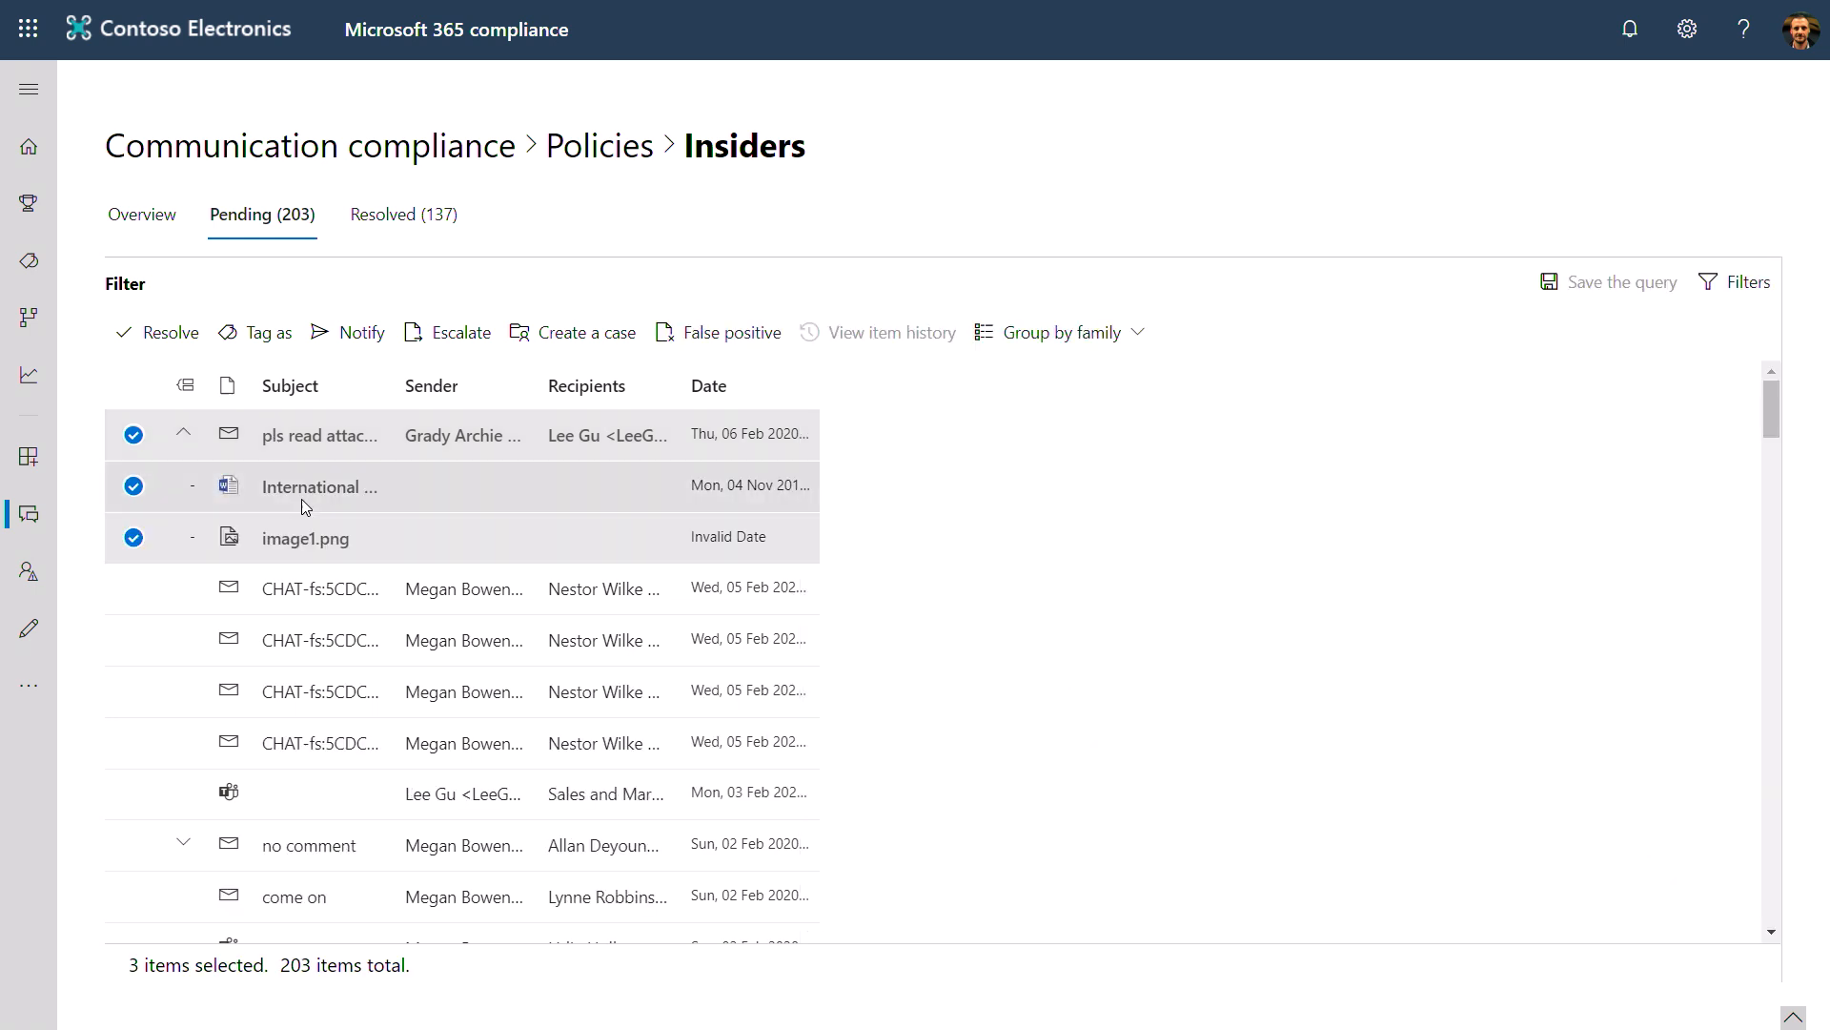
{"action": "left_click", "coordinate": [318, 485]}
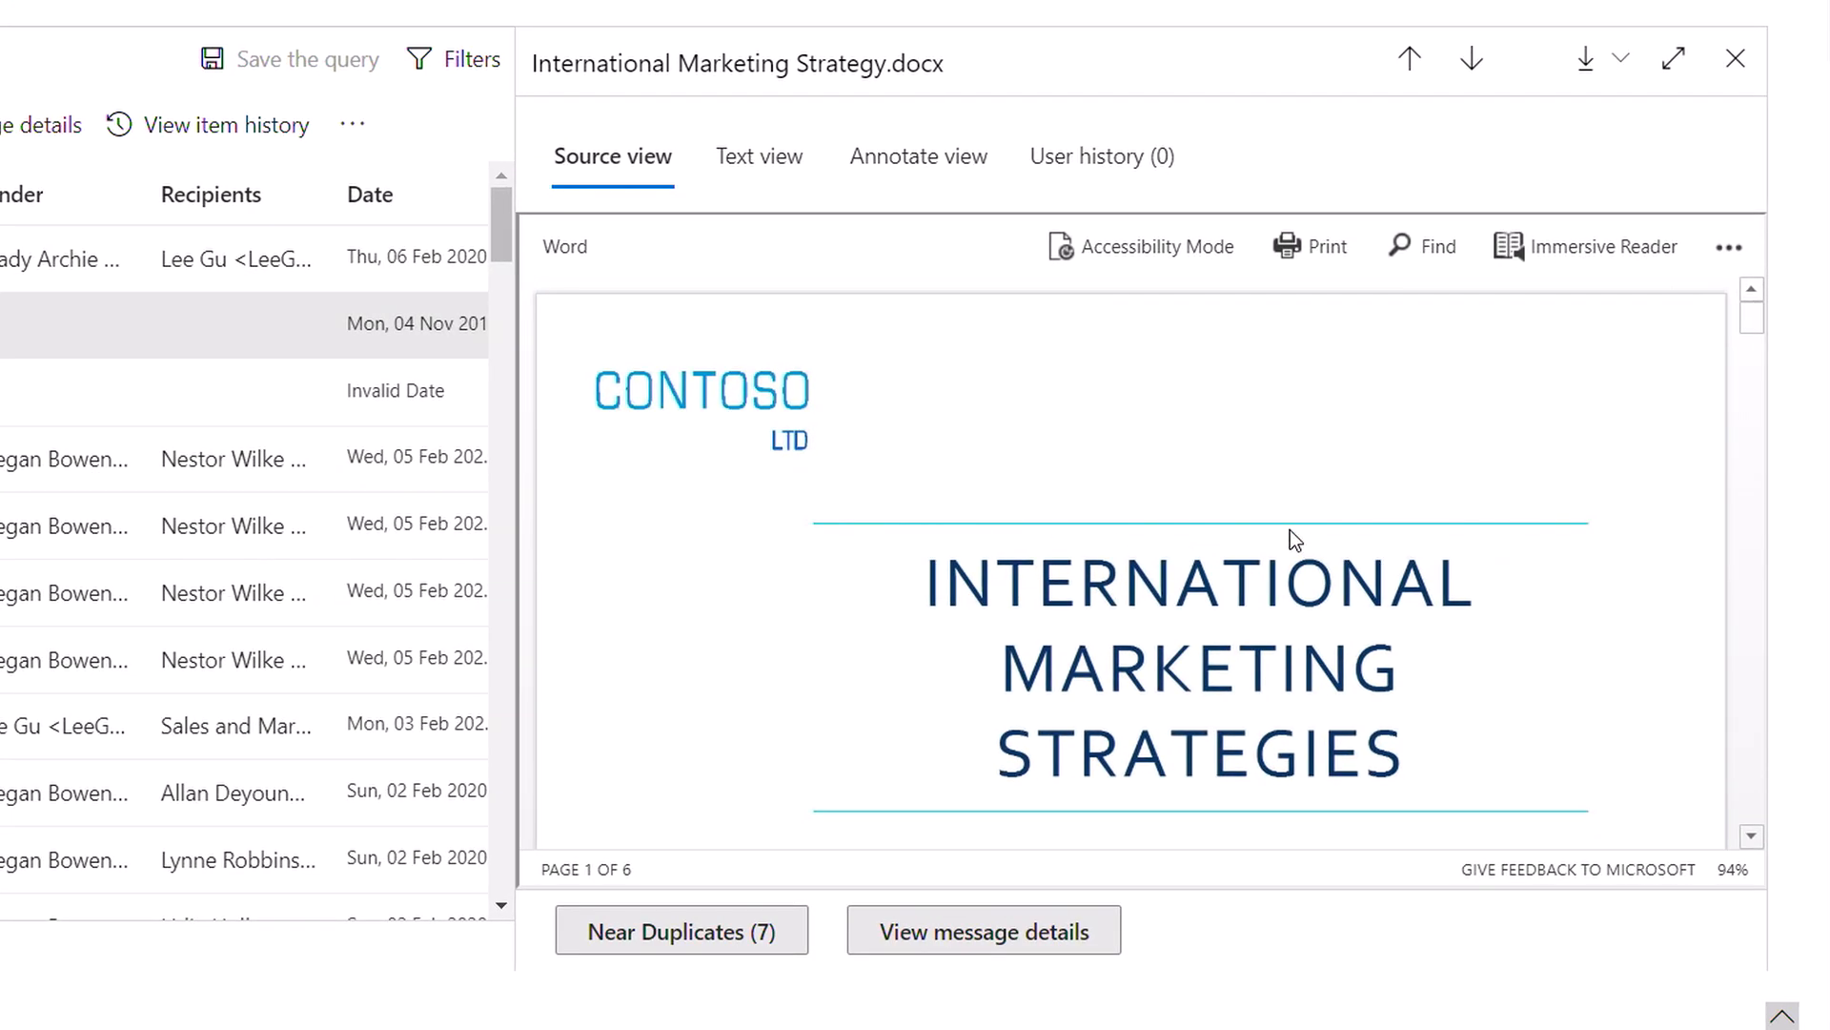
{"action": "scroll", "scroll_direction": "down", "scroll_amount": 3}
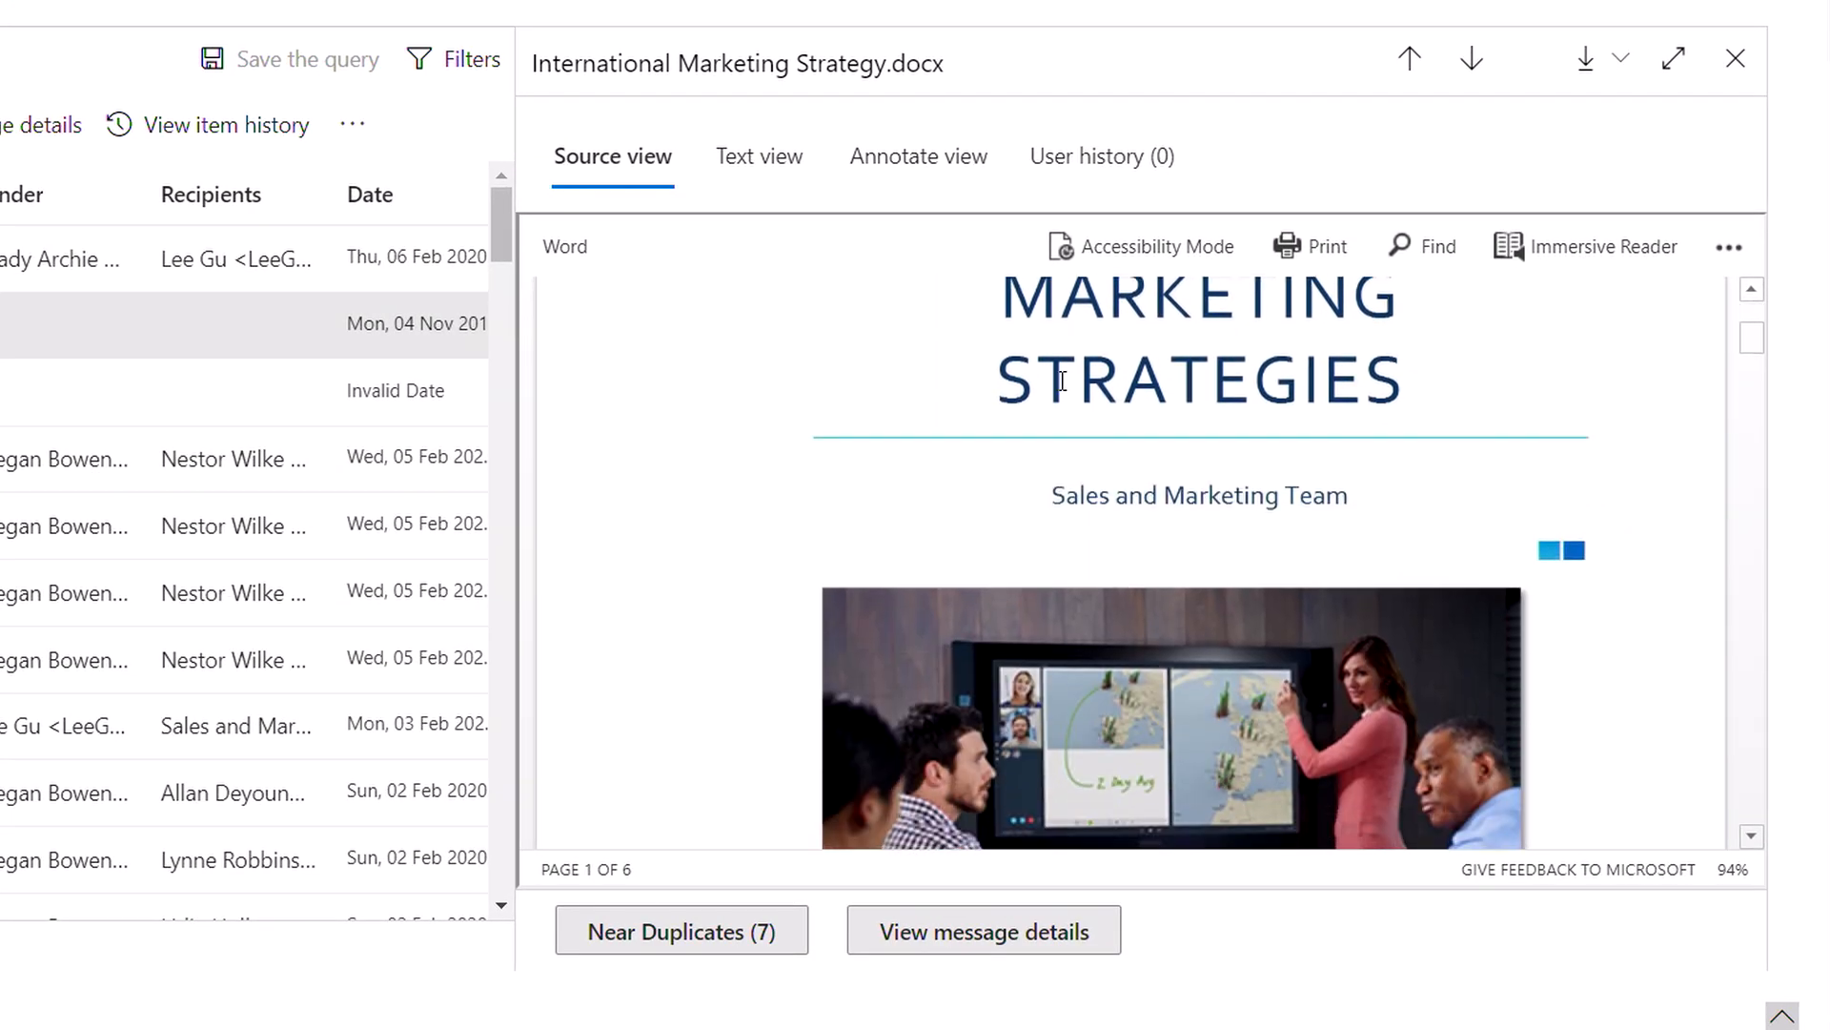
{"action": "left_click", "coordinate": [758, 156]}
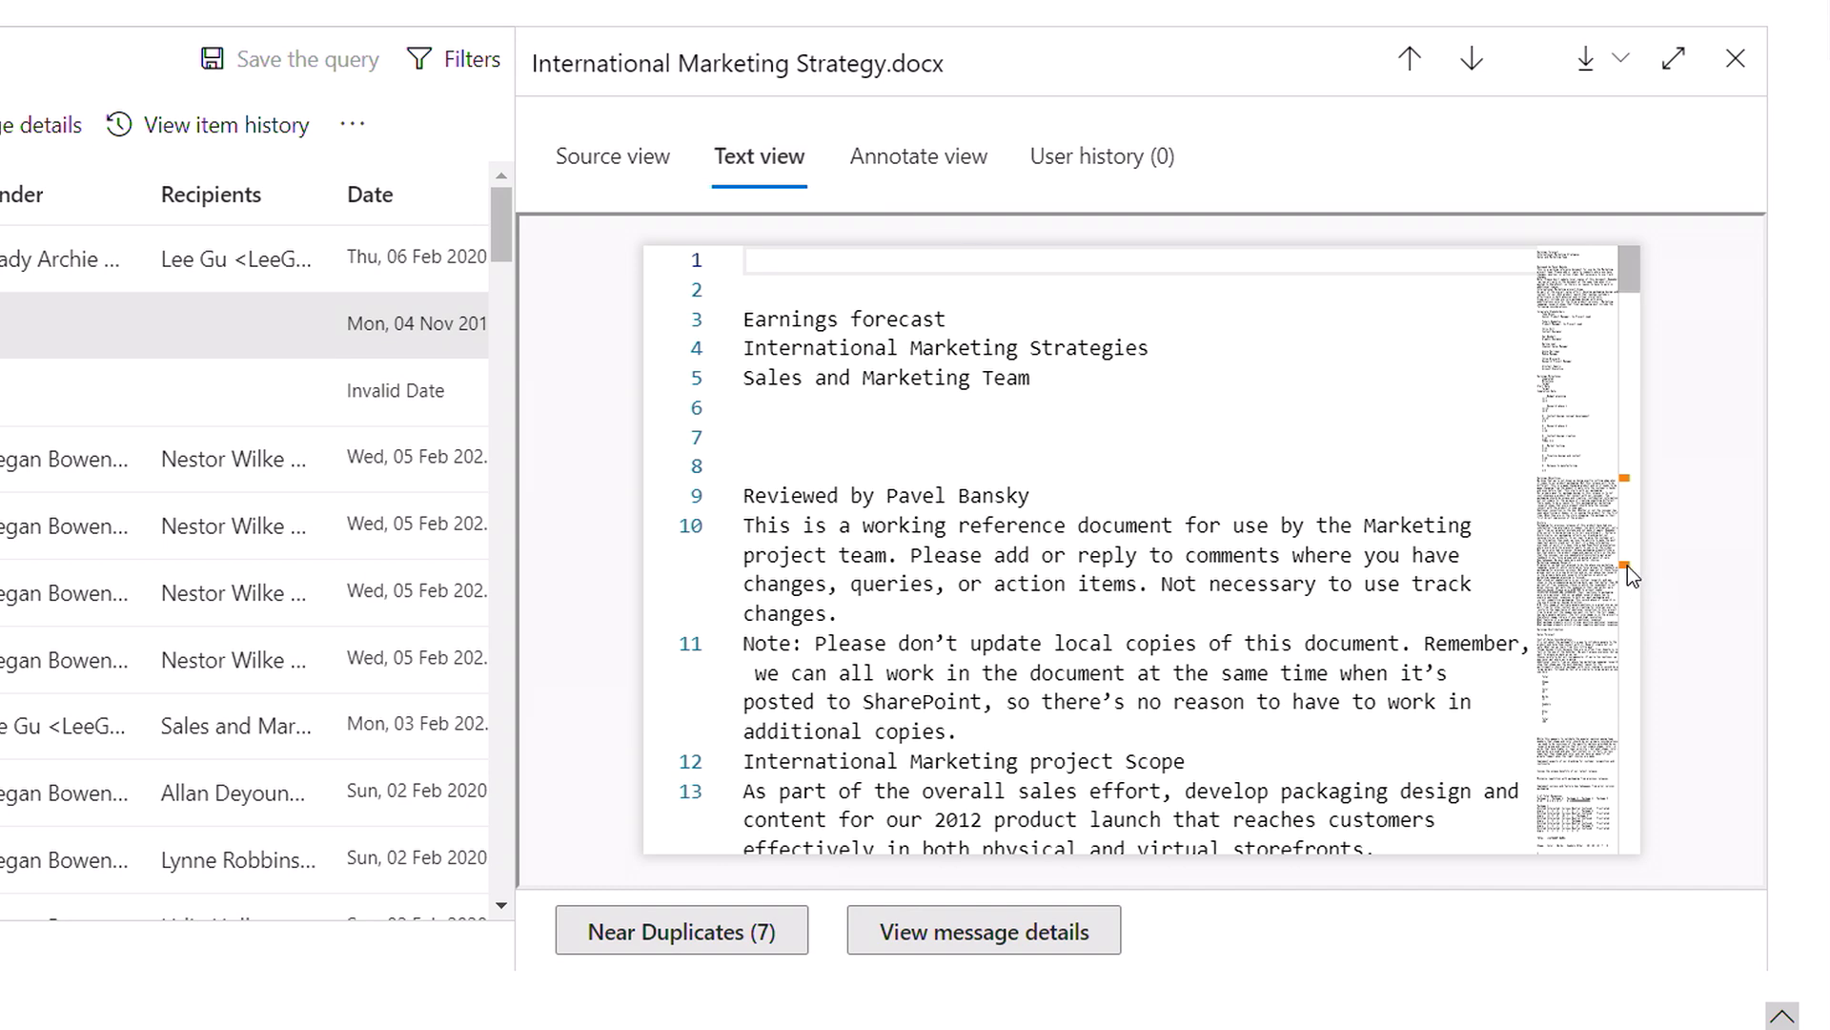
{"action": "scroll", "scroll_direction": "down", "scroll_amount": 3}
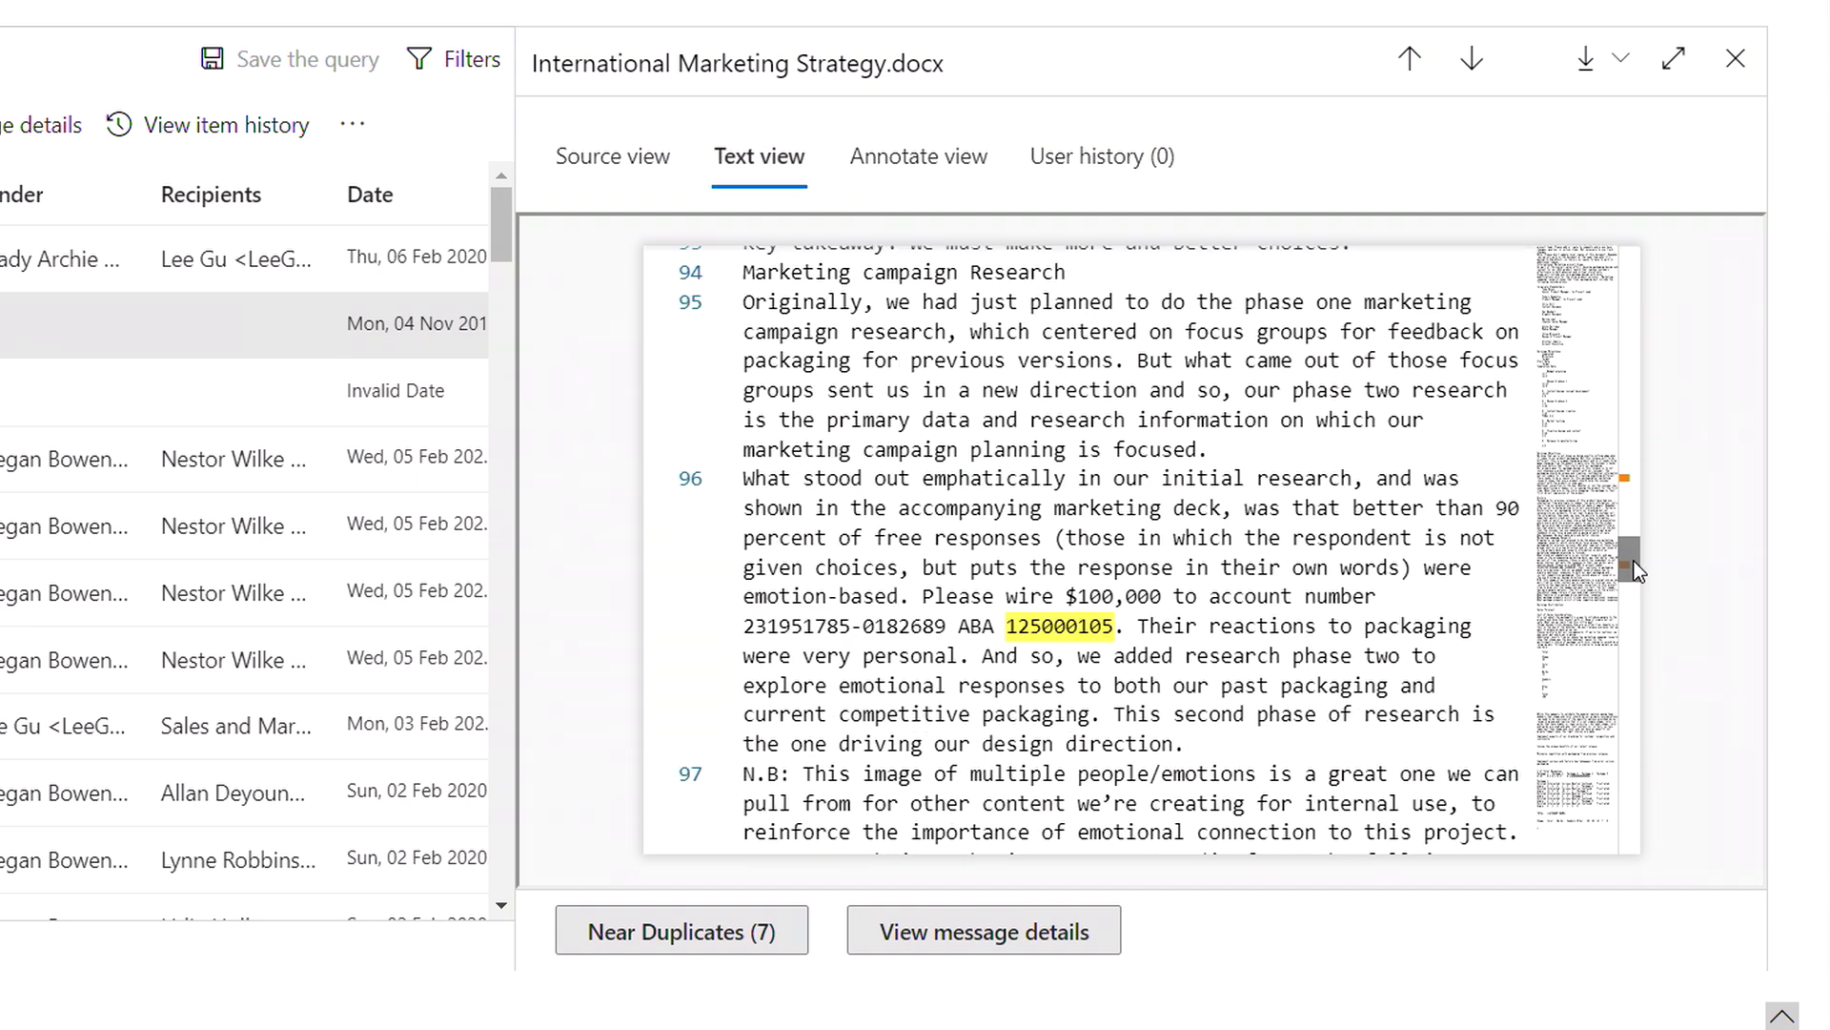
{"action": "left_click", "coordinate": [1158, 356]}
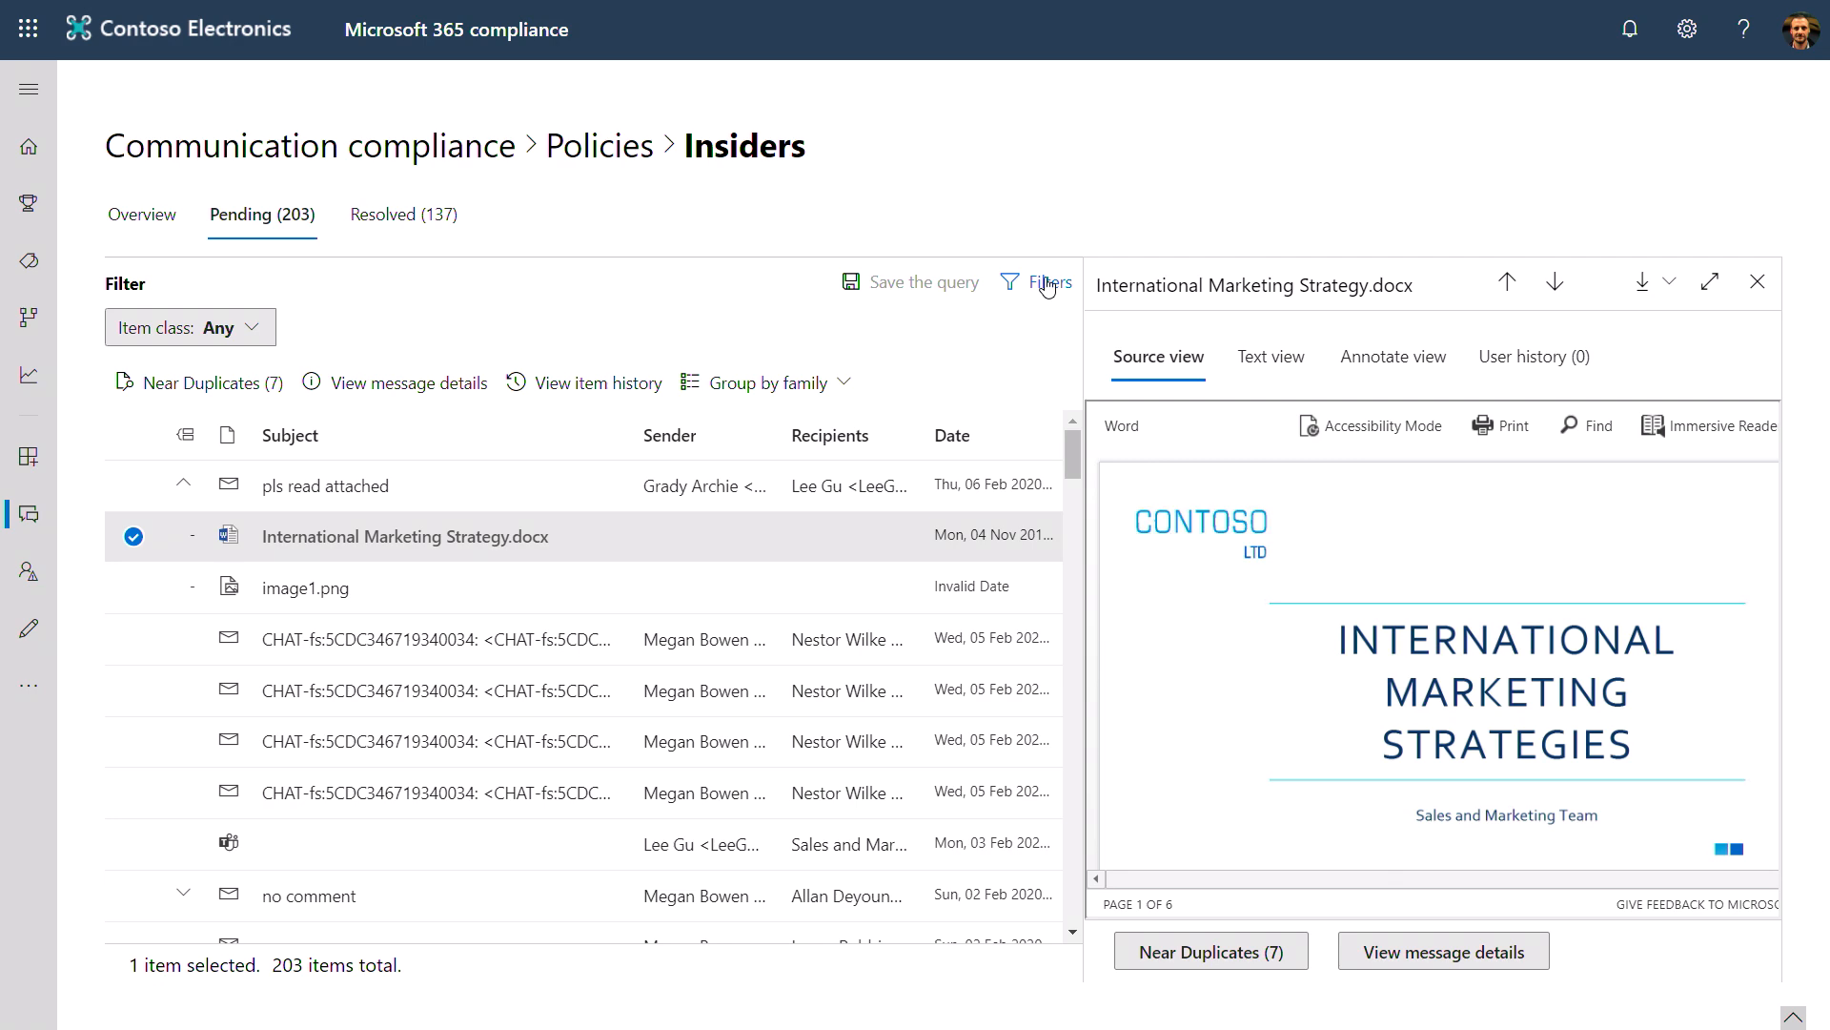
- Filter pending items to item class ipm.externaldata.InstantBloomberg and open the third chat message
{"action": "left_click", "coordinate": [1045, 282]}
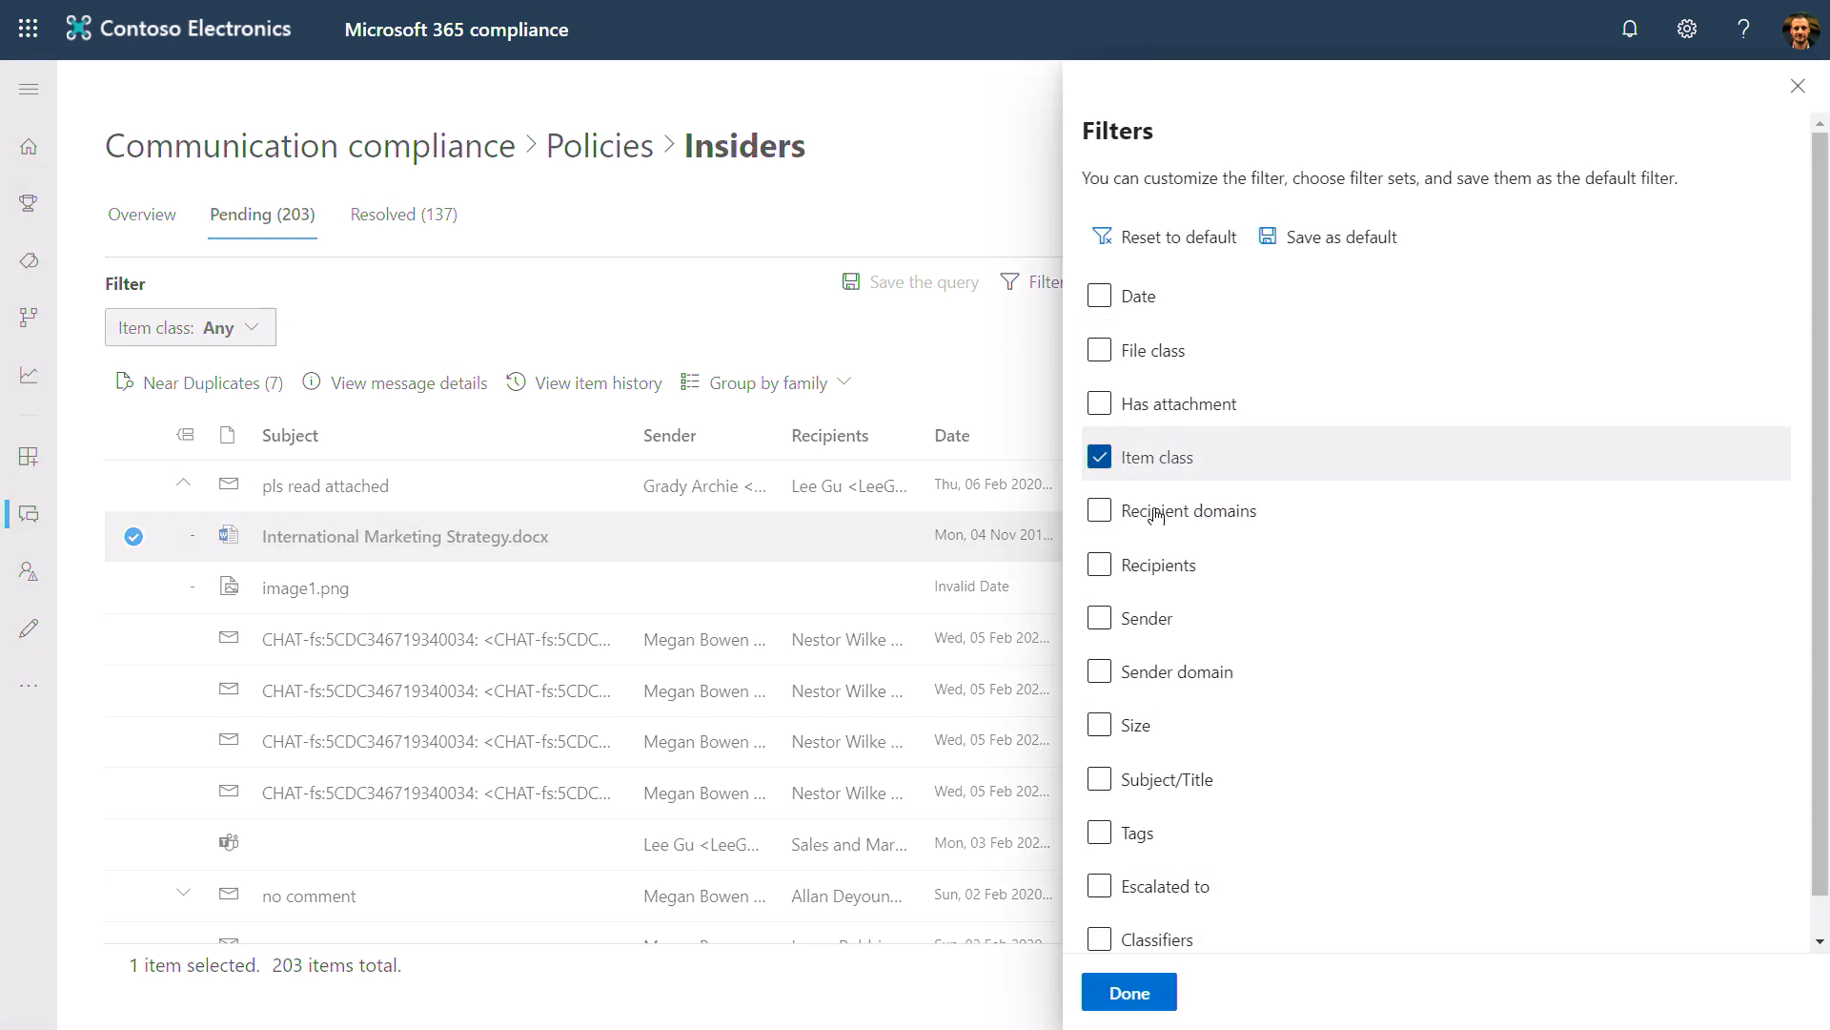
{"action": "left_click", "coordinate": [1125, 992]}
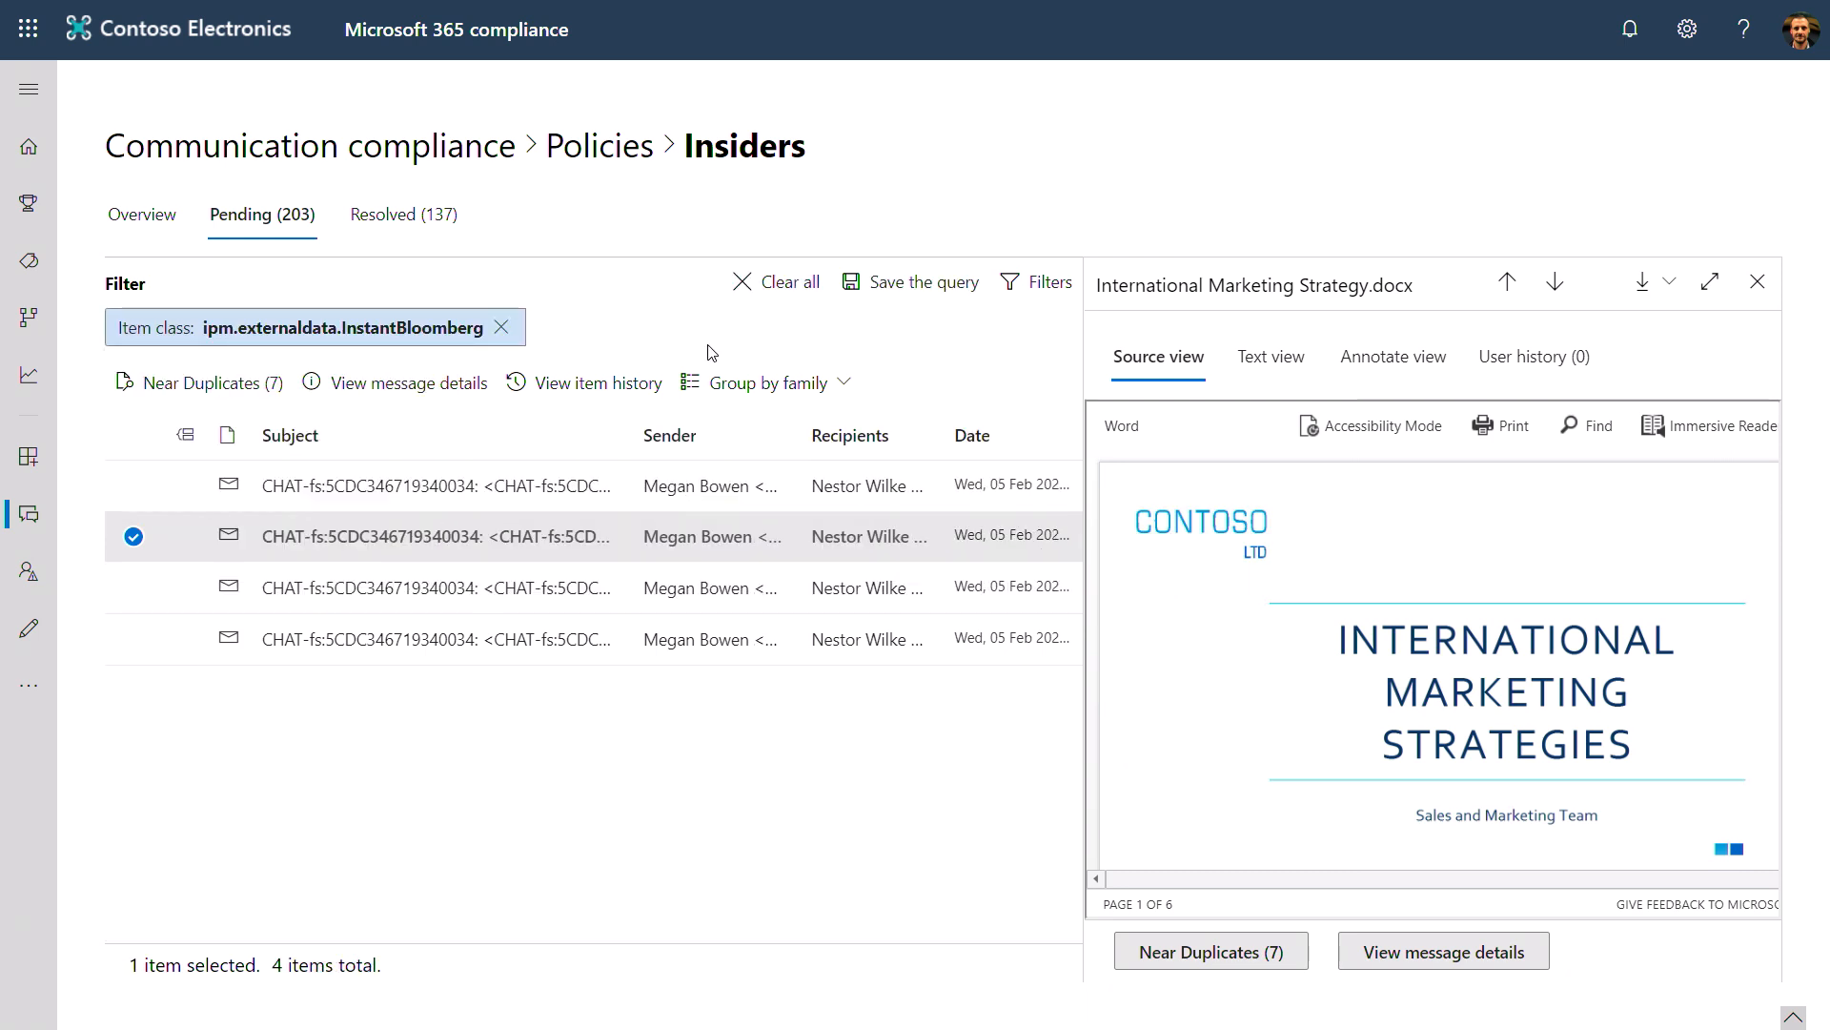
{"action": "left_click", "coordinate": [437, 587]}
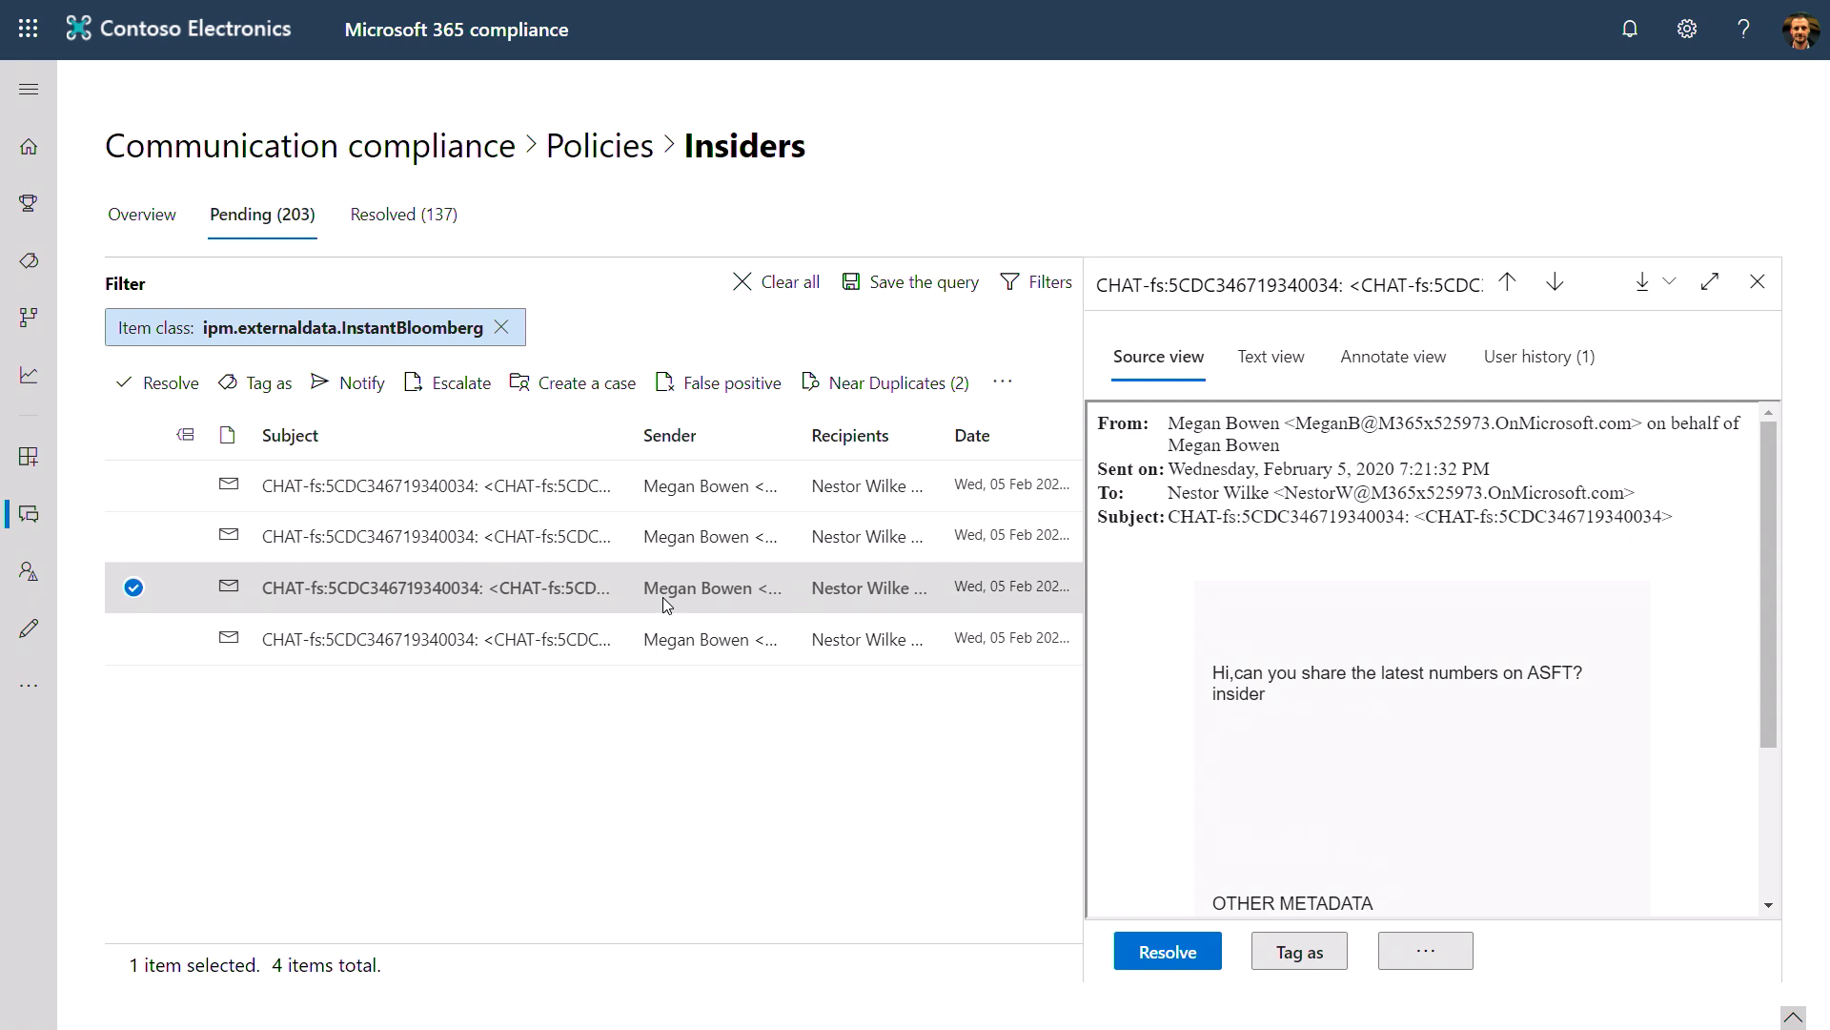
{"action": "mouse_move", "coordinate": [878, 382]}
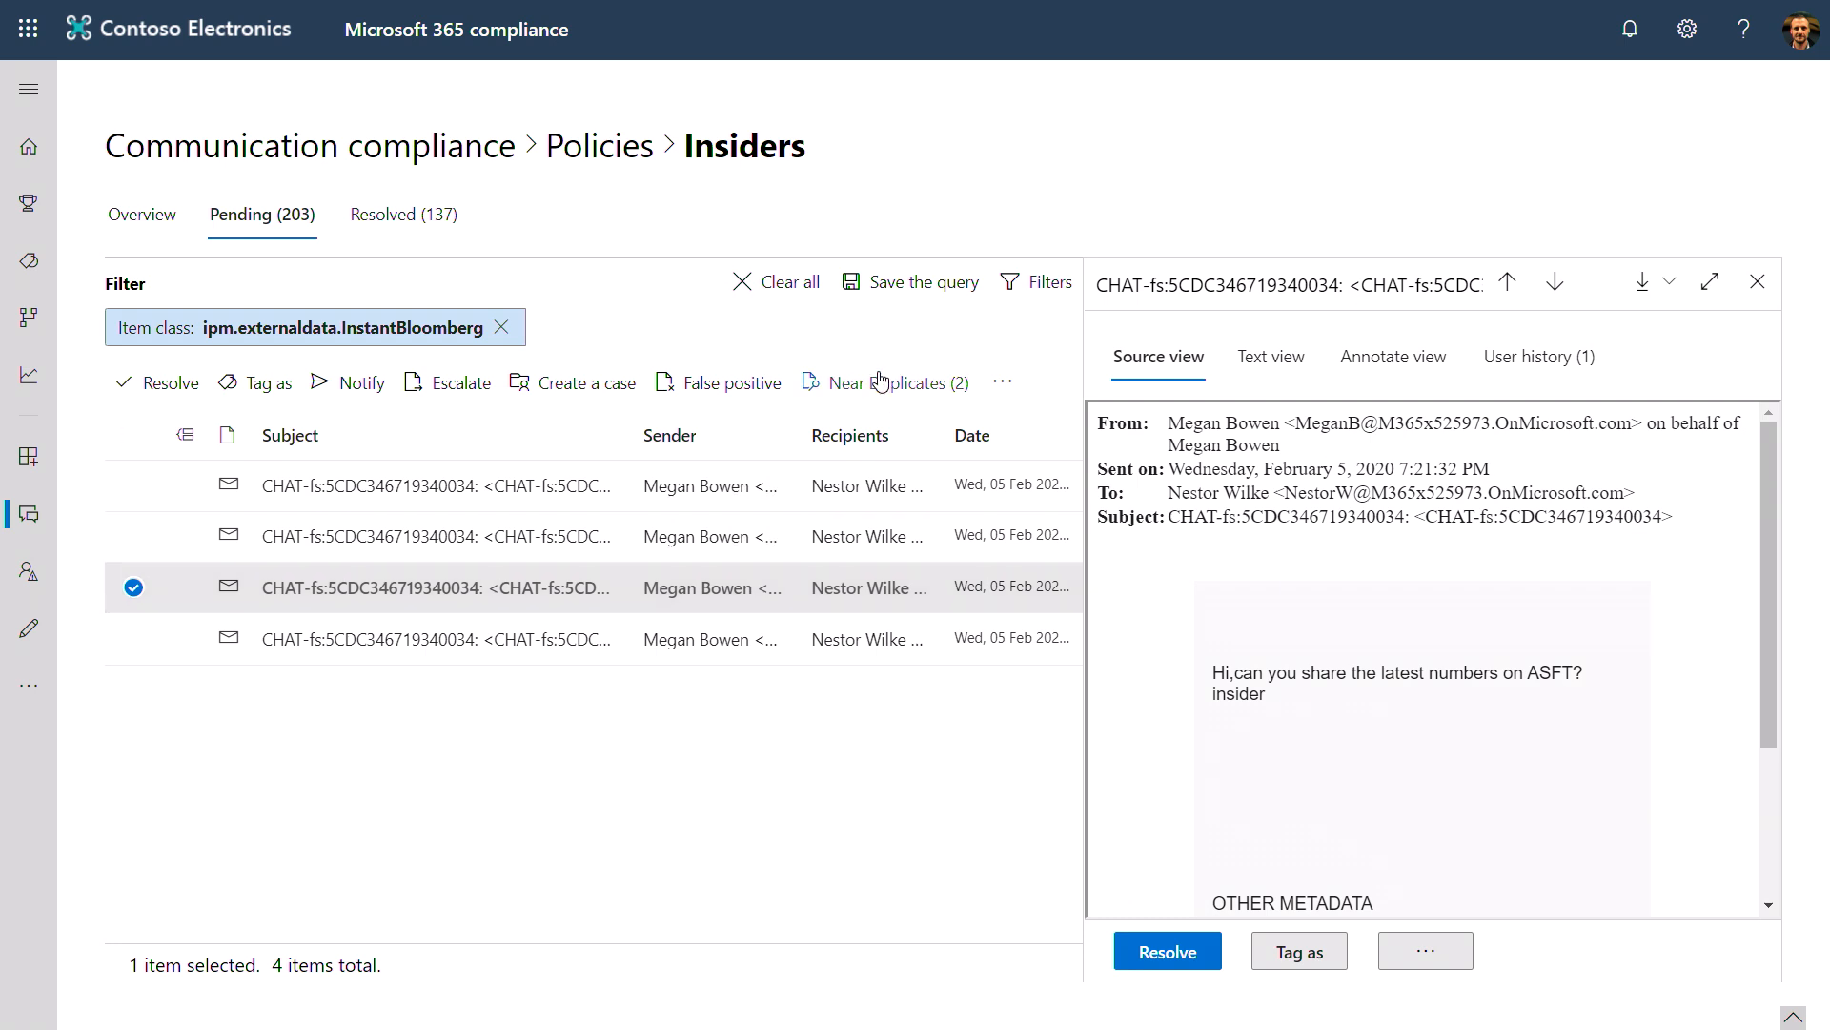
- Escalate both near duplicates to Adele Vance: 'This looks like a serious offense. Recommend employee termination'
{"action": "left_click", "coordinate": [899, 381]}
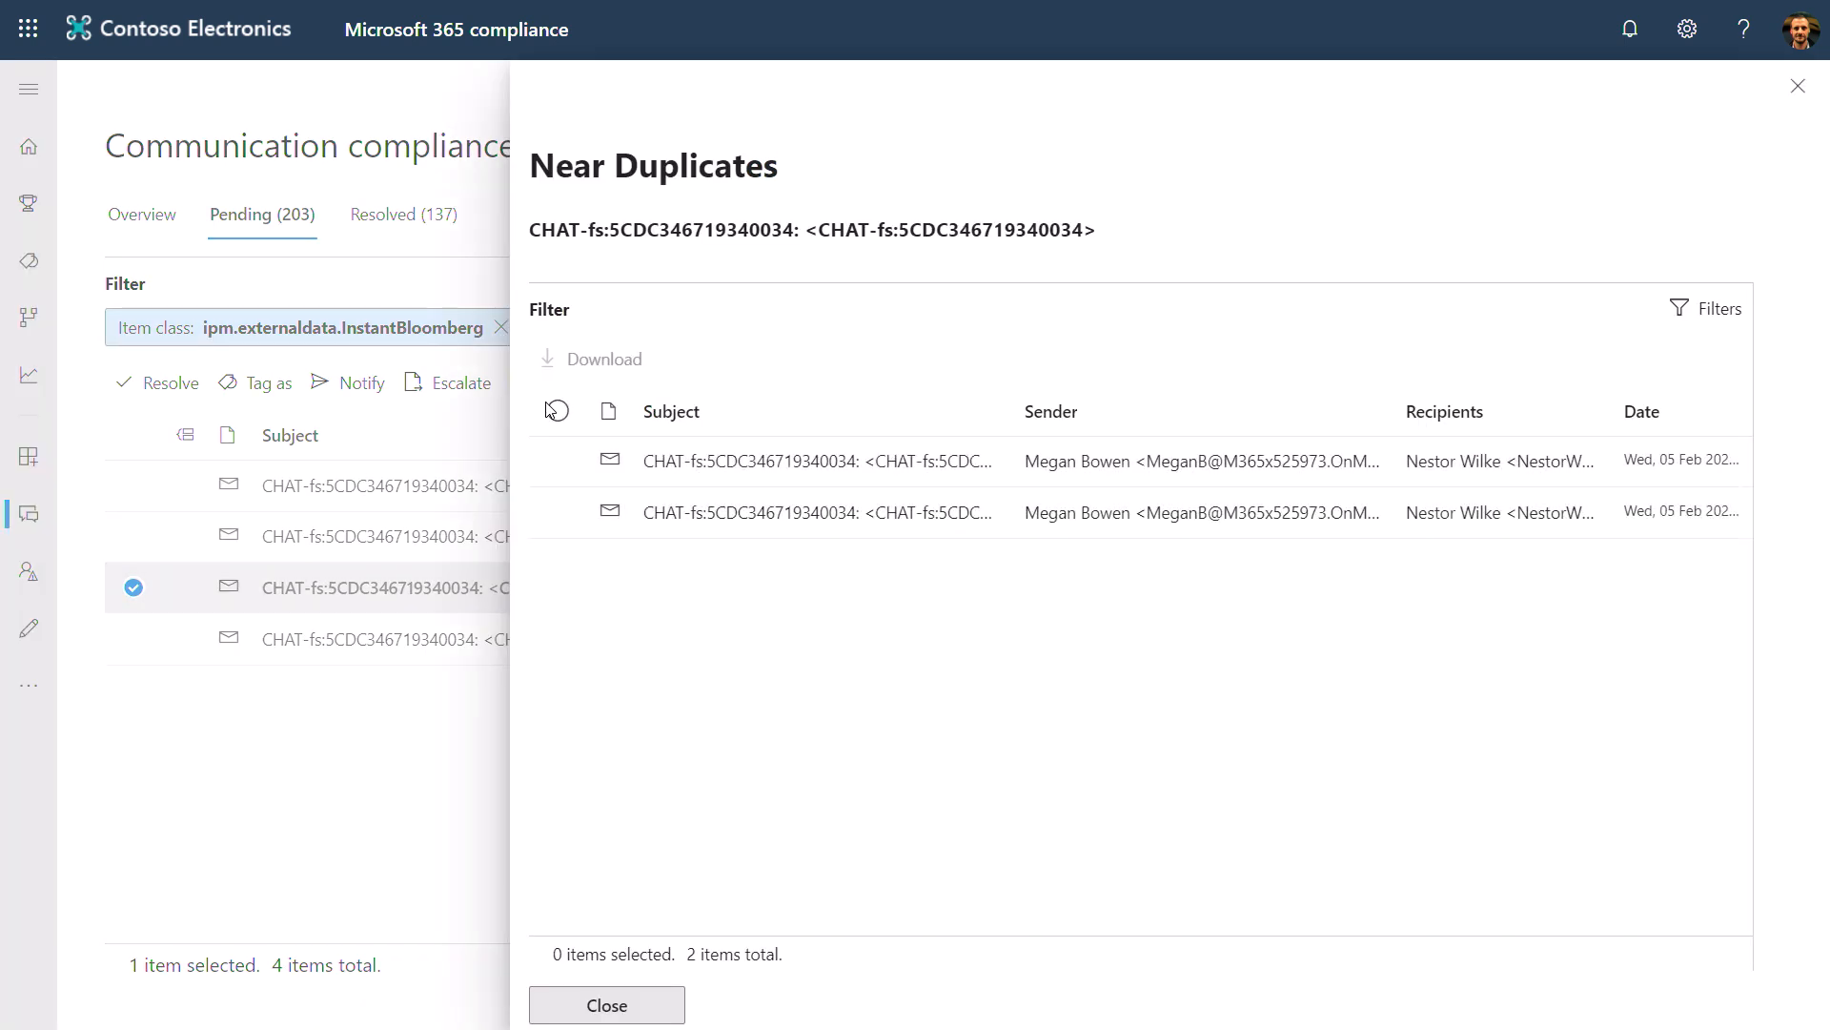
{"action": "left_click", "coordinate": [556, 409]}
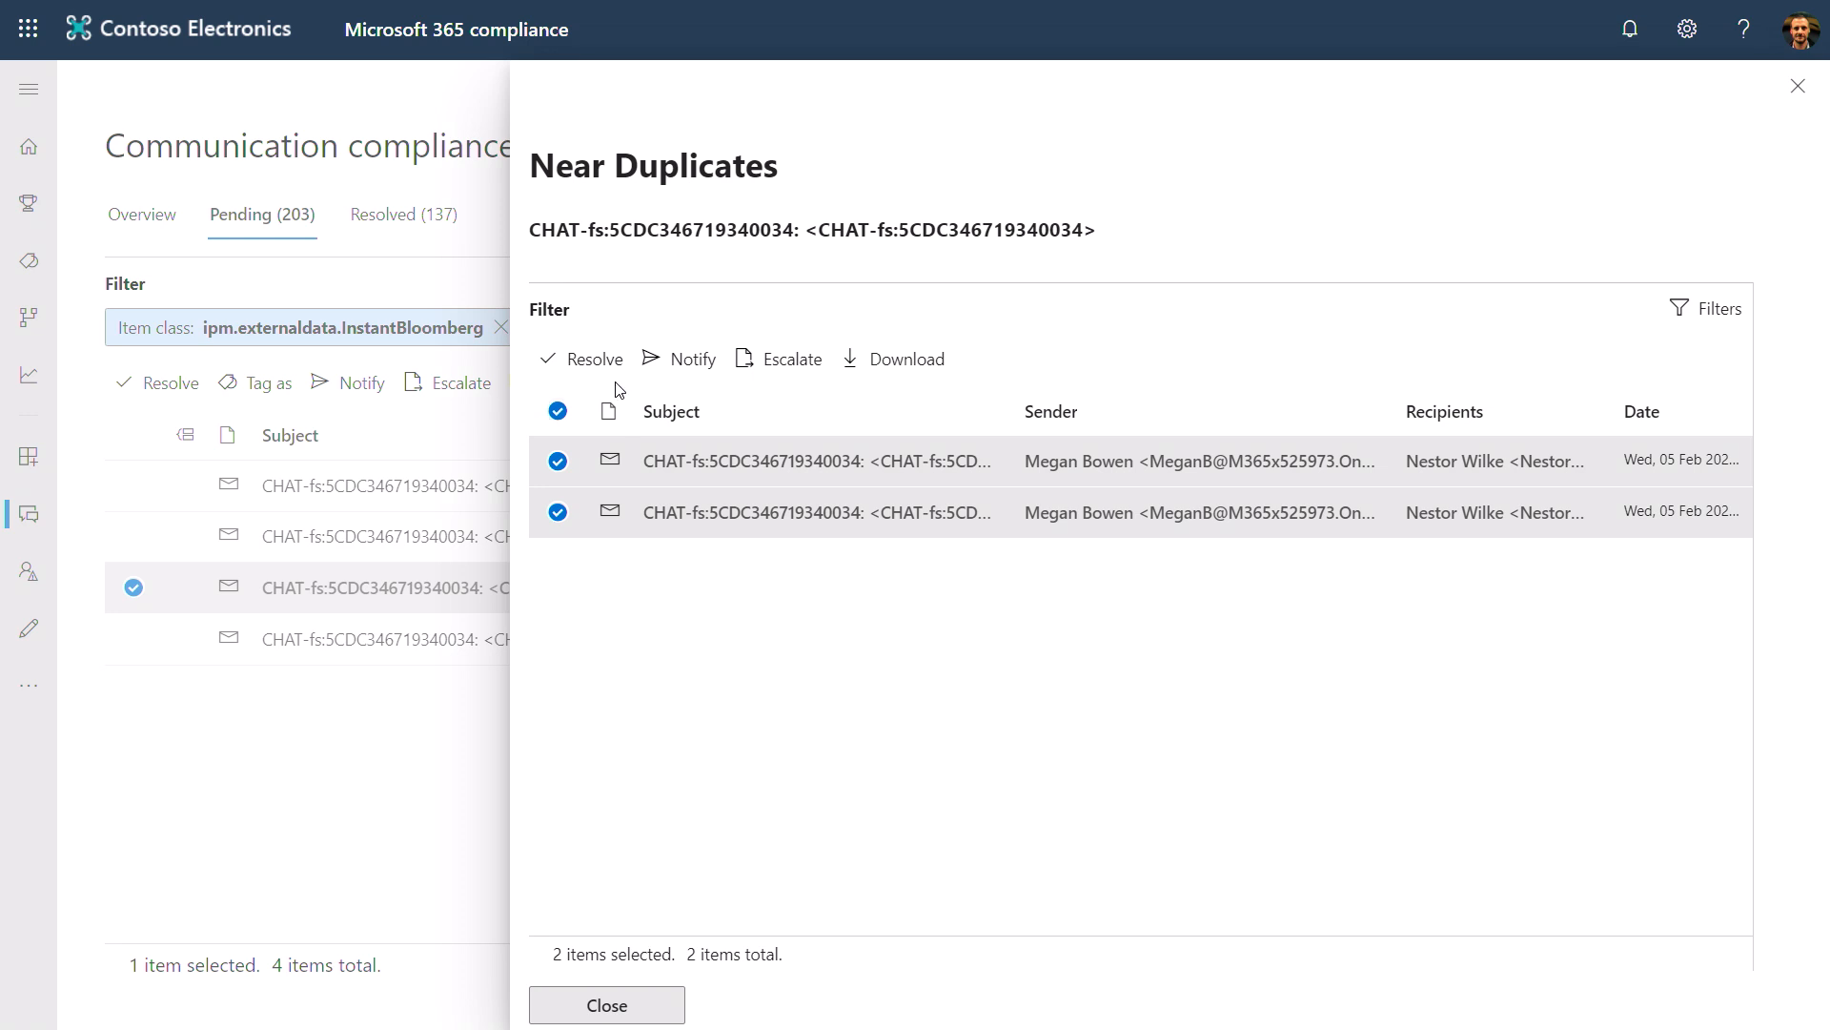
{"action": "left_click", "coordinate": [789, 358]}
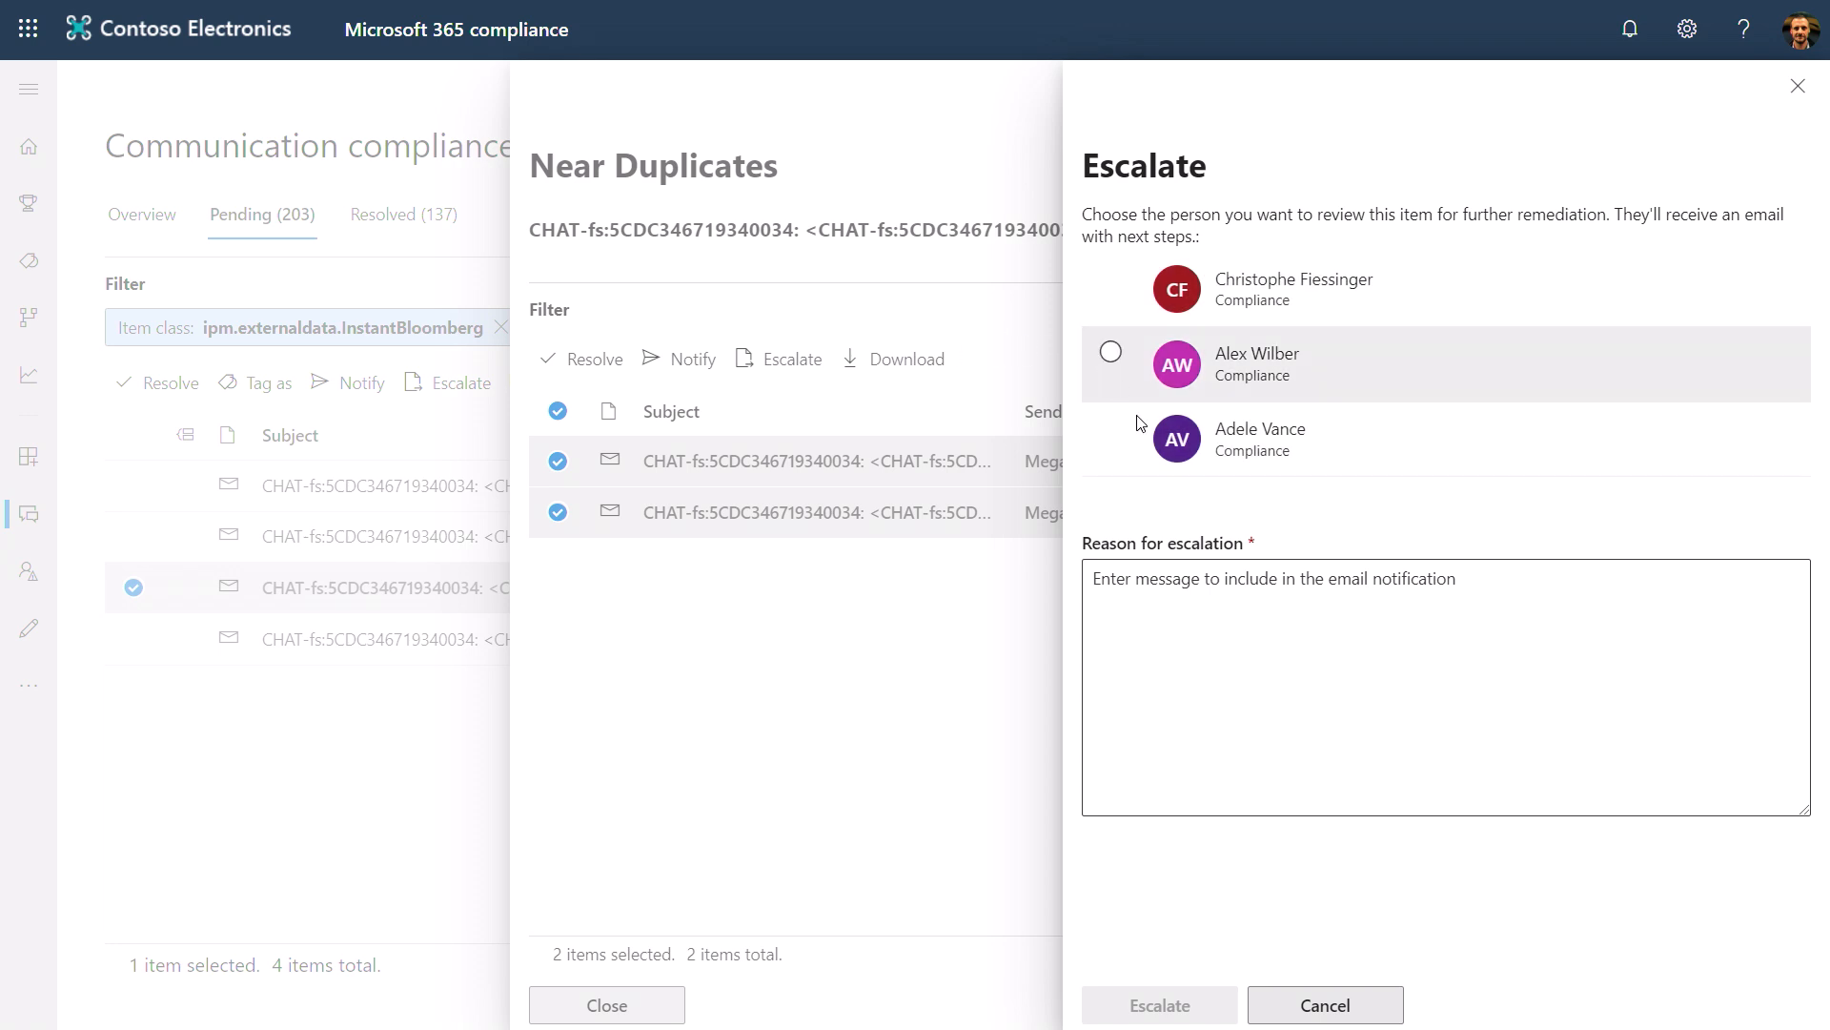
{"action": "left_click", "coordinate": [1110, 437]}
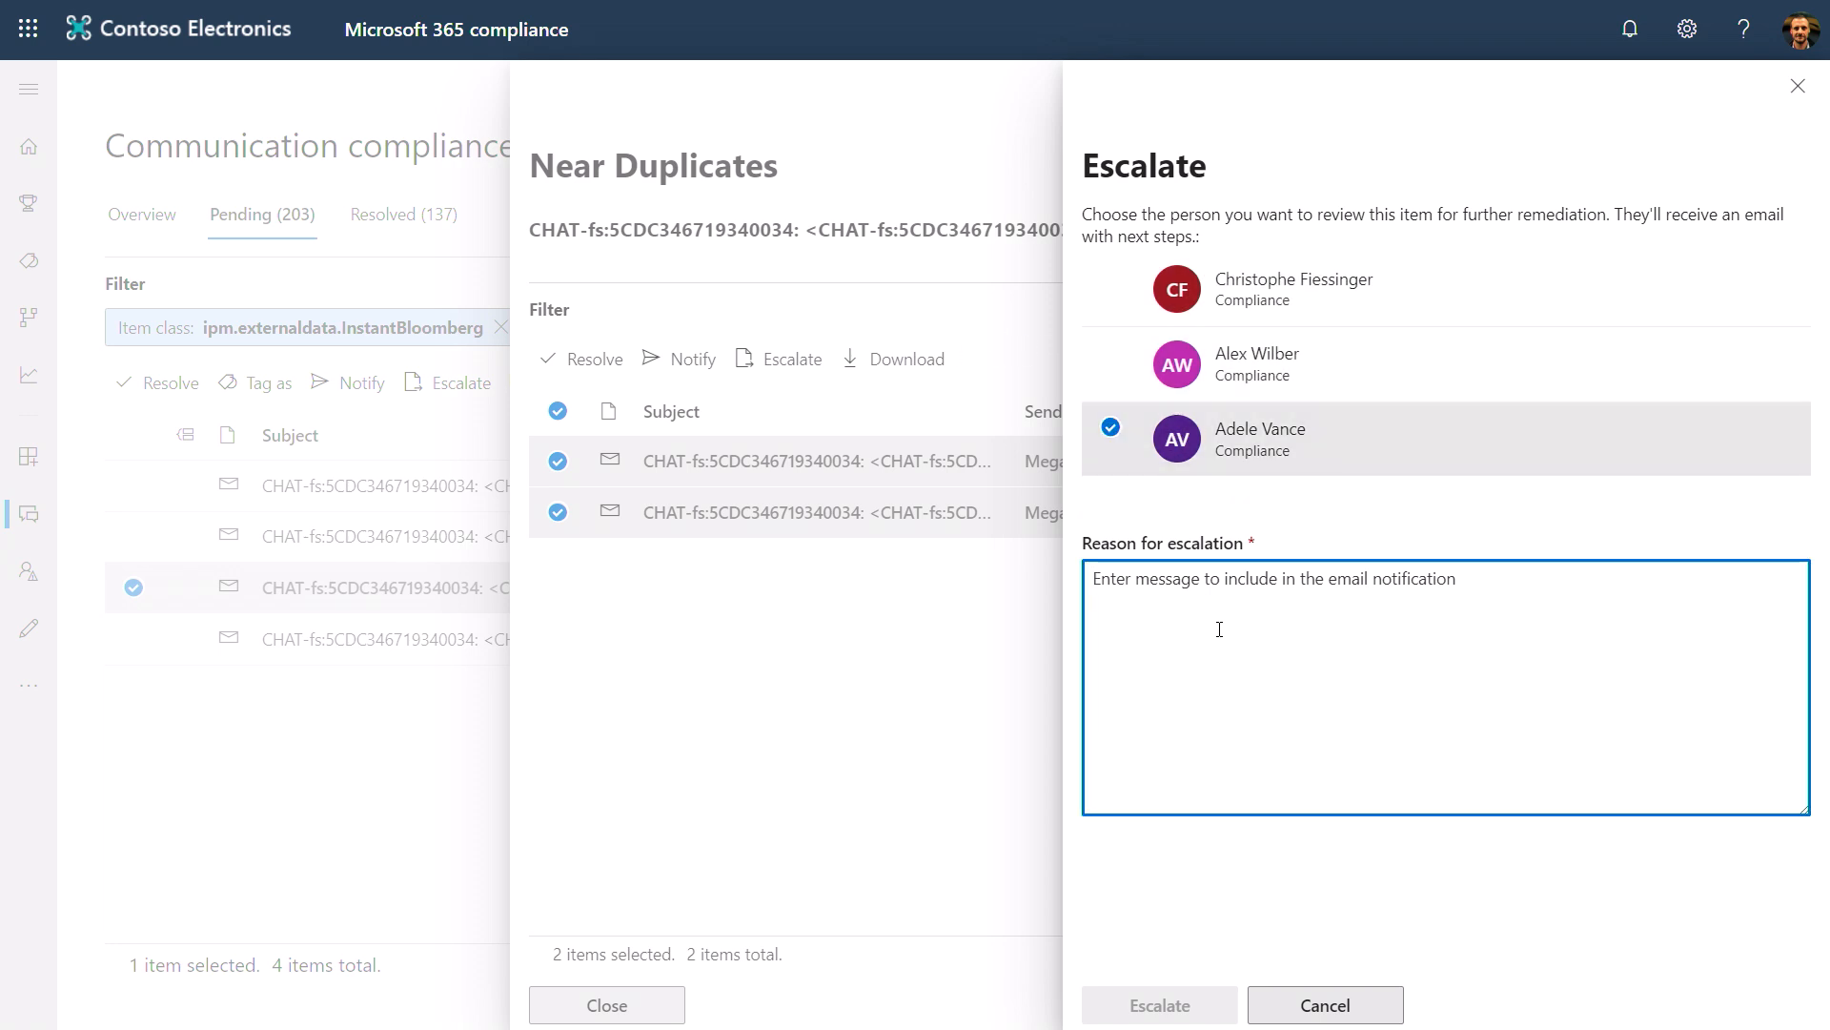
{"action": "type", "text": "This looks like a serious offense. Recommend employee termination"}
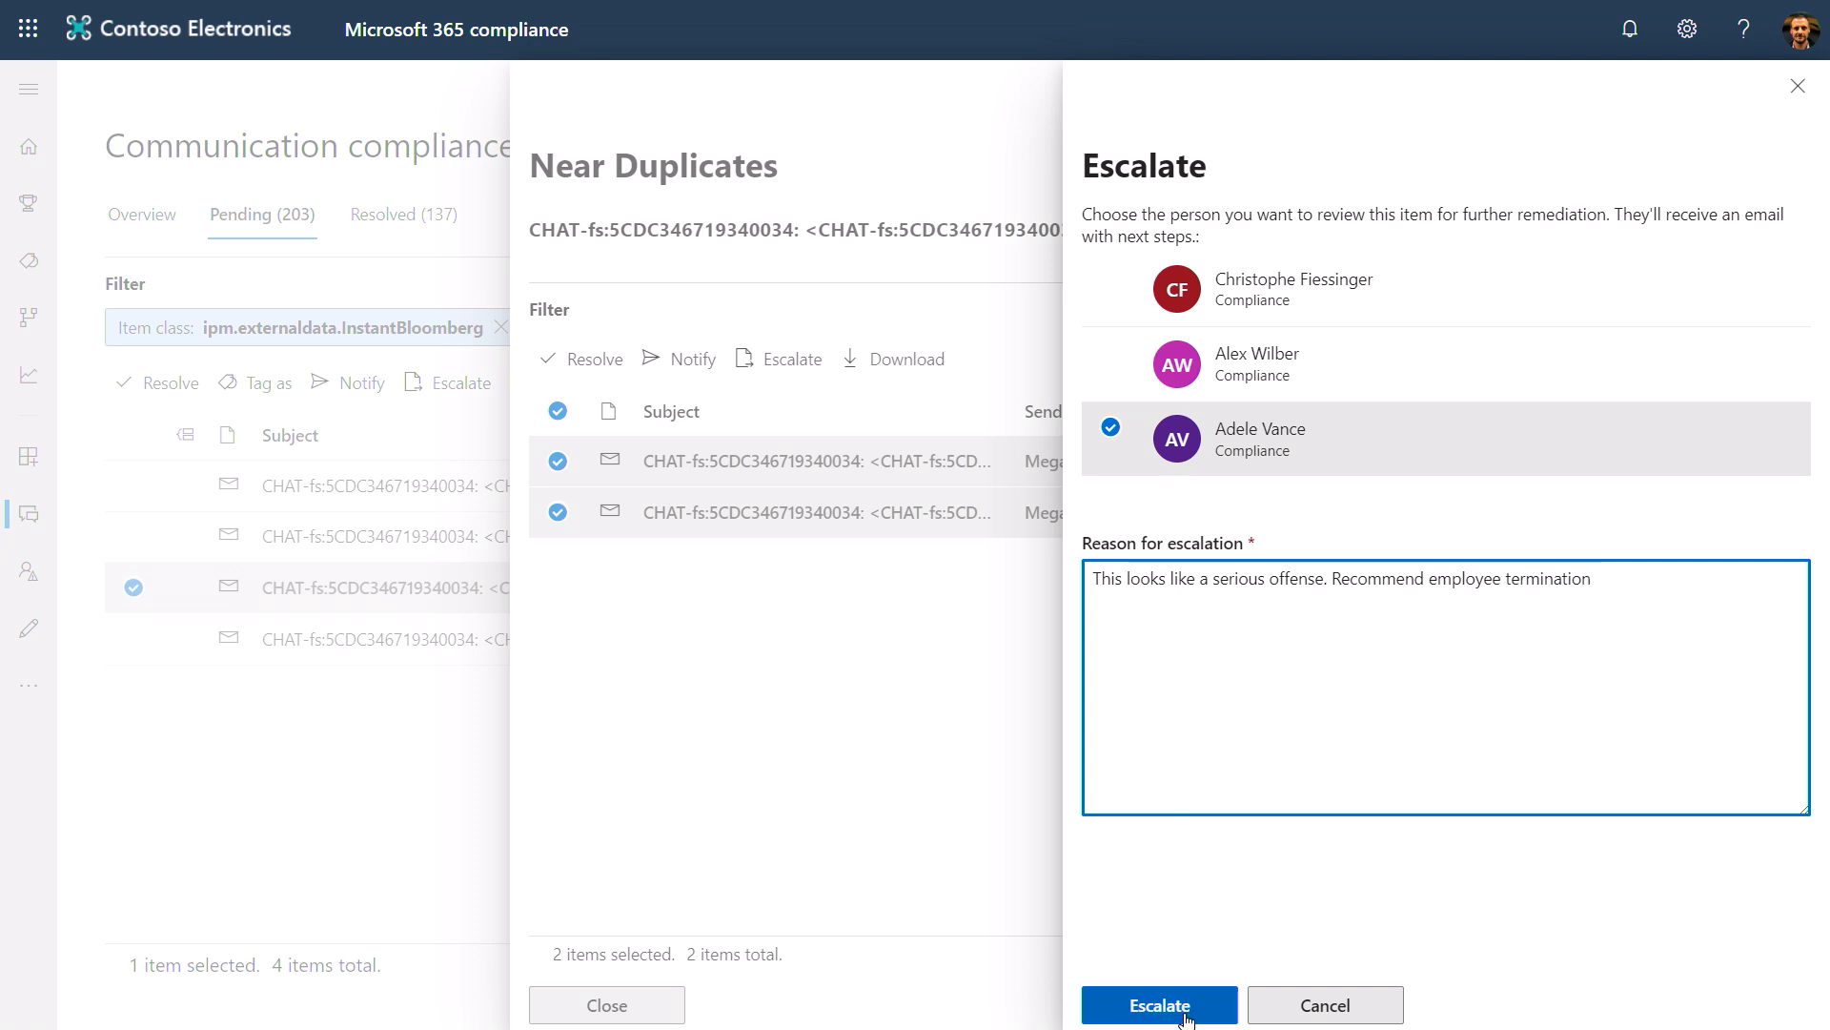
{"action": "left_click", "coordinate": [1159, 1005]}
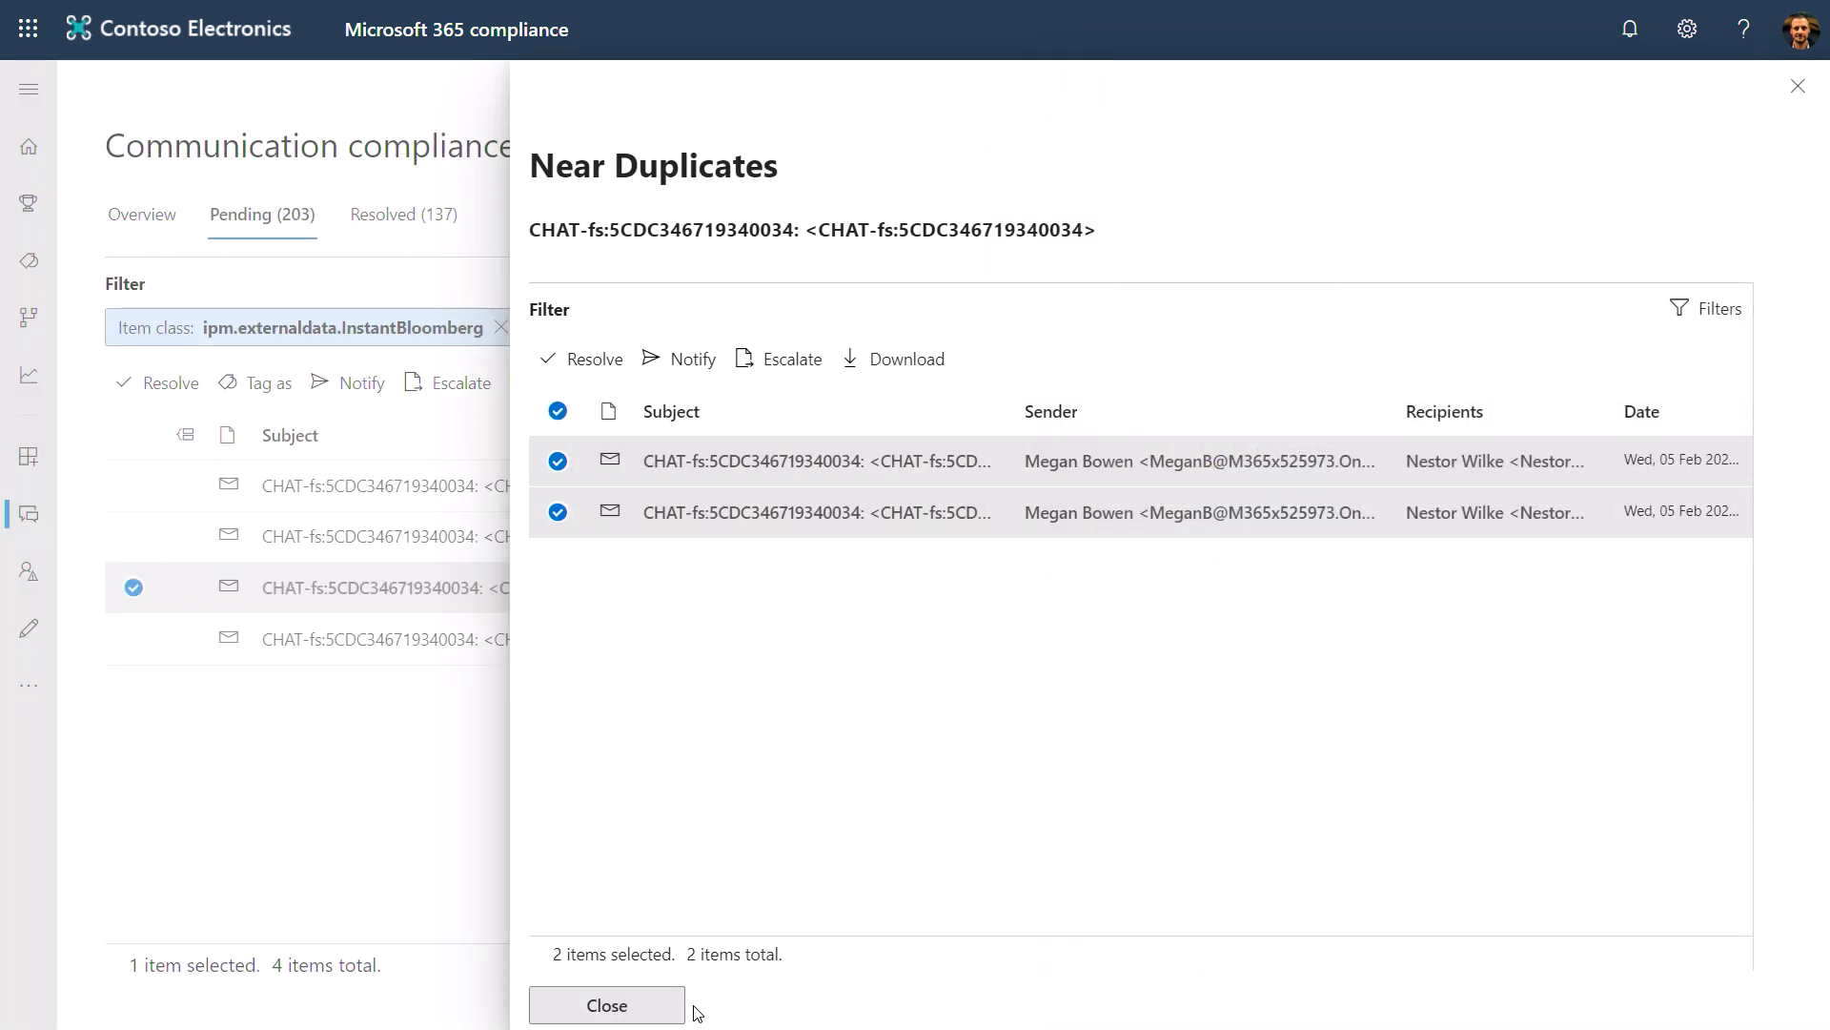
{"action": "left_click", "coordinate": [606, 1003]}
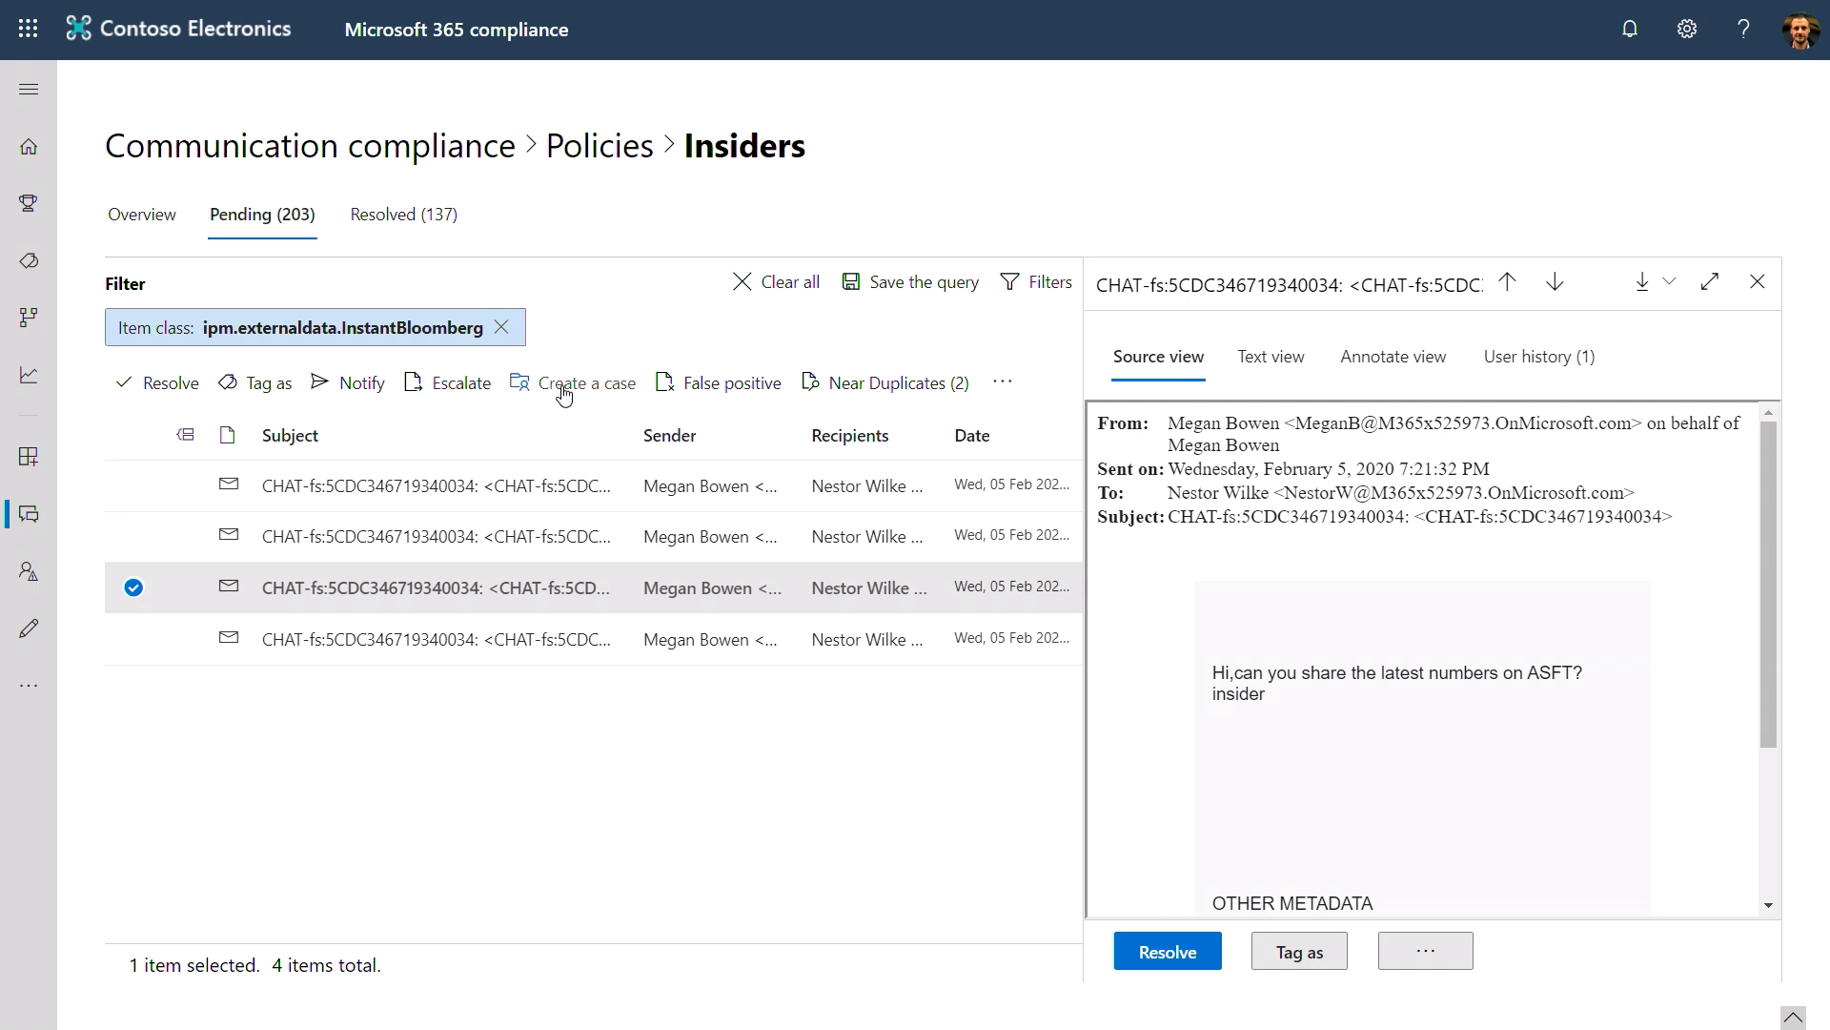
- Raise an eDiscovery case for the flagged message with the note 'This looks like a serious offense. Recommend employee termination'
{"action": "left_click", "coordinate": [584, 382]}
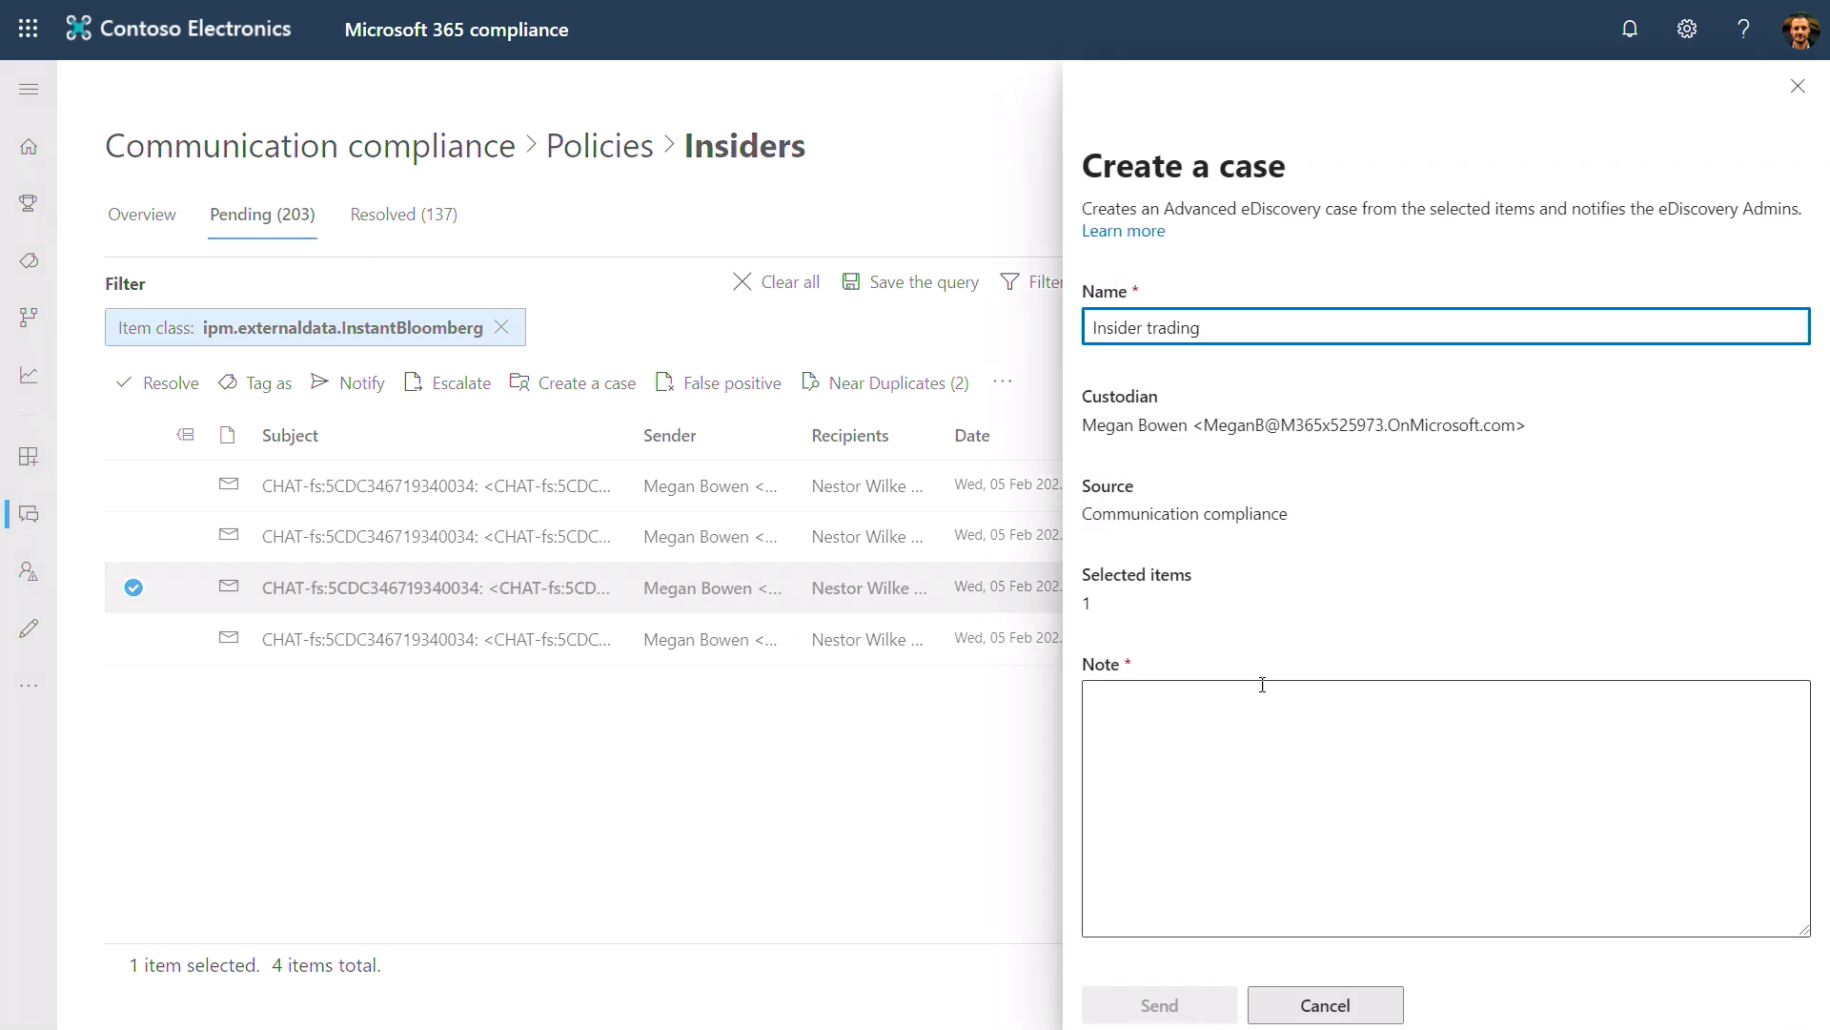
{"action": "type", "text": "This looks like a serious offense. Recommend employee termination"}
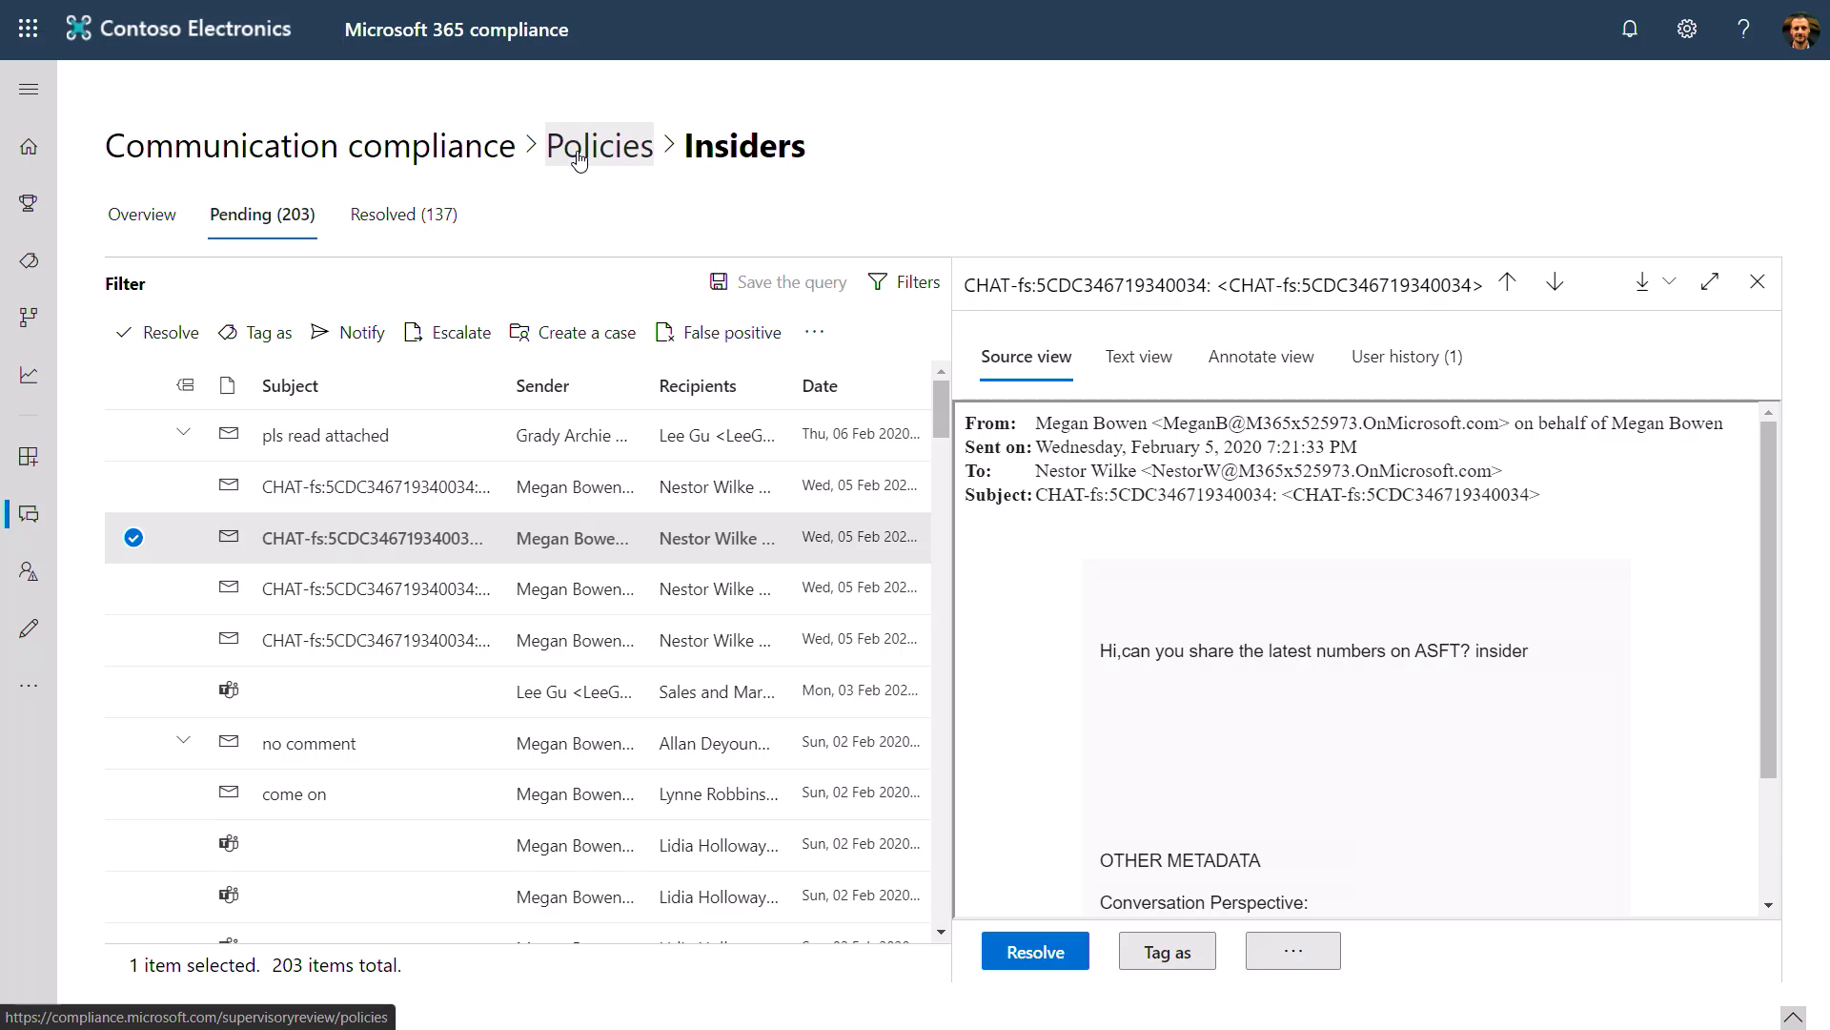
- Draft policy 'Monitor for customer complaints' supervising all users, searching reviewers for 'super'
{"action": "left_click", "coordinate": [599, 145]}
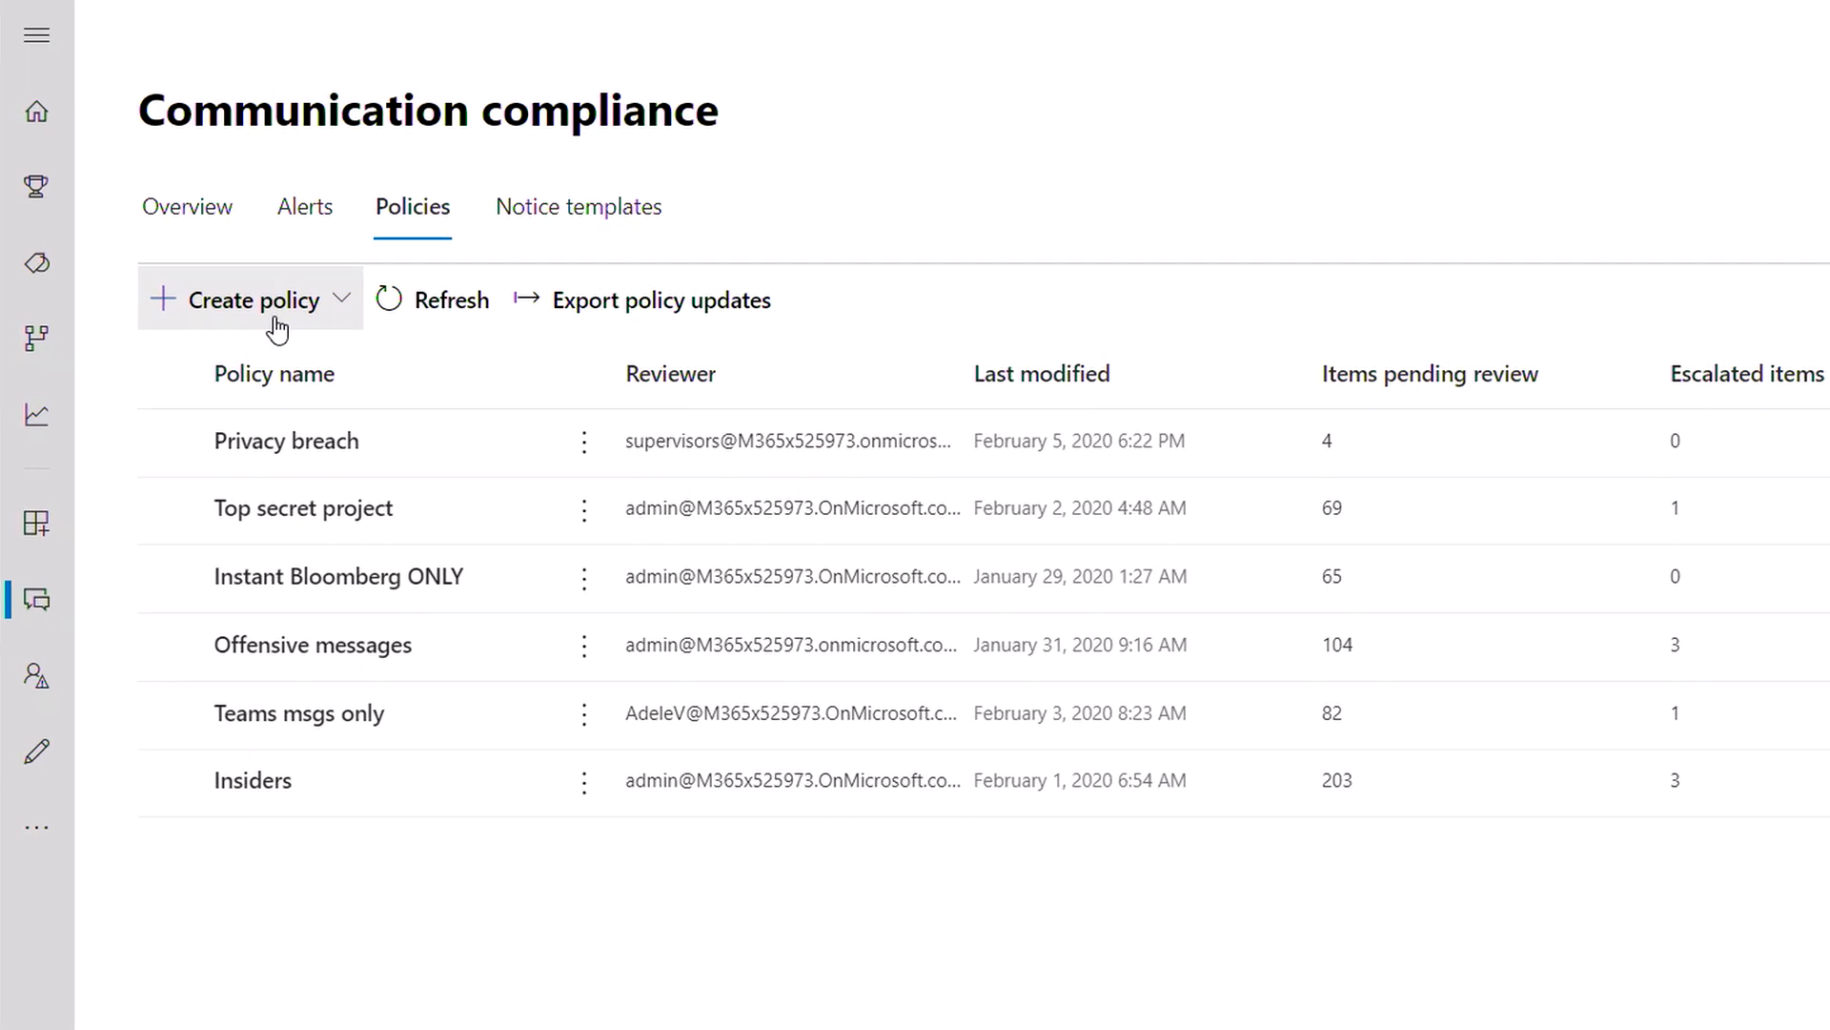
{"action": "left_click", "coordinate": [249, 298]}
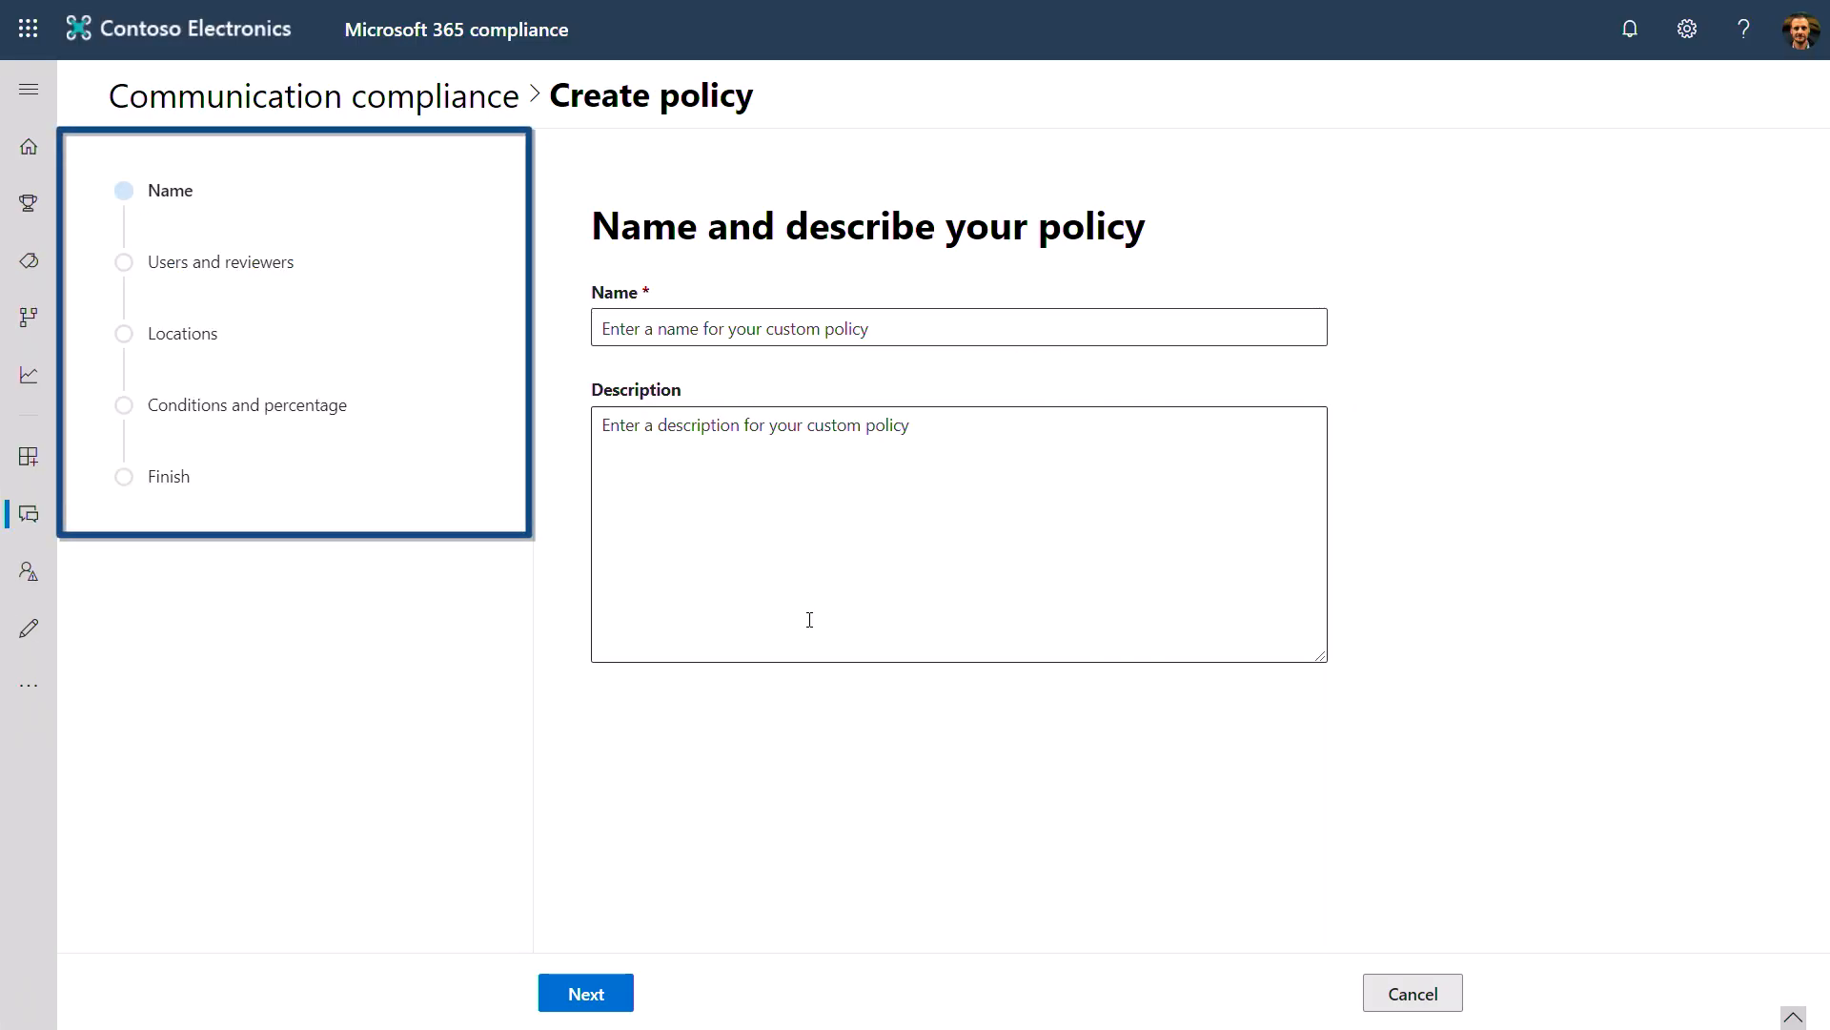
{"action": "type", "text": "Monitor for customer complaints"}
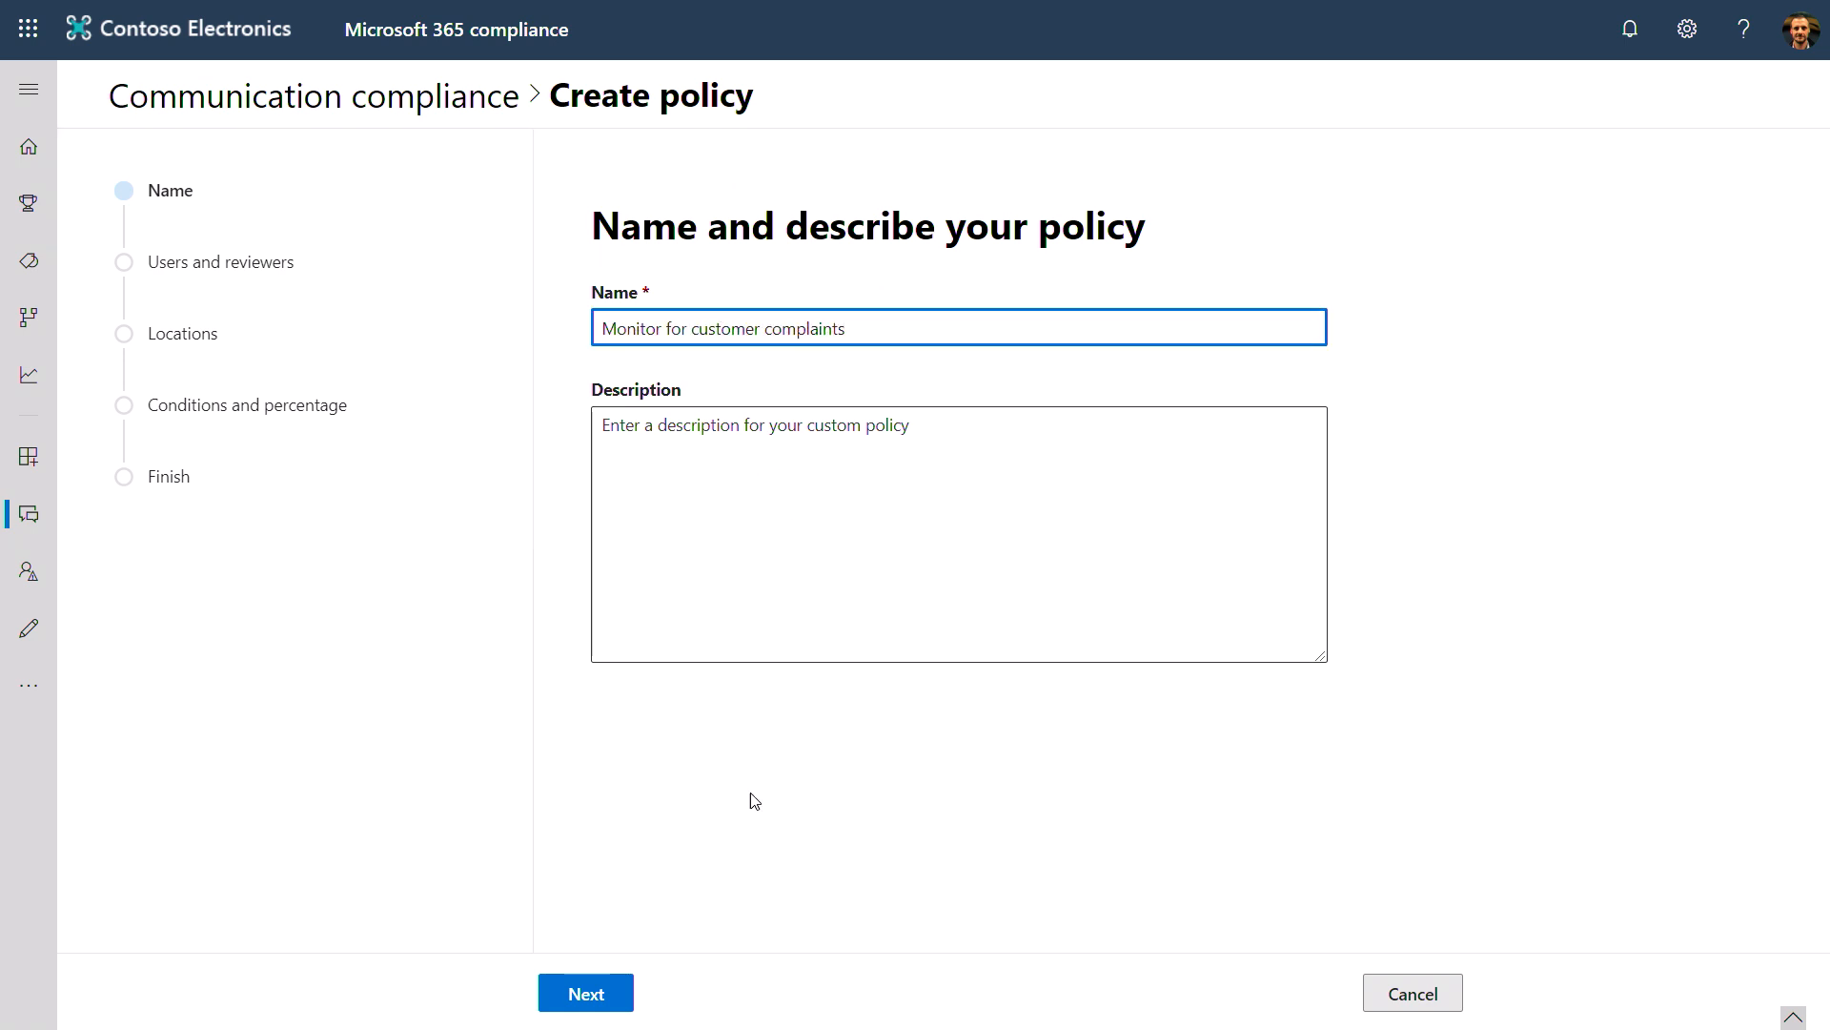
{"action": "left_click", "coordinate": [584, 992]}
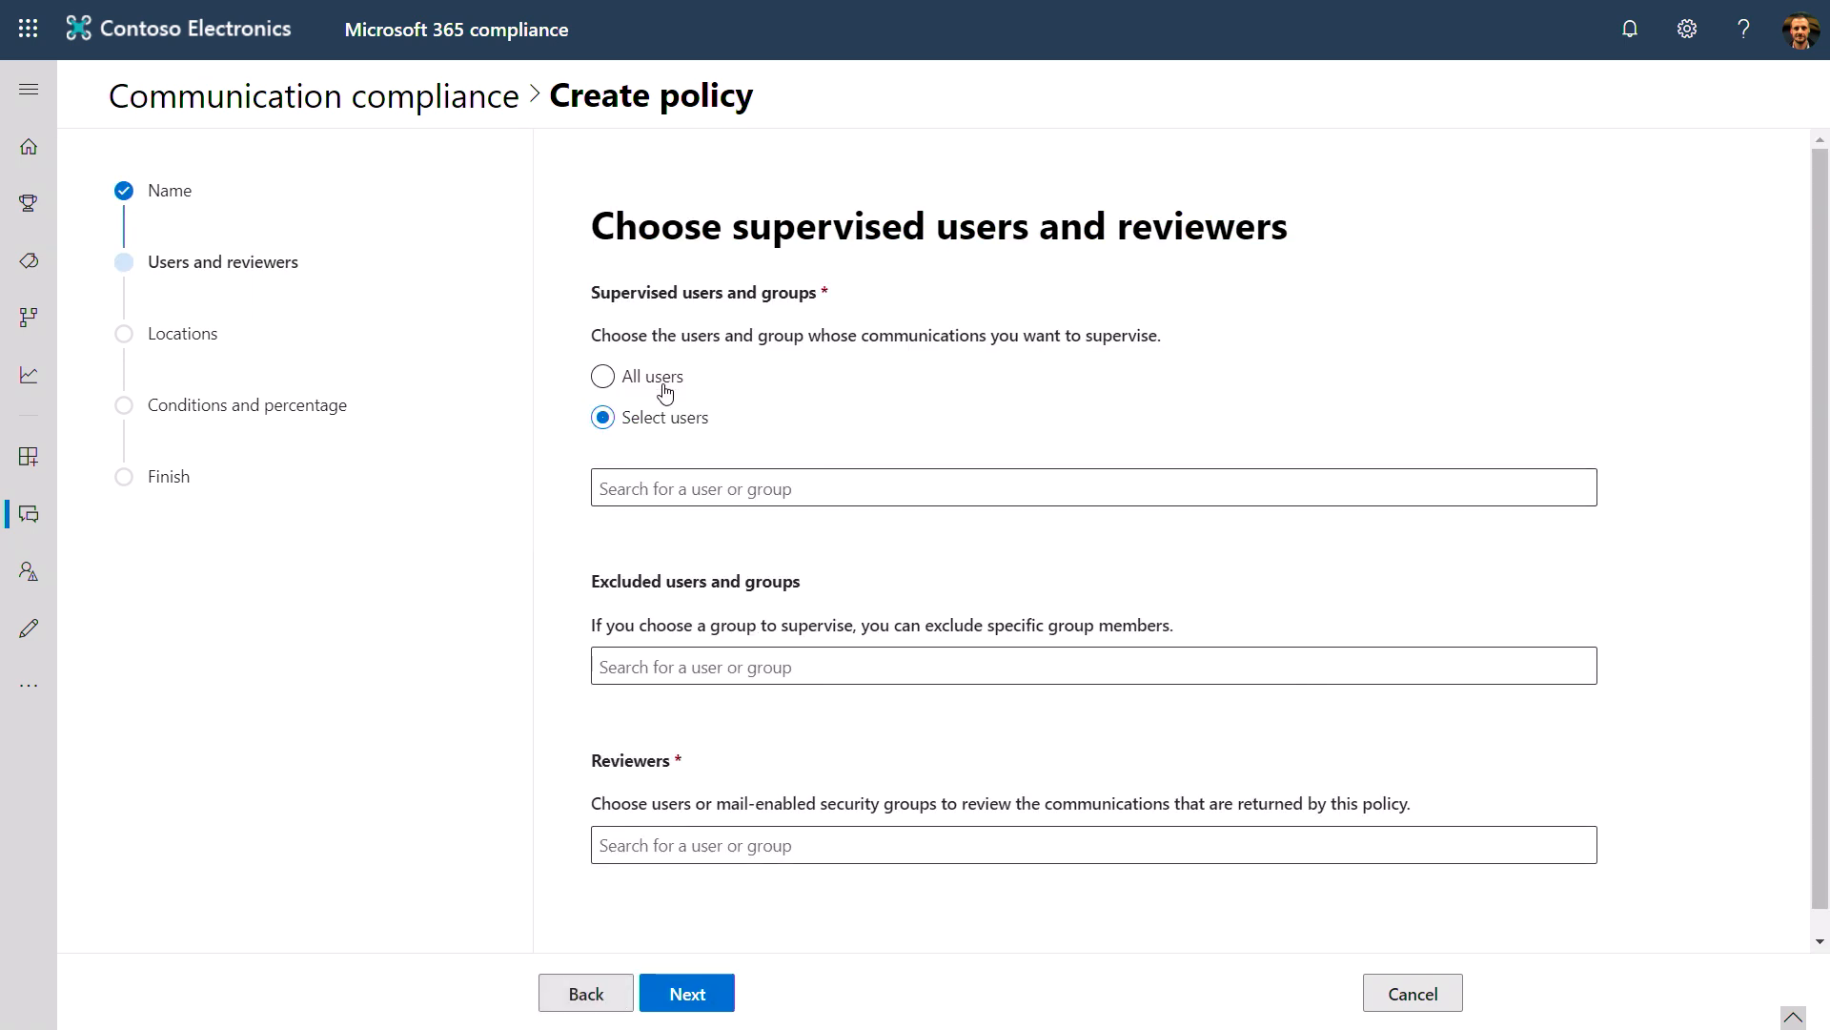
{"action": "left_click", "coordinate": [602, 376]}
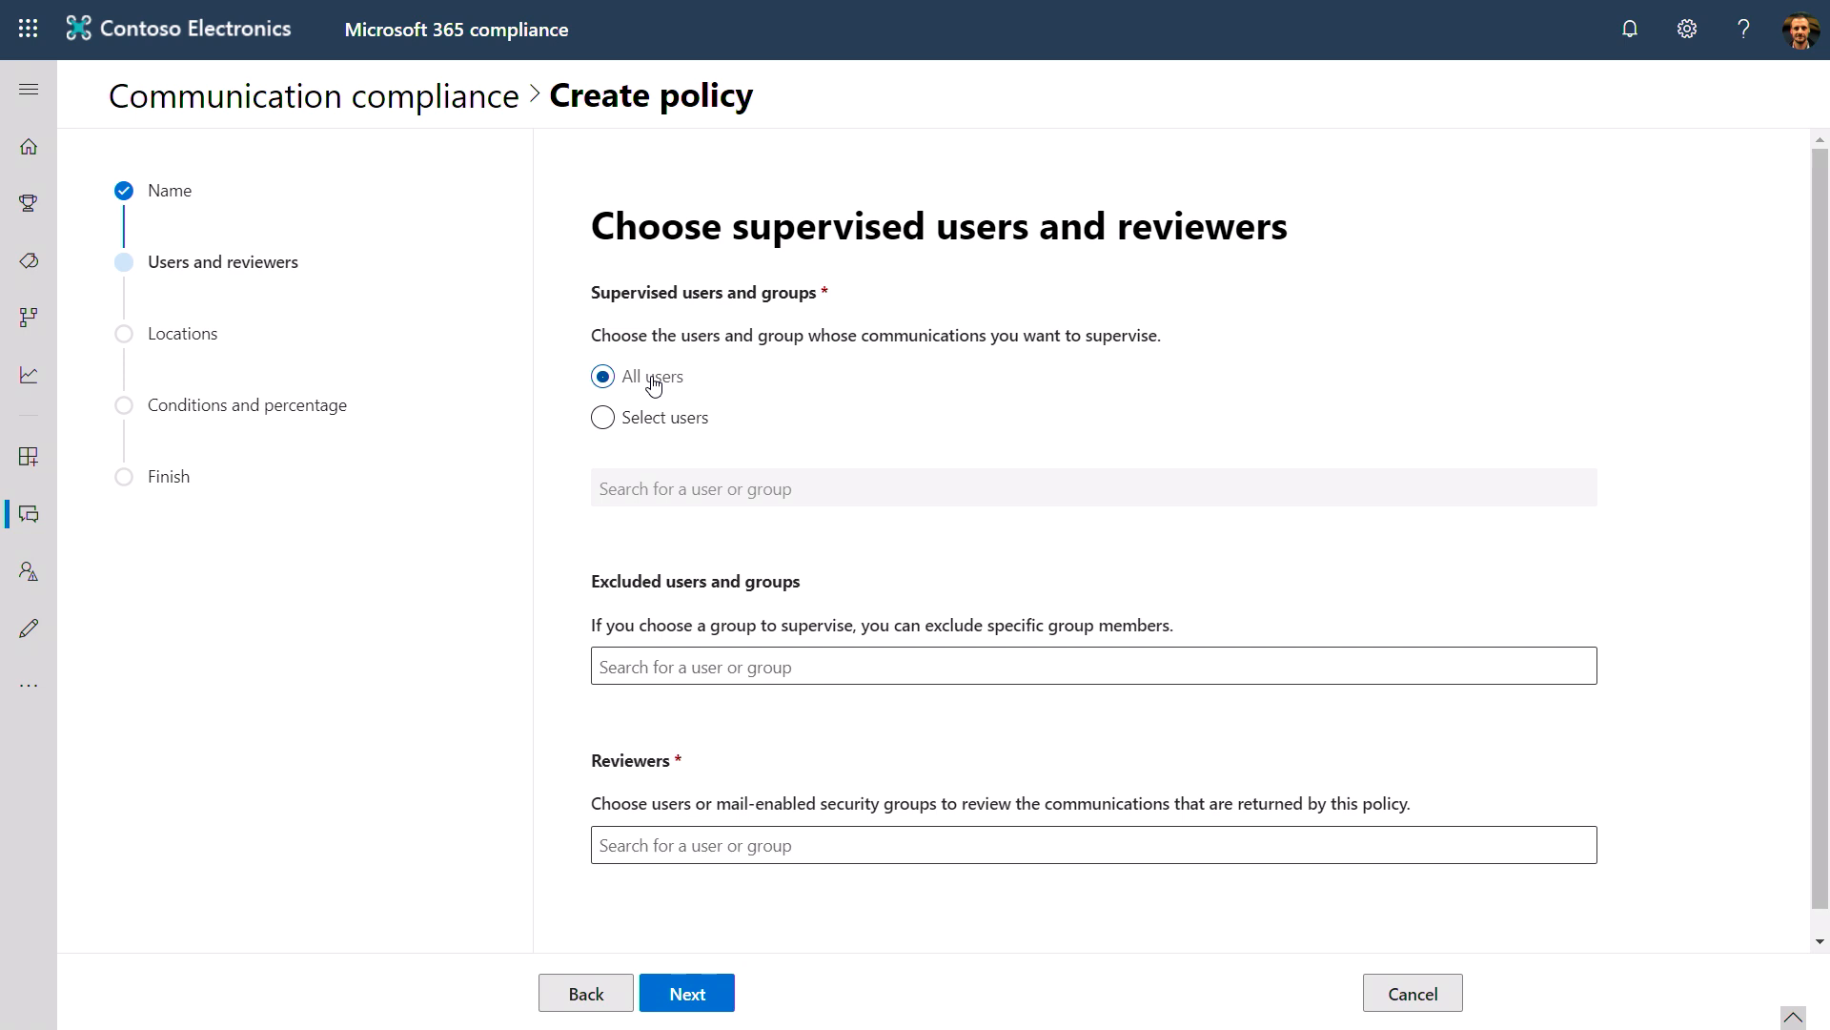
{"action": "type", "text": "super"}
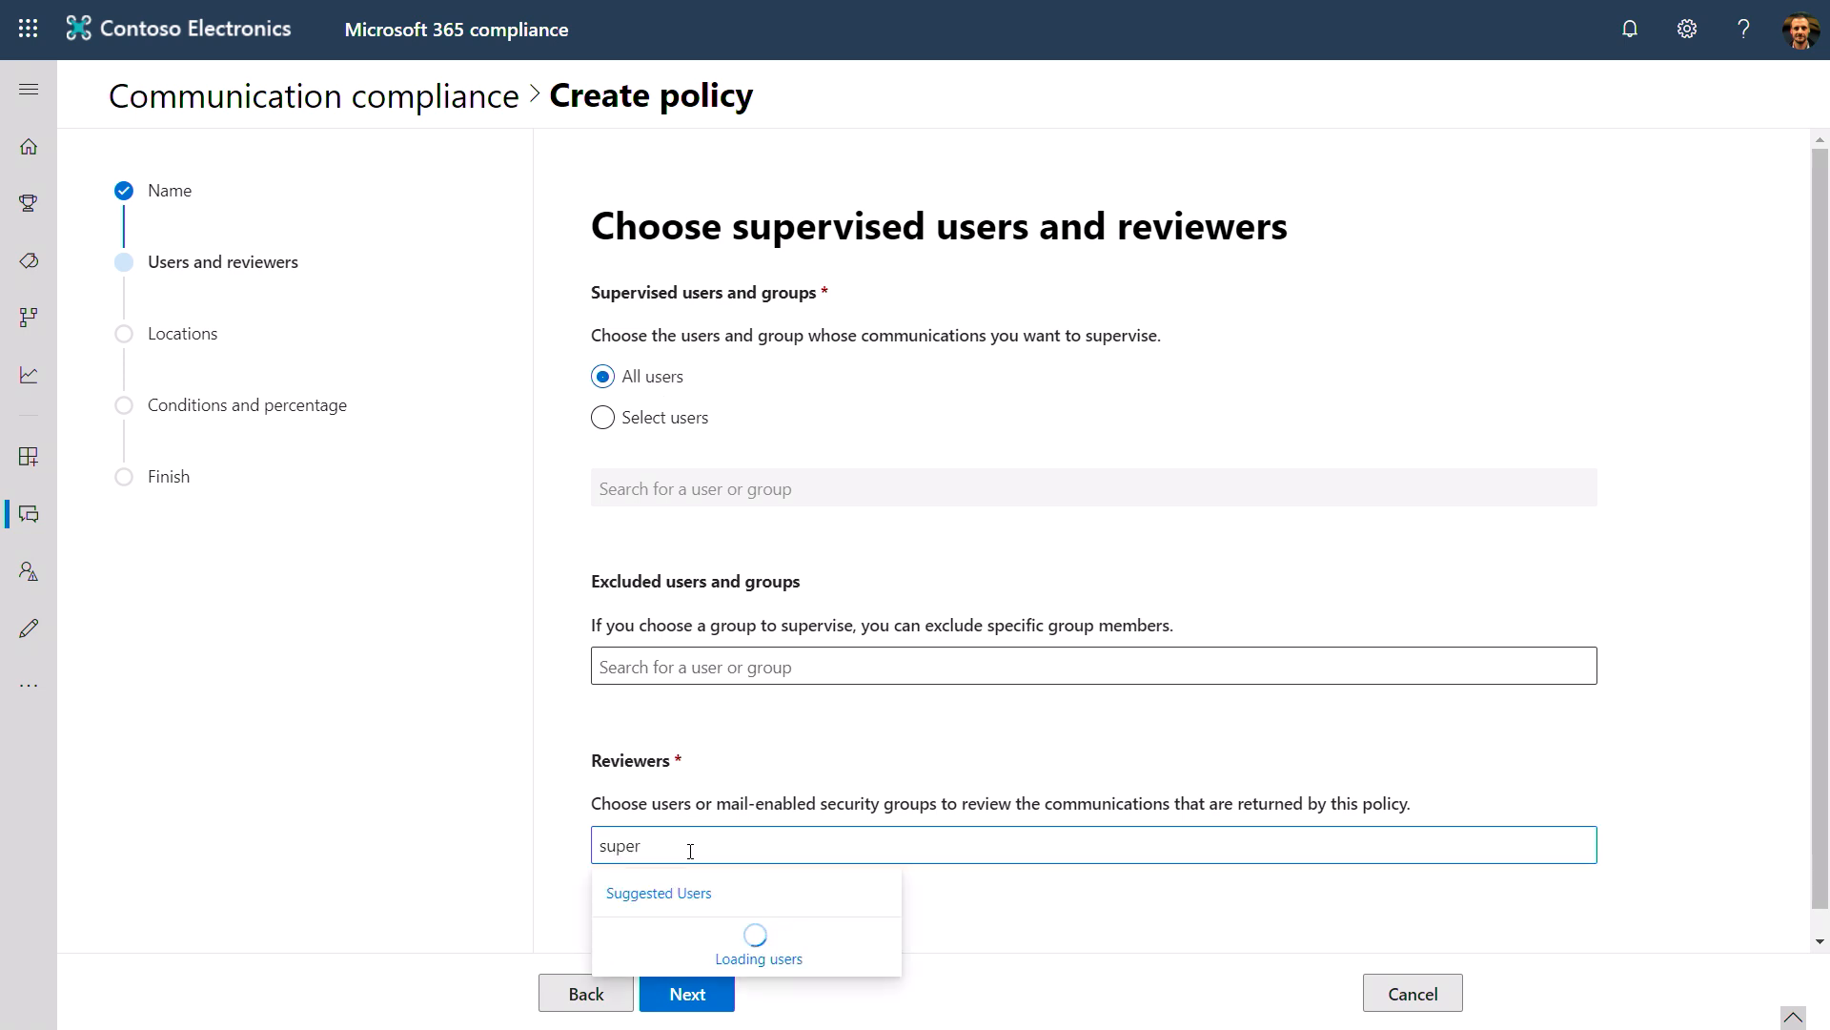
- Add the supervisors group as reviewer and keep all locations, including Bloomberg
{"action": "left_click", "coordinate": [686, 993]}
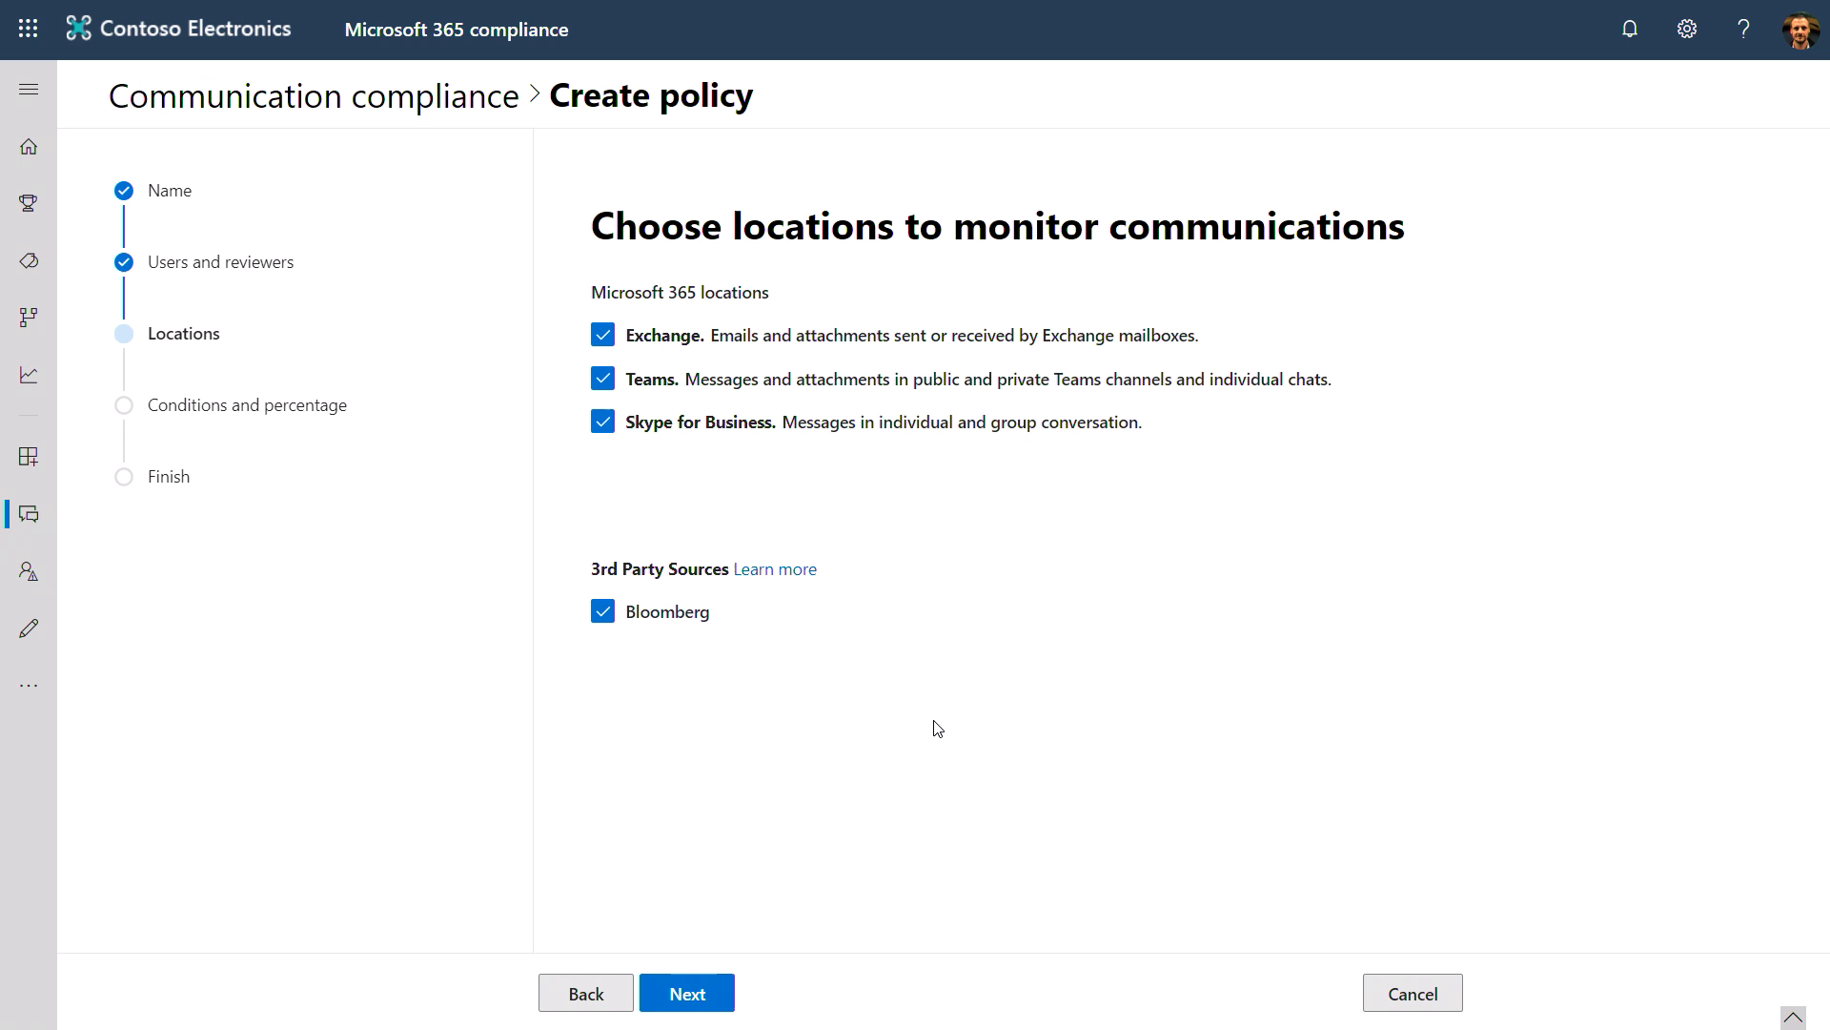
{"action": "mouse_move", "coordinate": [821, 670]}
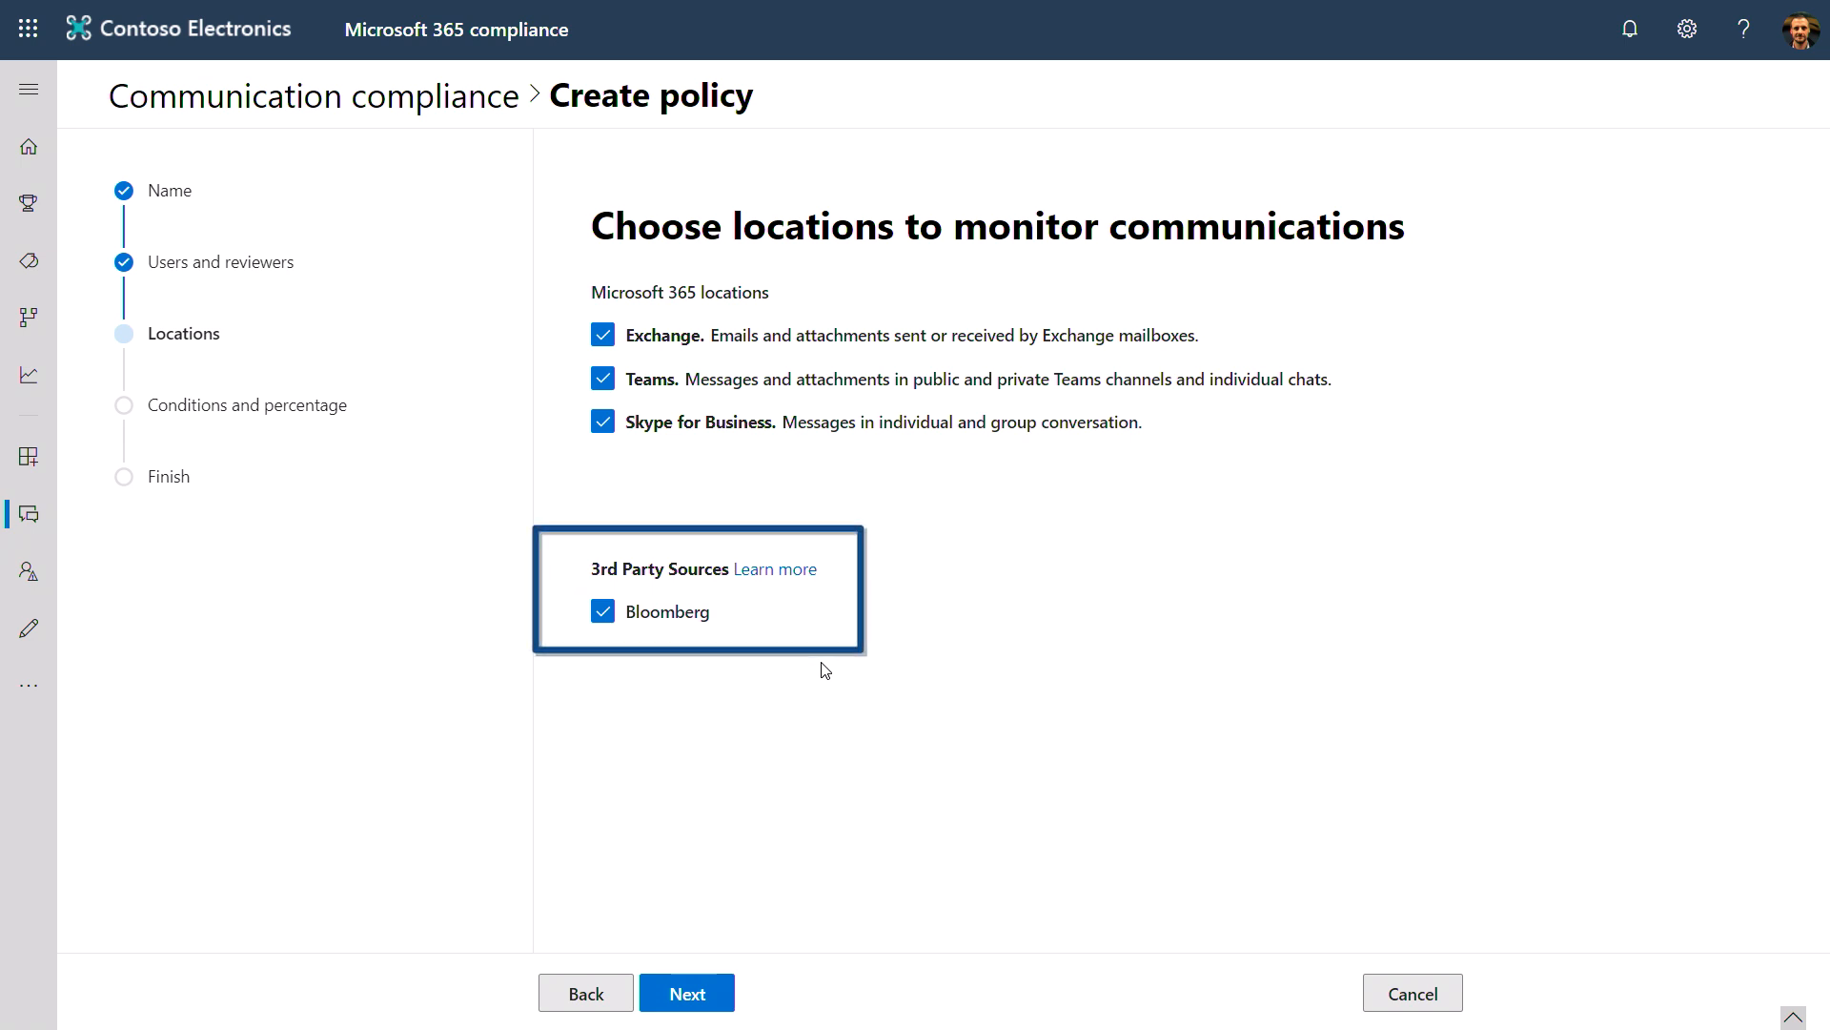
{"action": "left_click", "coordinate": [686, 992]}
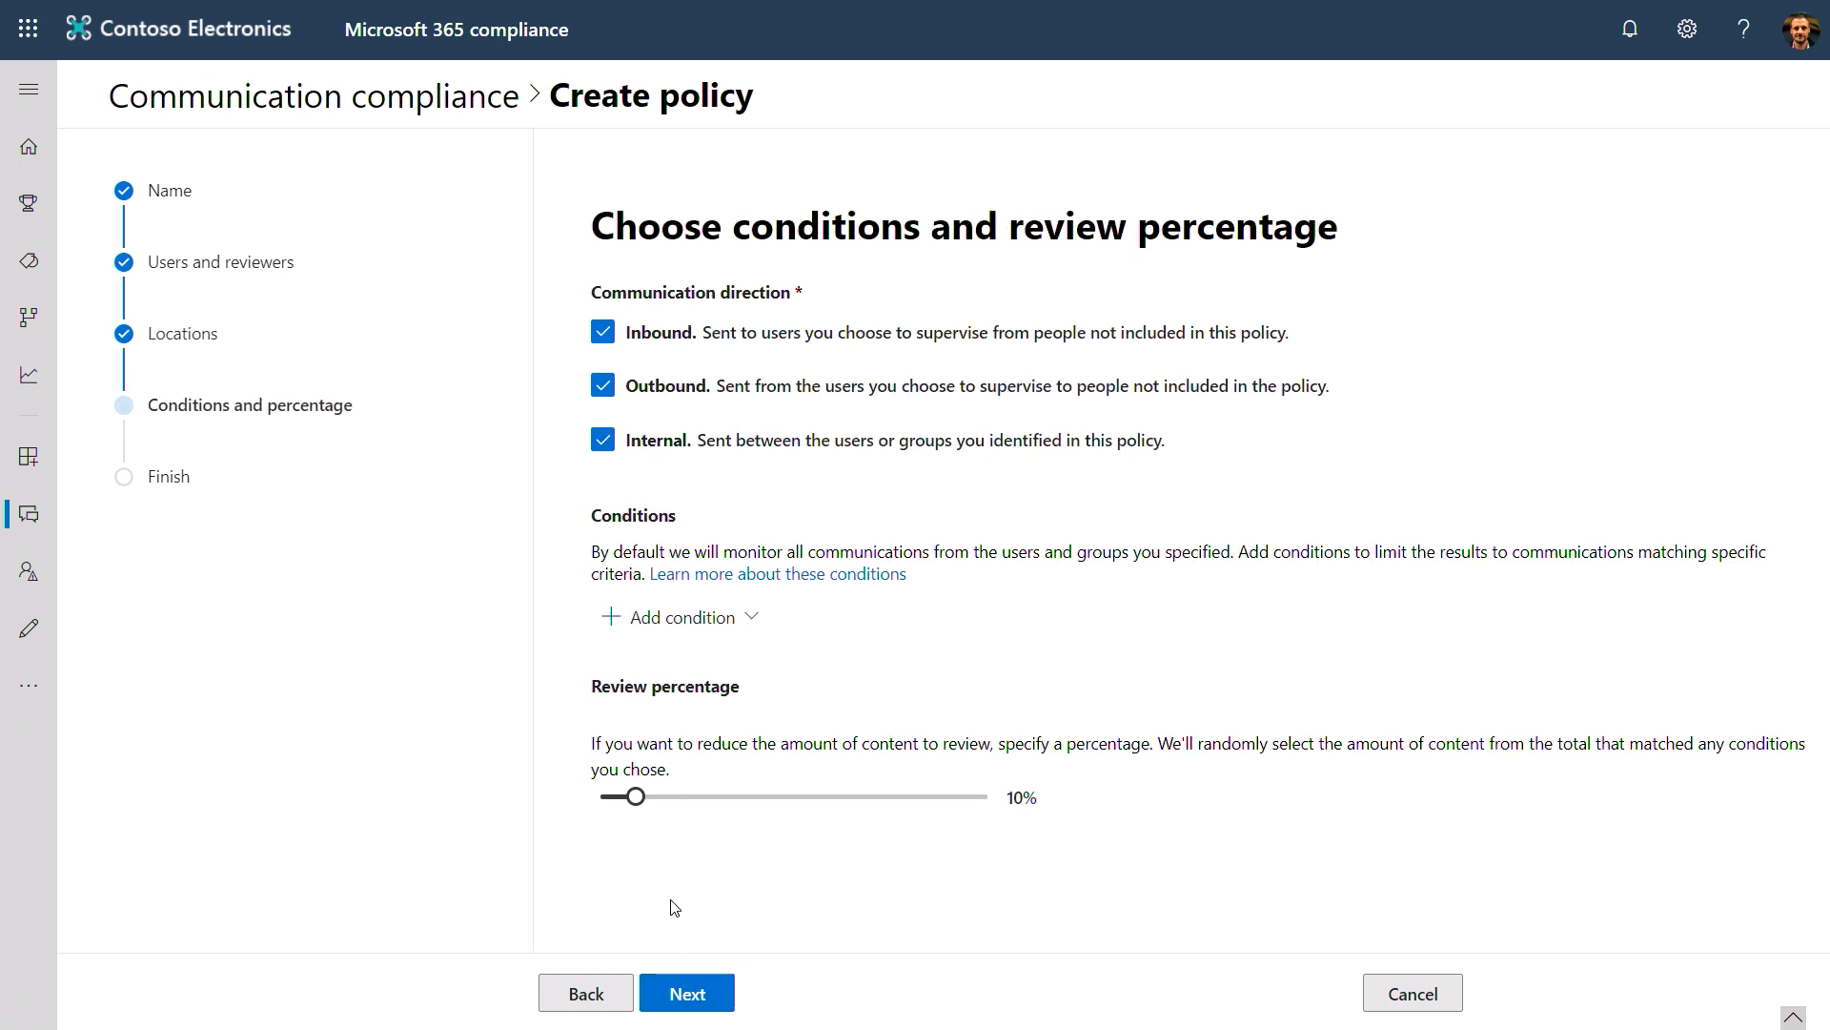
- Add a 'Content matches any of these classifiers' condition with Contoso - customer complaints ticked
{"action": "left_click", "coordinate": [681, 617]}
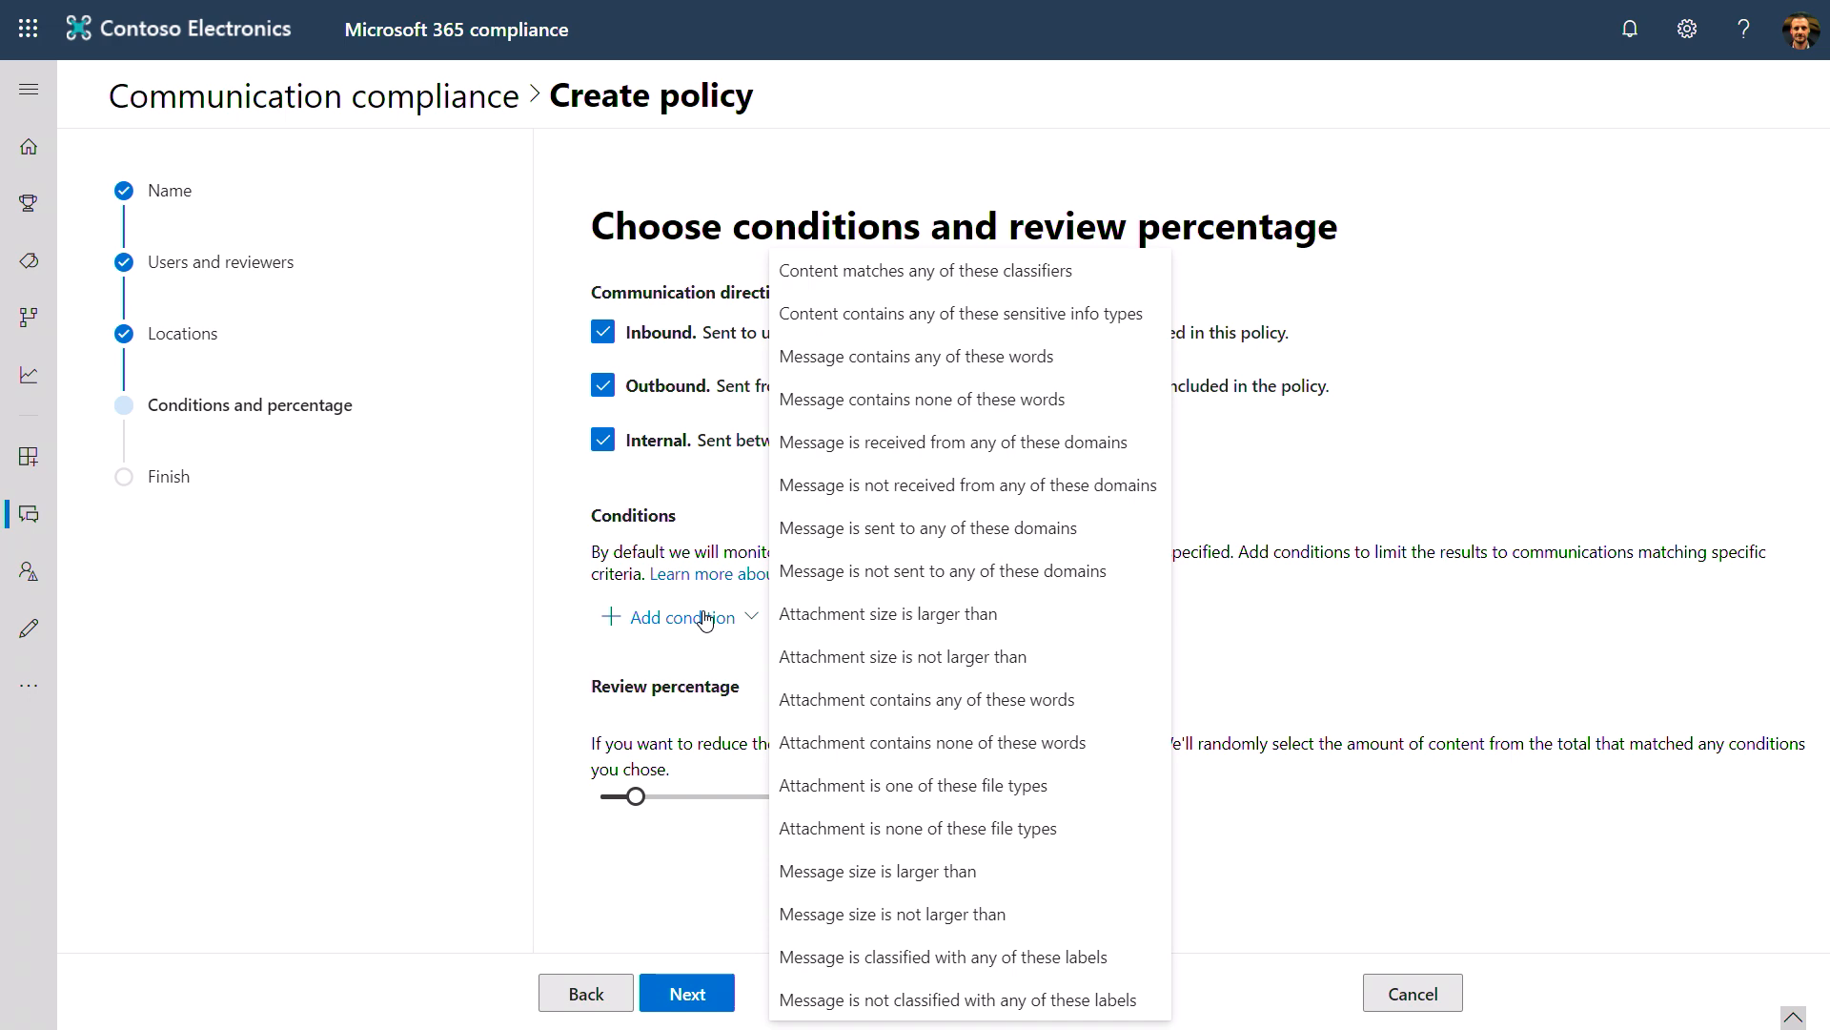
{"action": "mouse_move", "coordinate": [869, 484]}
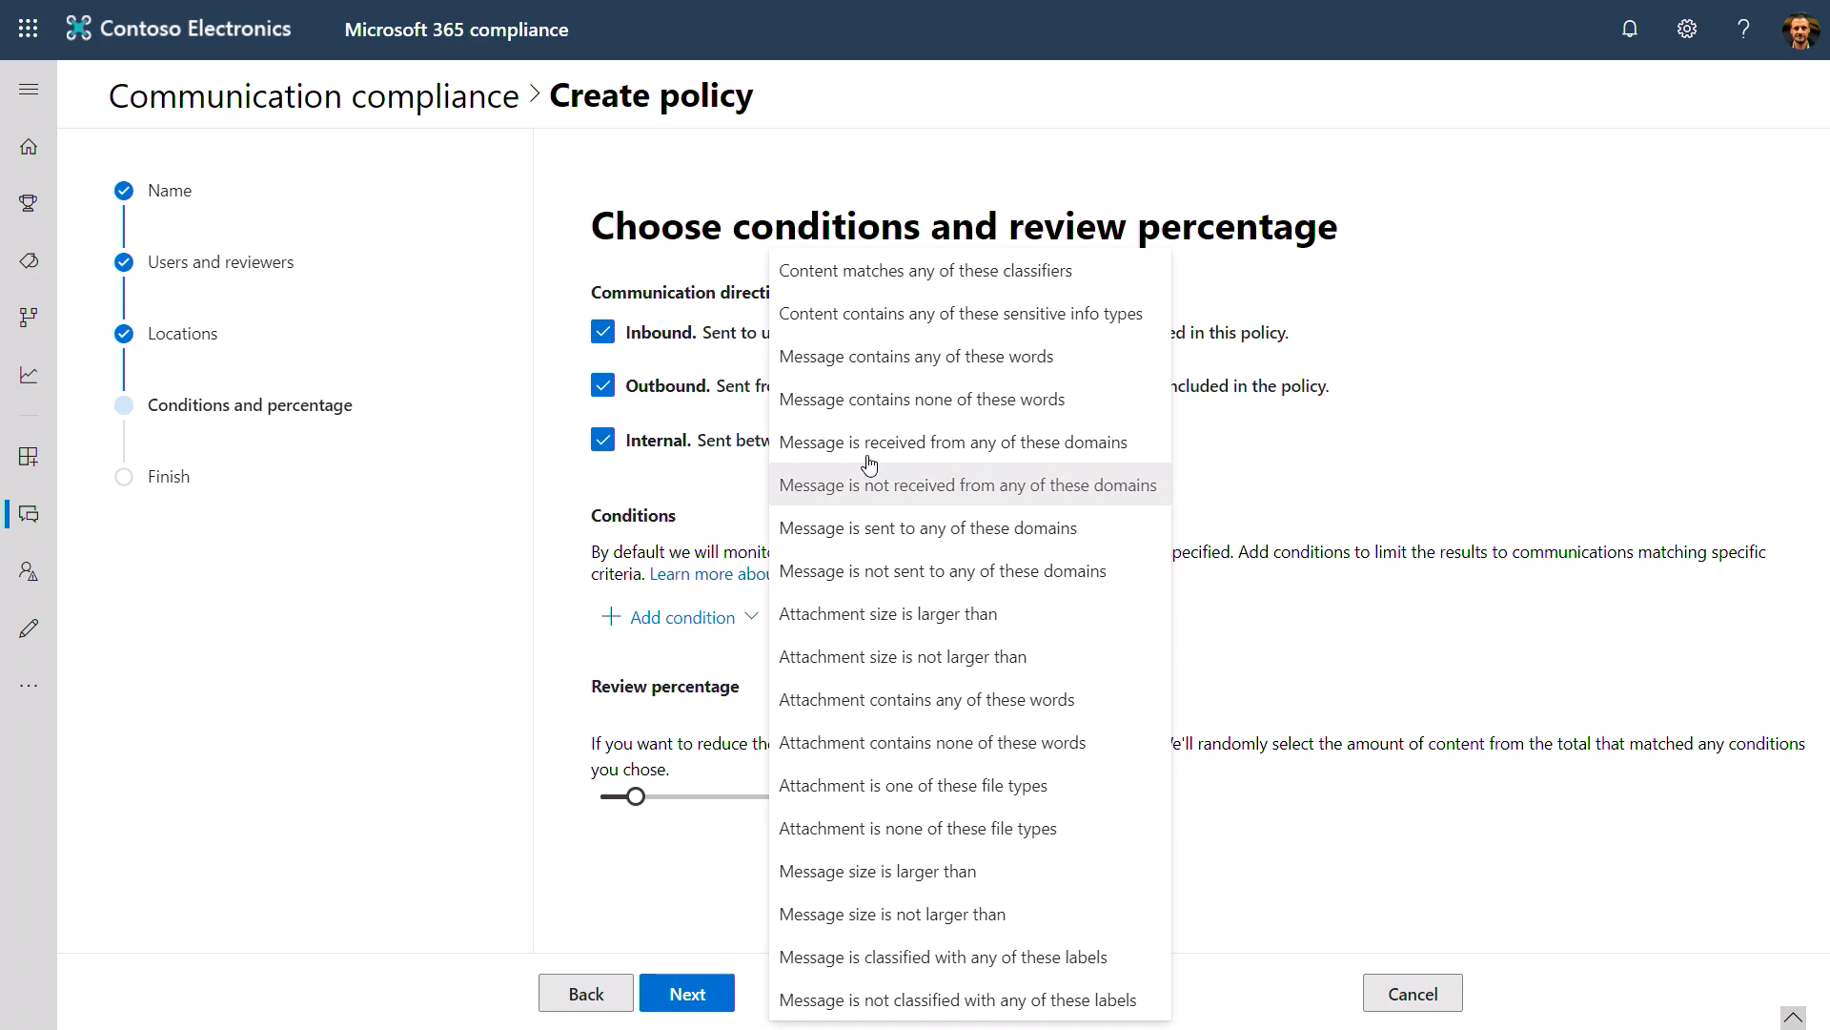
{"action": "left_click", "coordinate": [924, 270]}
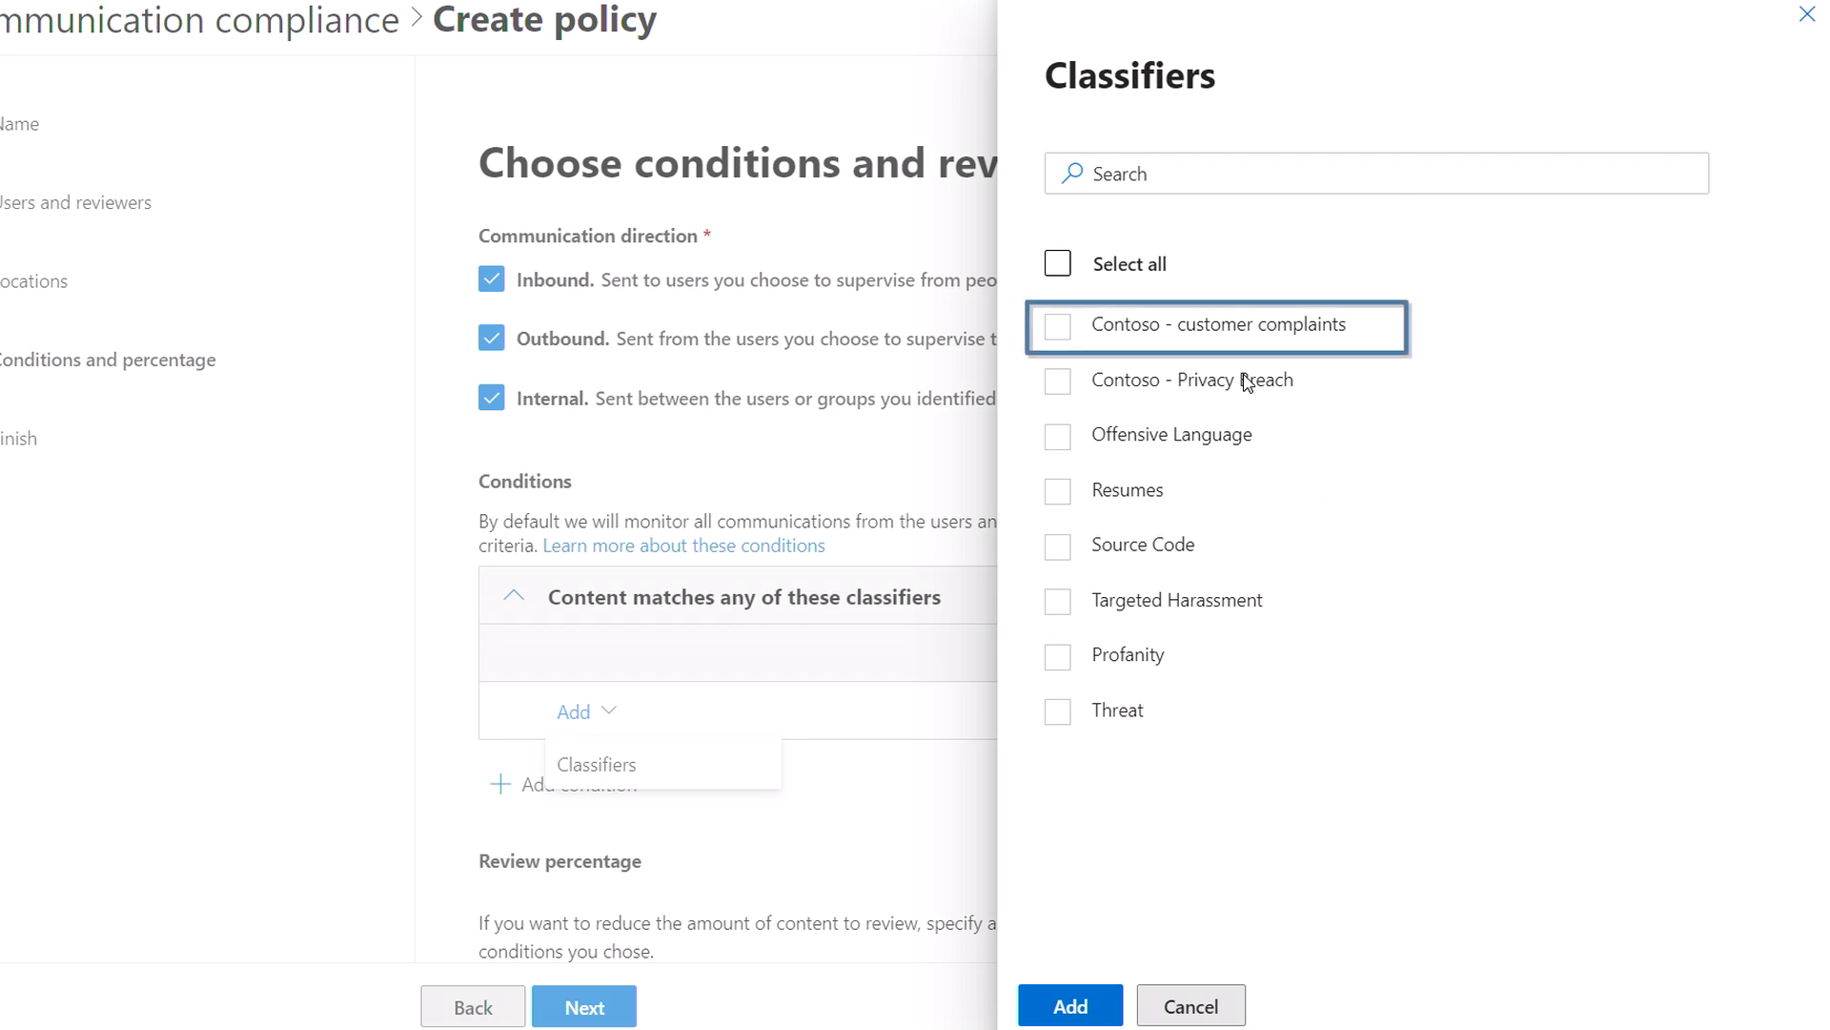
{"action": "left_click", "coordinate": [1057, 325]}
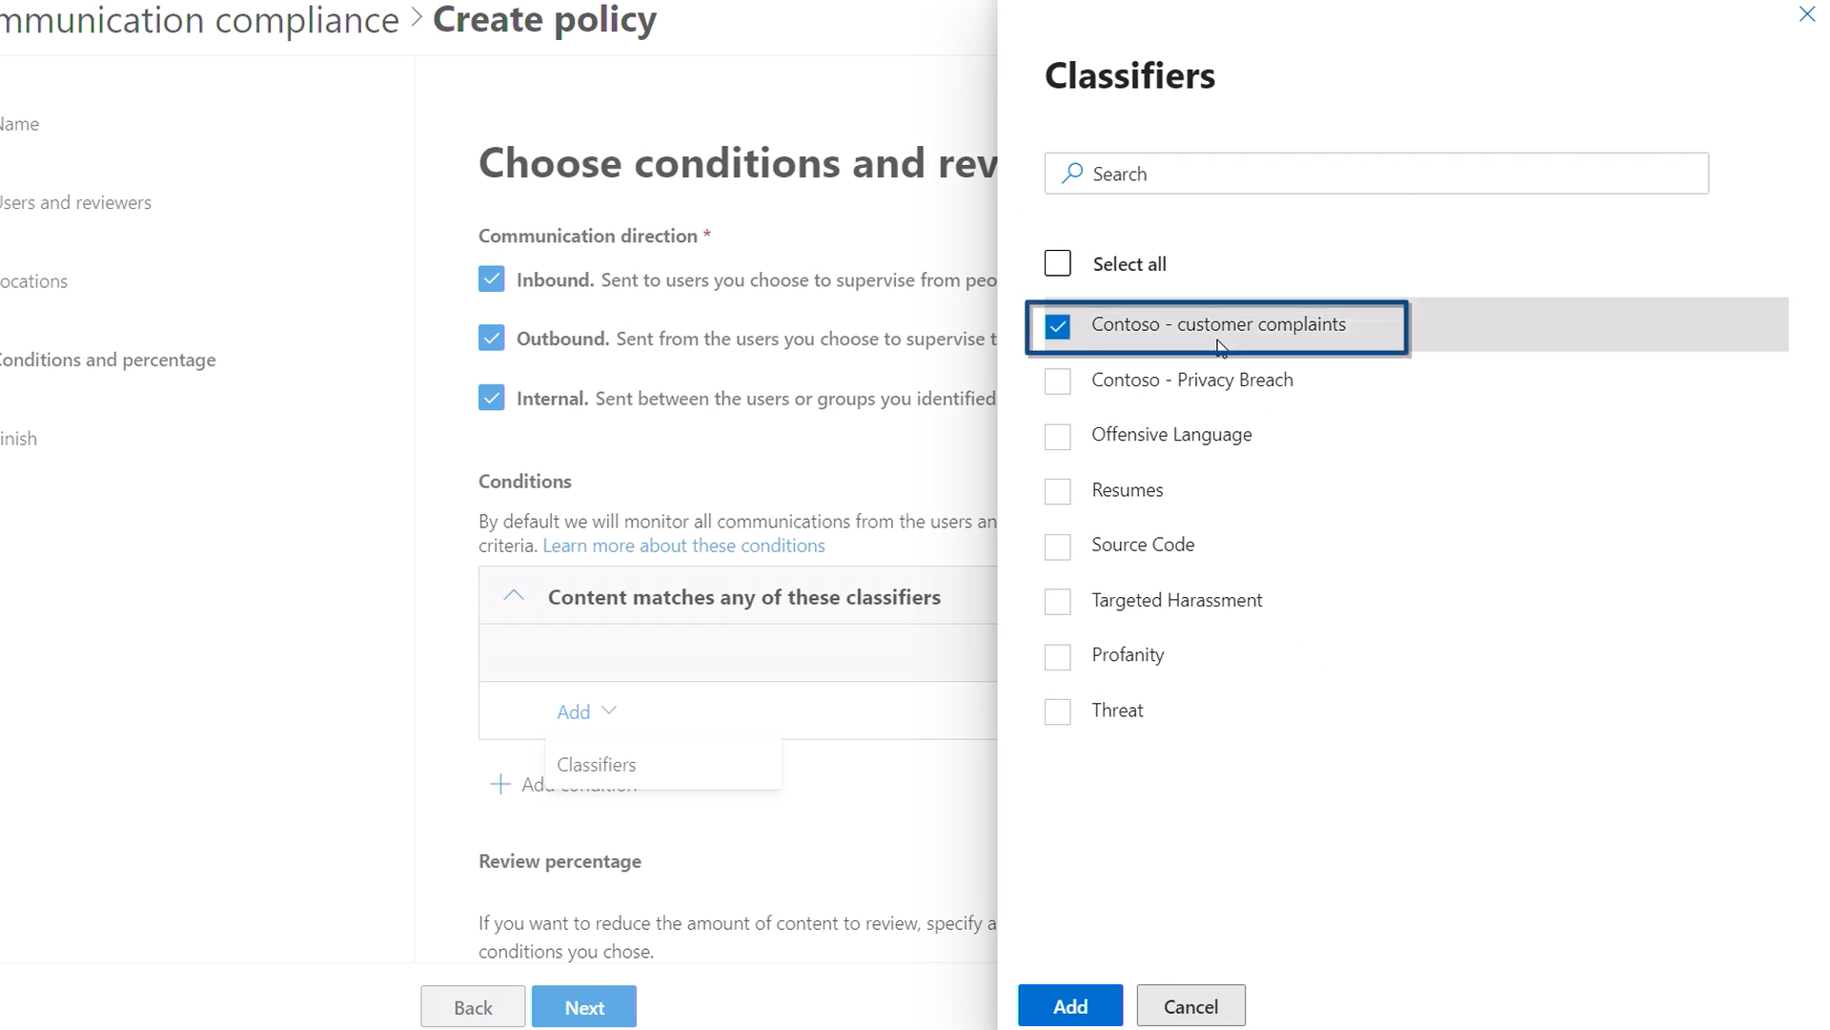
{"action": "mouse_move", "coordinate": [1213, 914]}
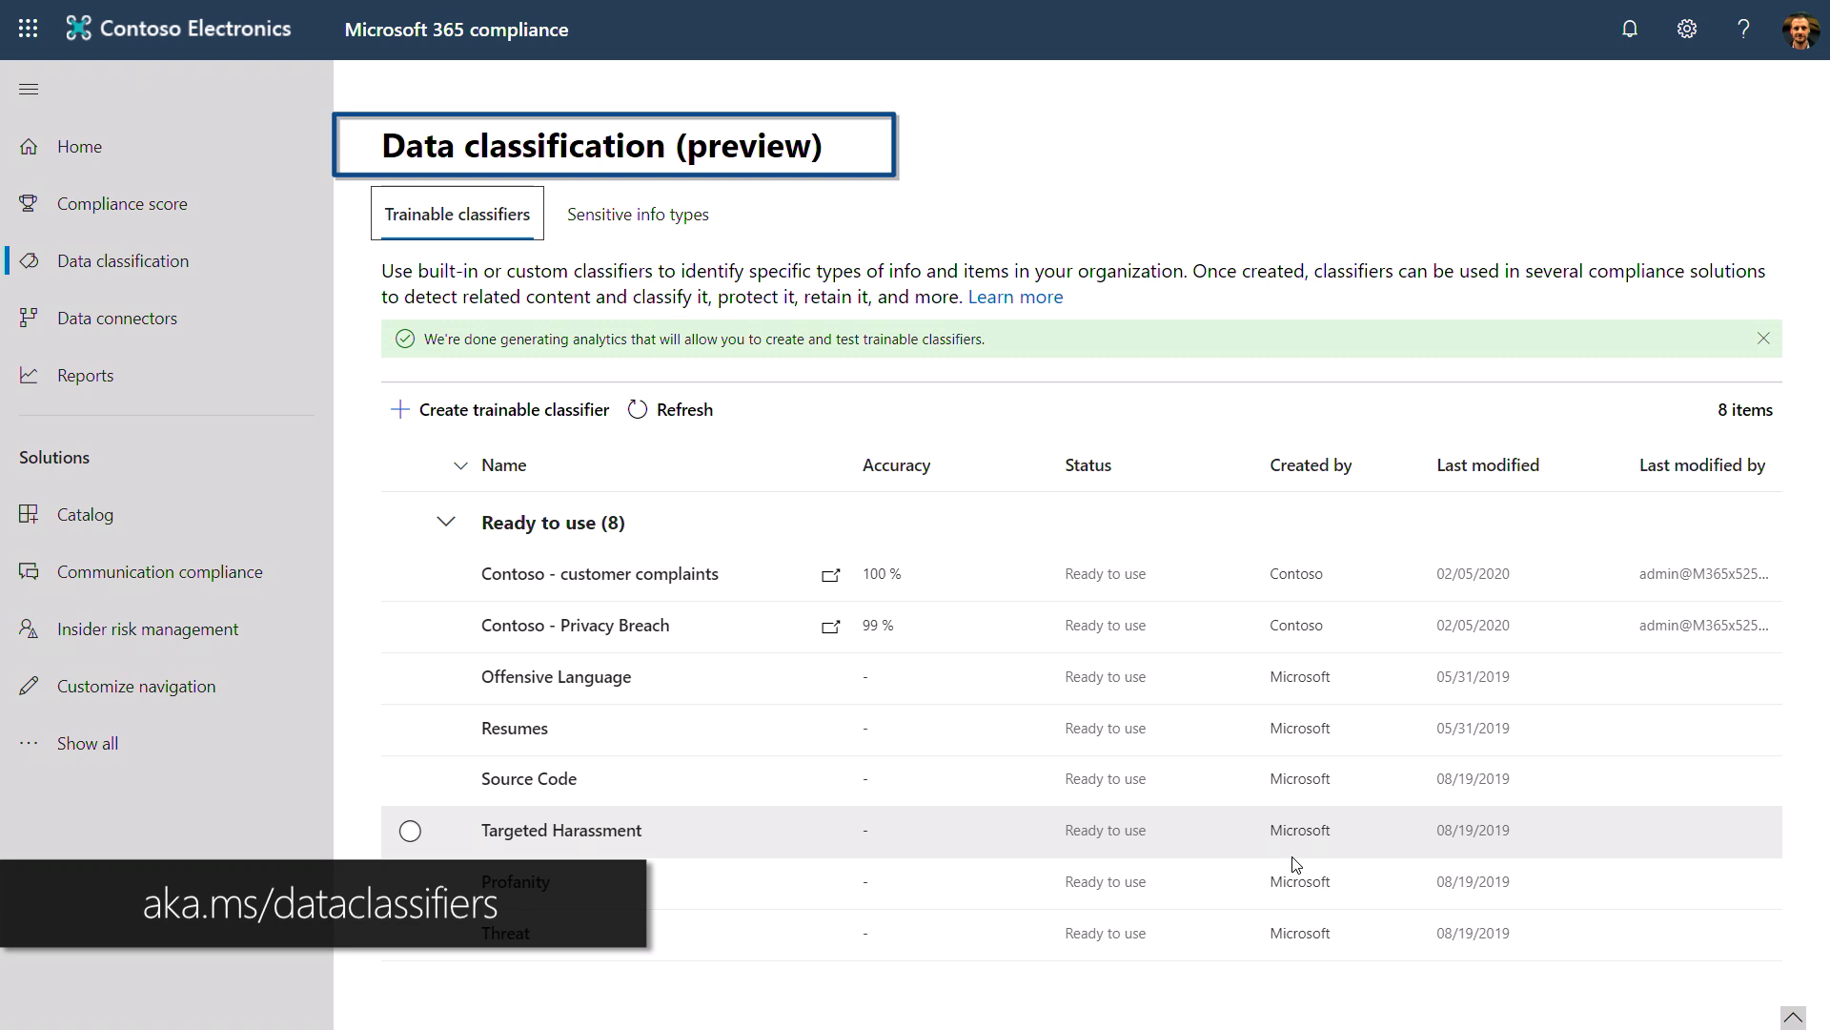
- View the Sensitive info types list on the Data classification page
{"action": "left_click", "coordinate": [638, 213]}
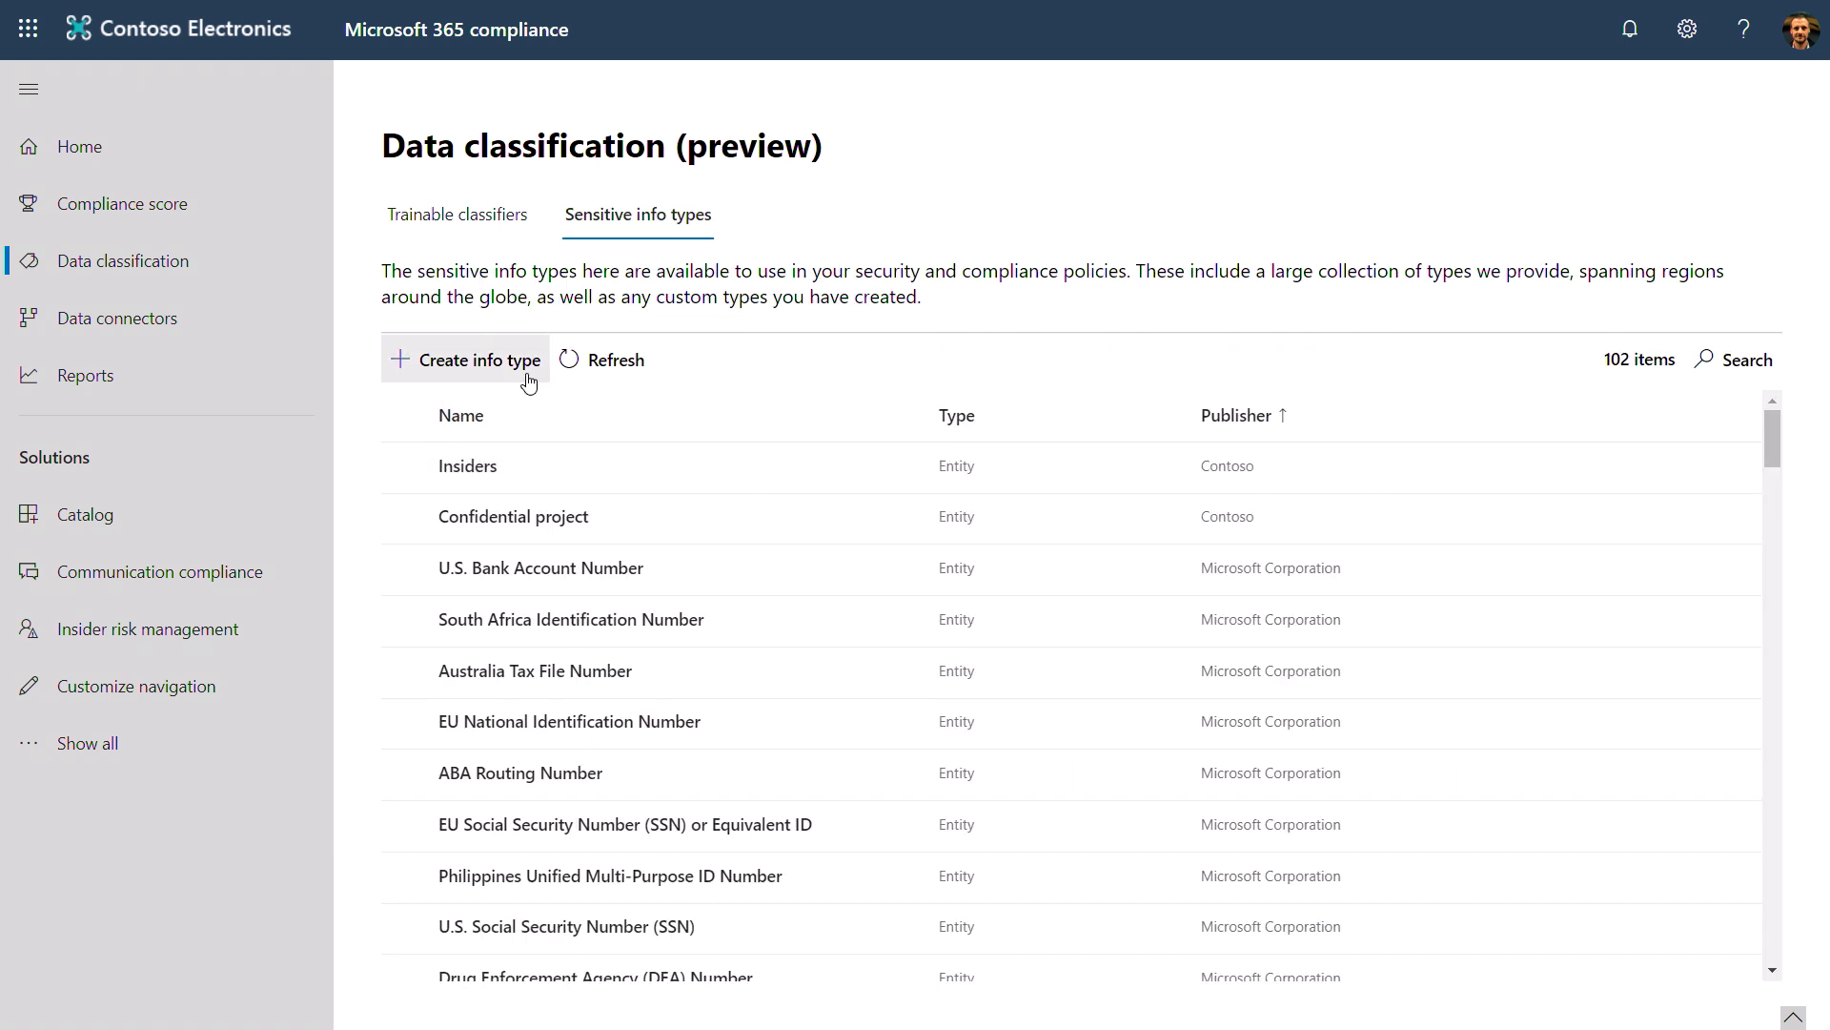
{"action": "mouse_move", "coordinate": [478, 360]}
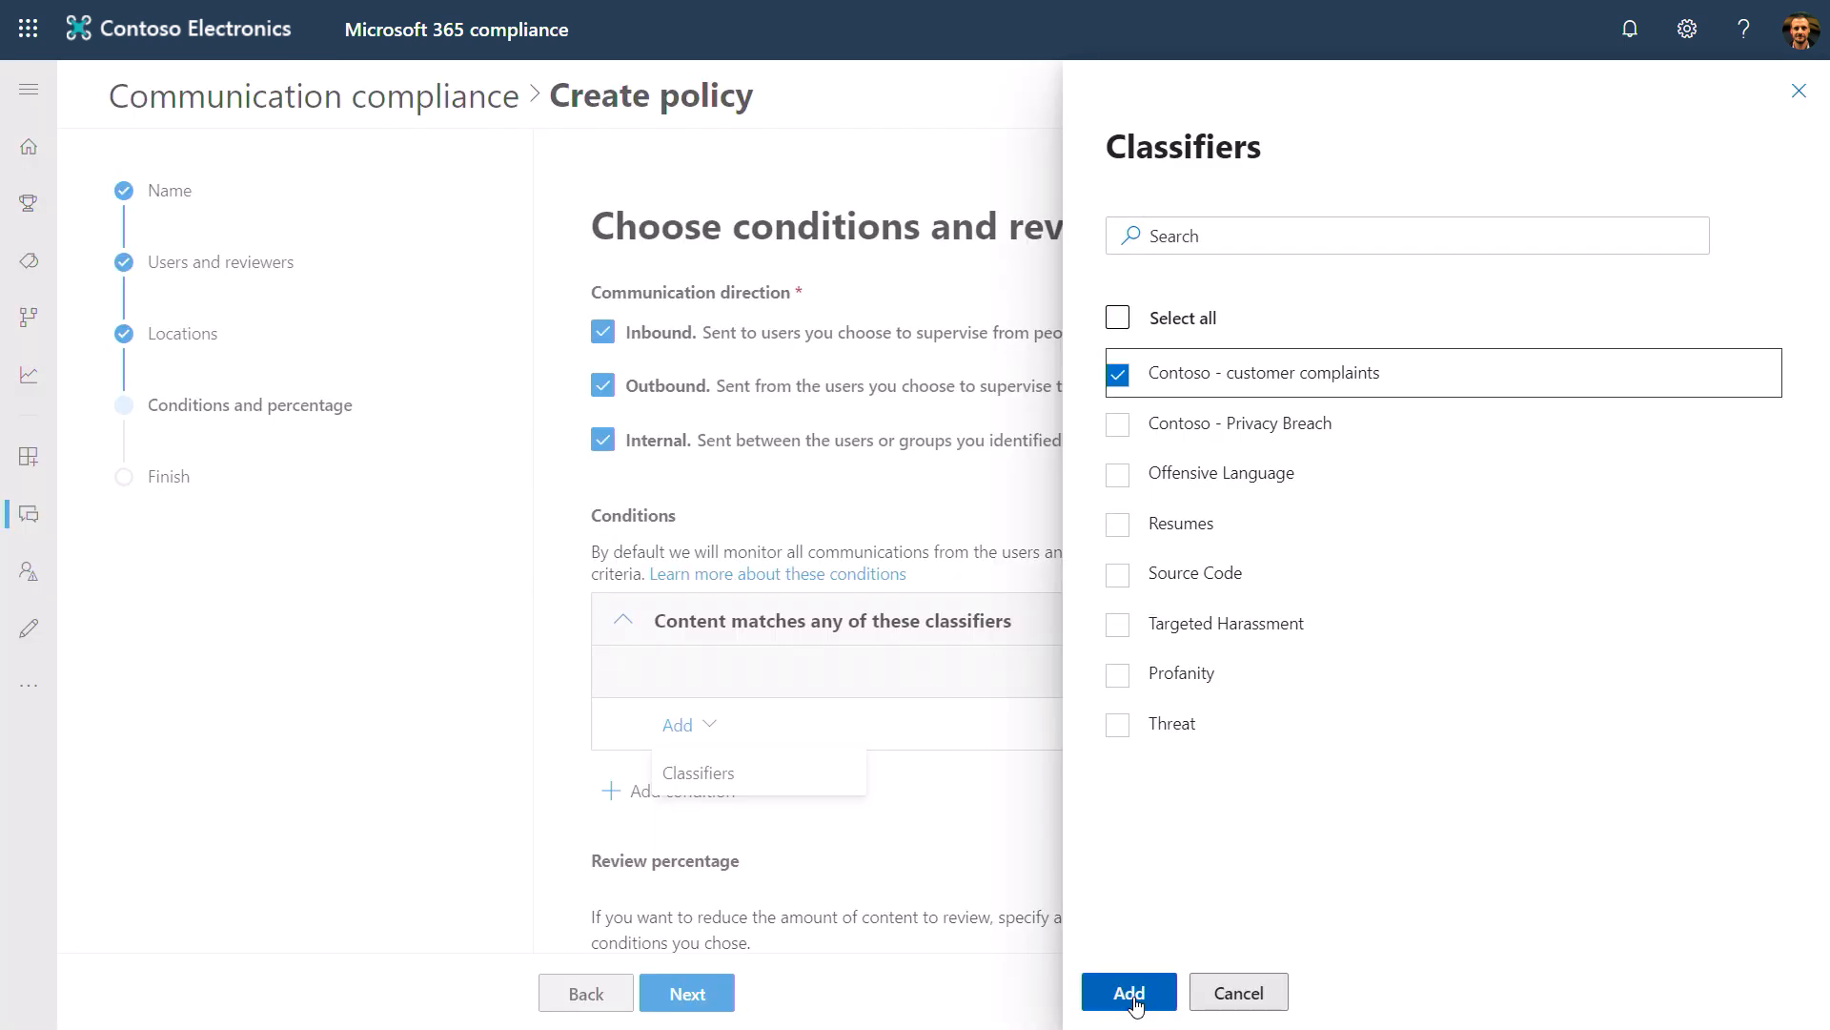
- Add the Contoso - customer complaints classifier, set 100% review, and reach the policy summary
{"action": "left_click", "coordinate": [1125, 993]}
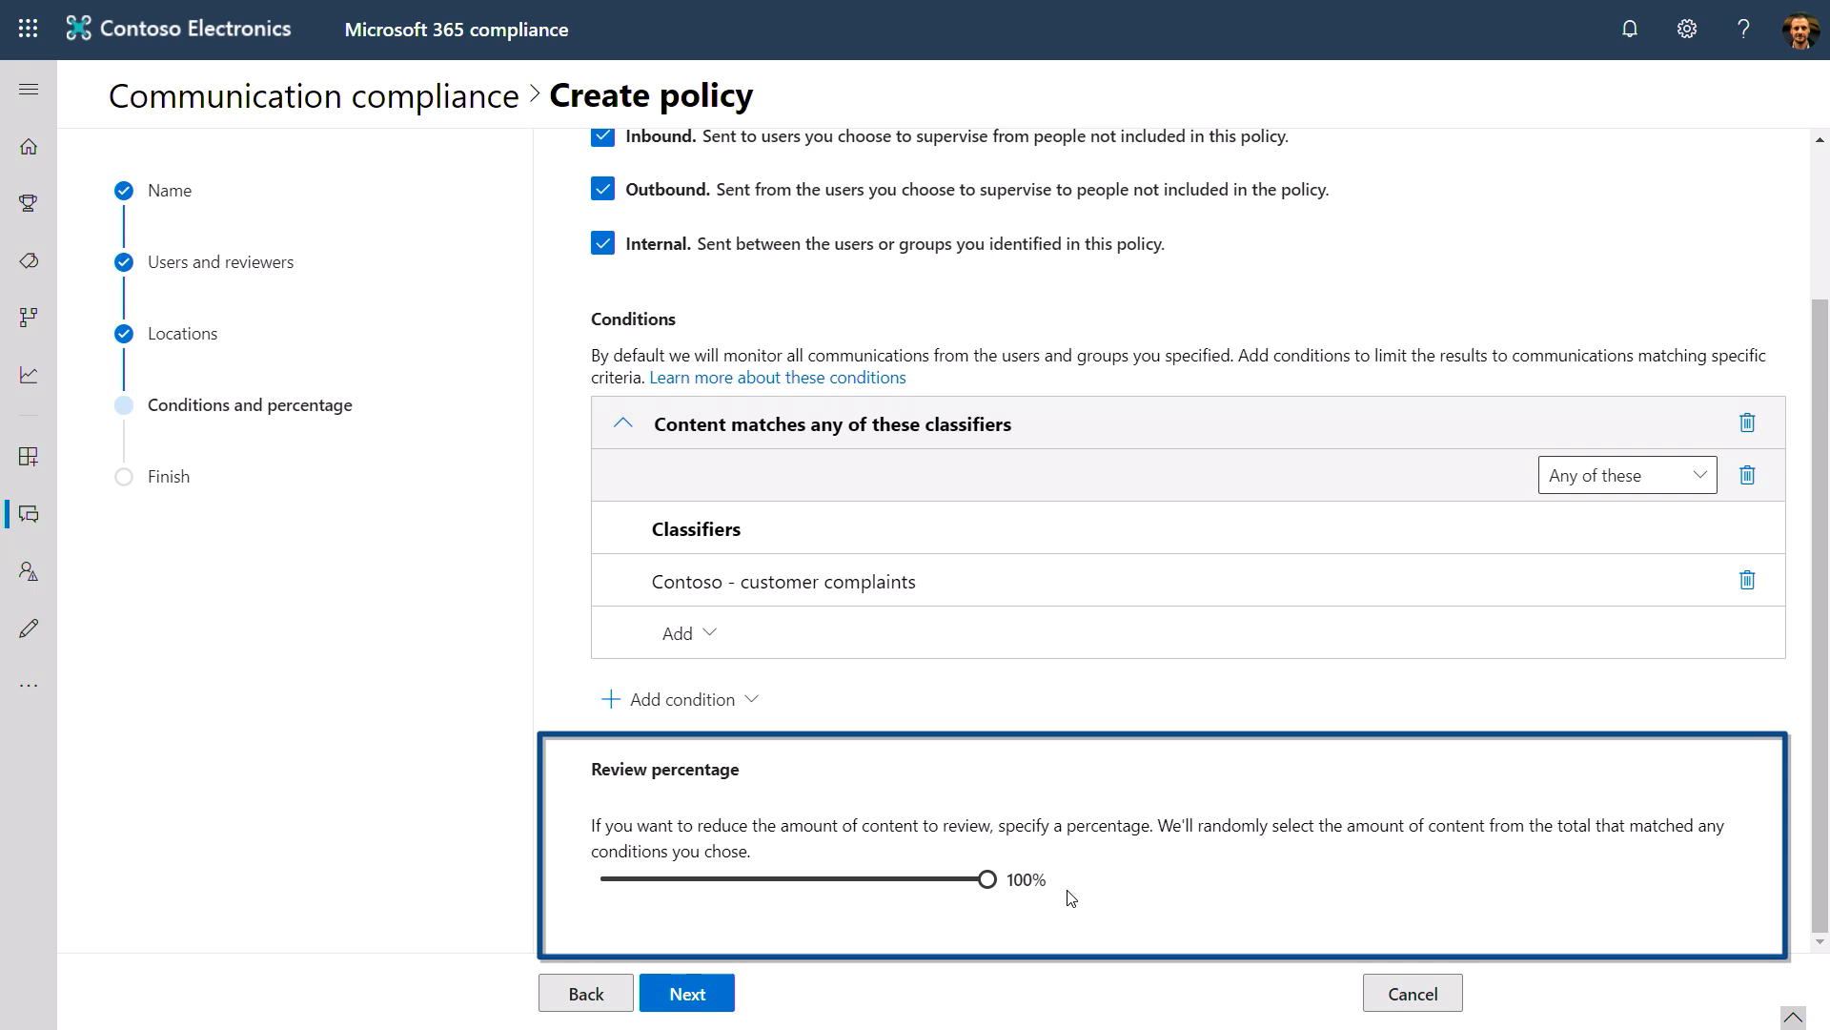
{"action": "left_click", "coordinate": [687, 993]}
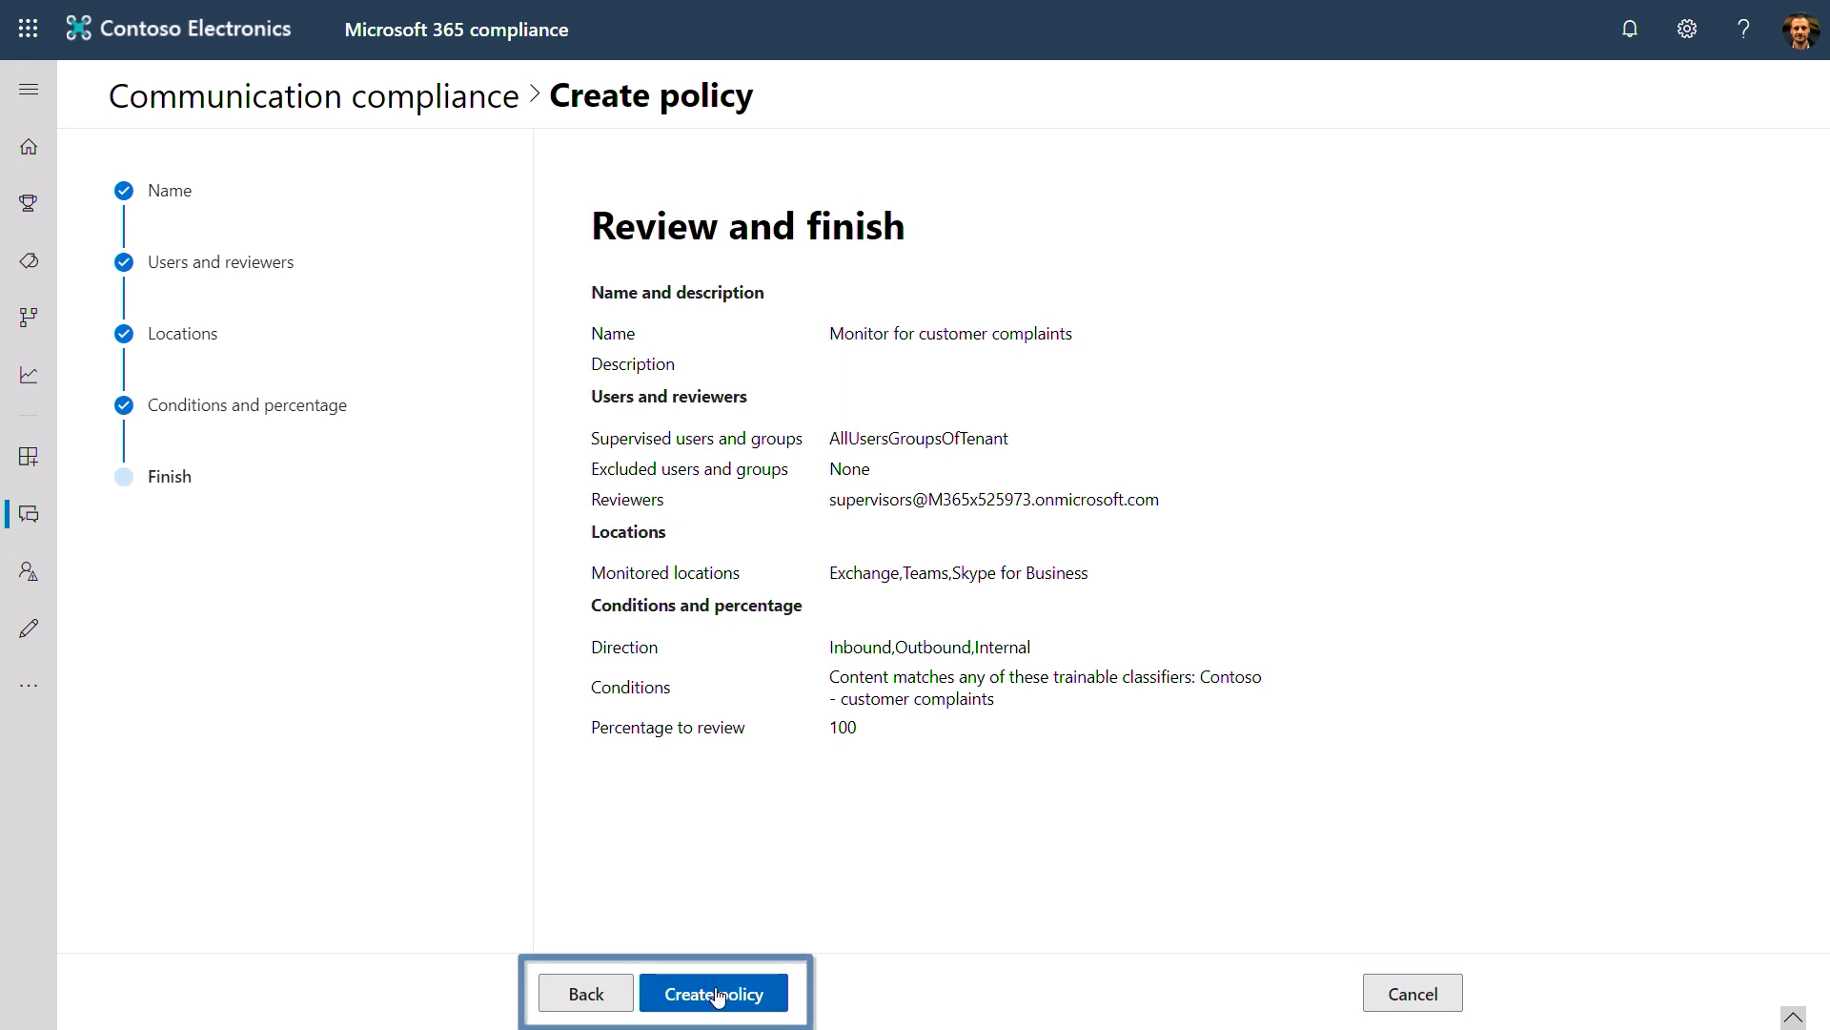
{"action": "mouse_move", "coordinate": [714, 992]}
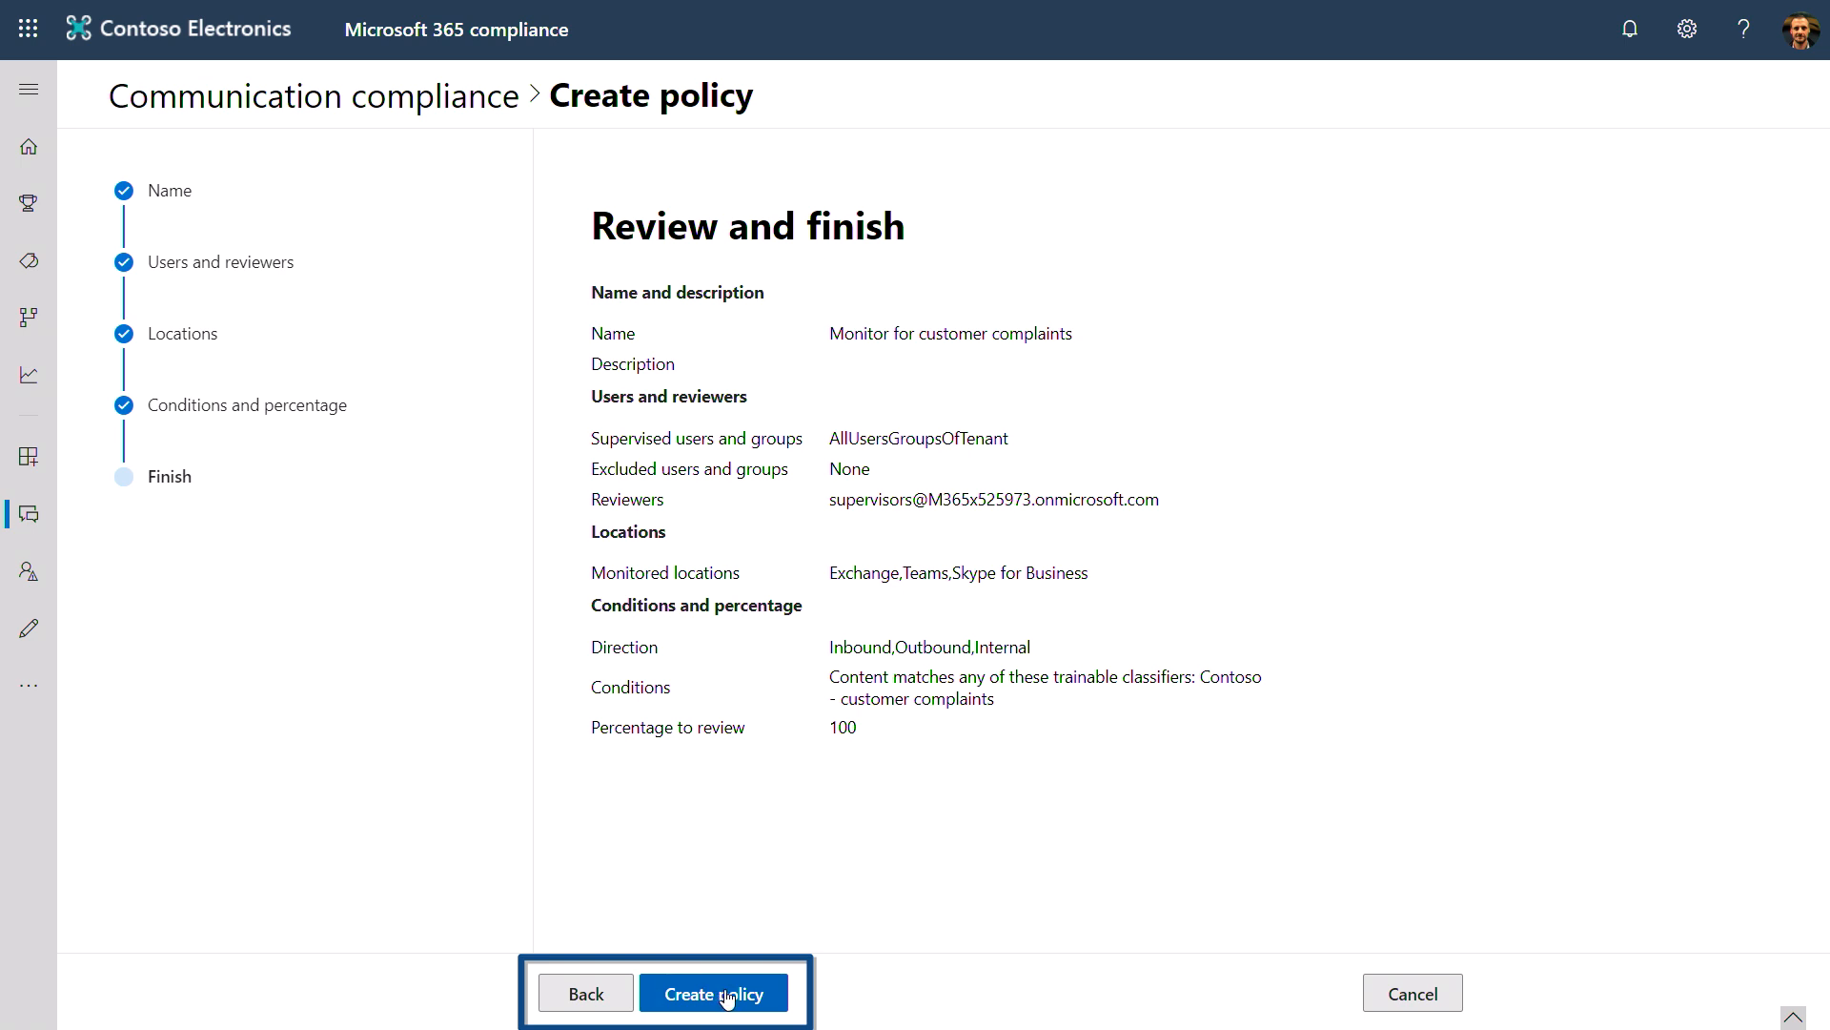